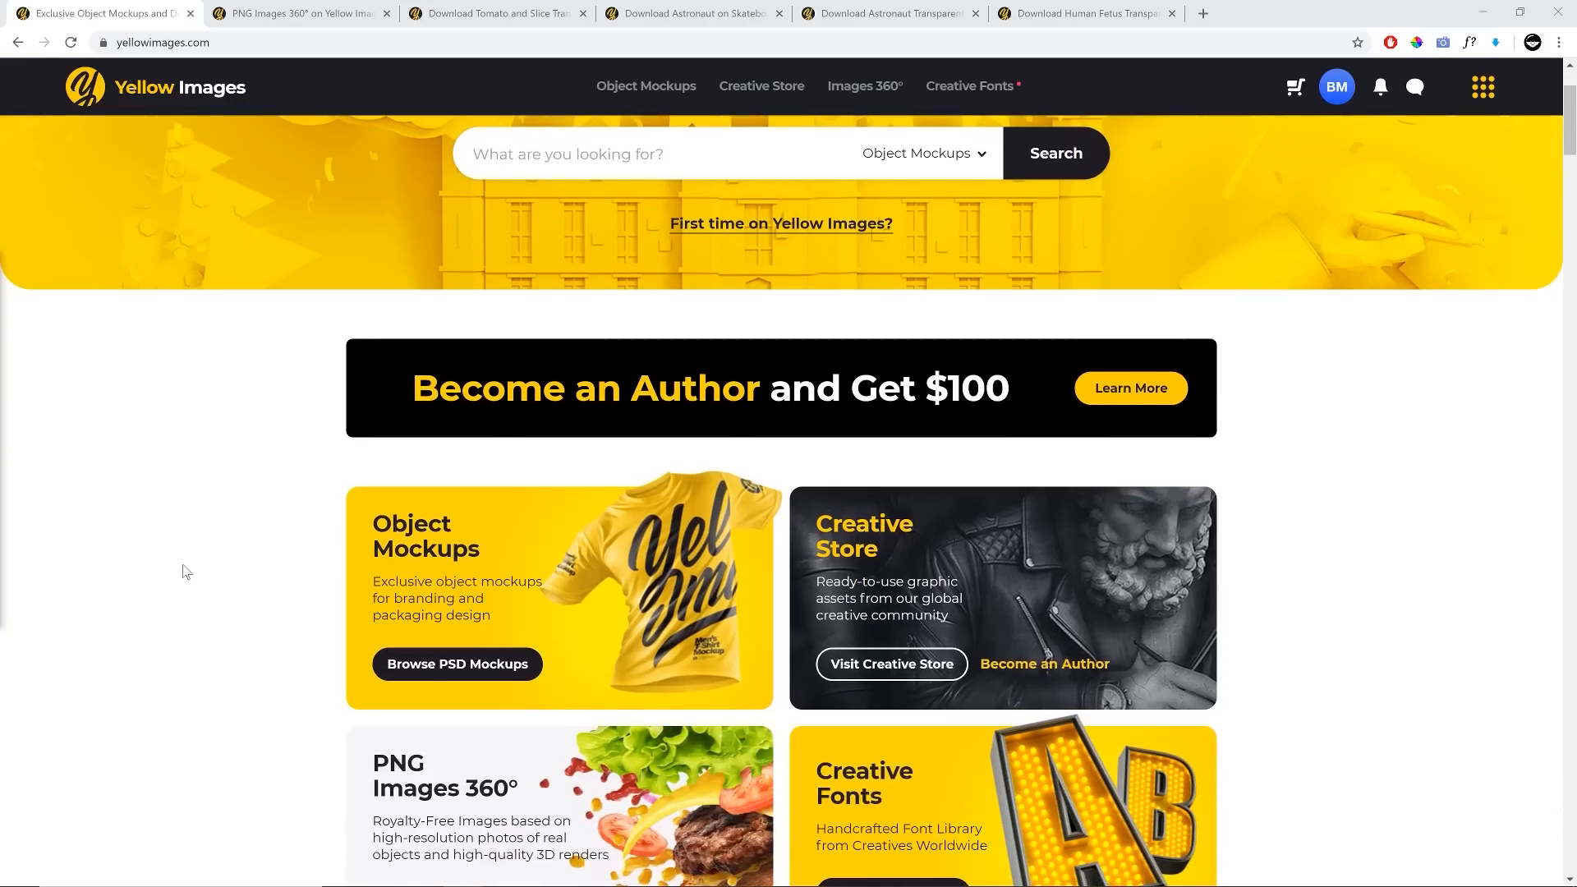
Browse the Yellow Images homepage and view the Tomato and Slice PNG product page.
scroll("down", 3)
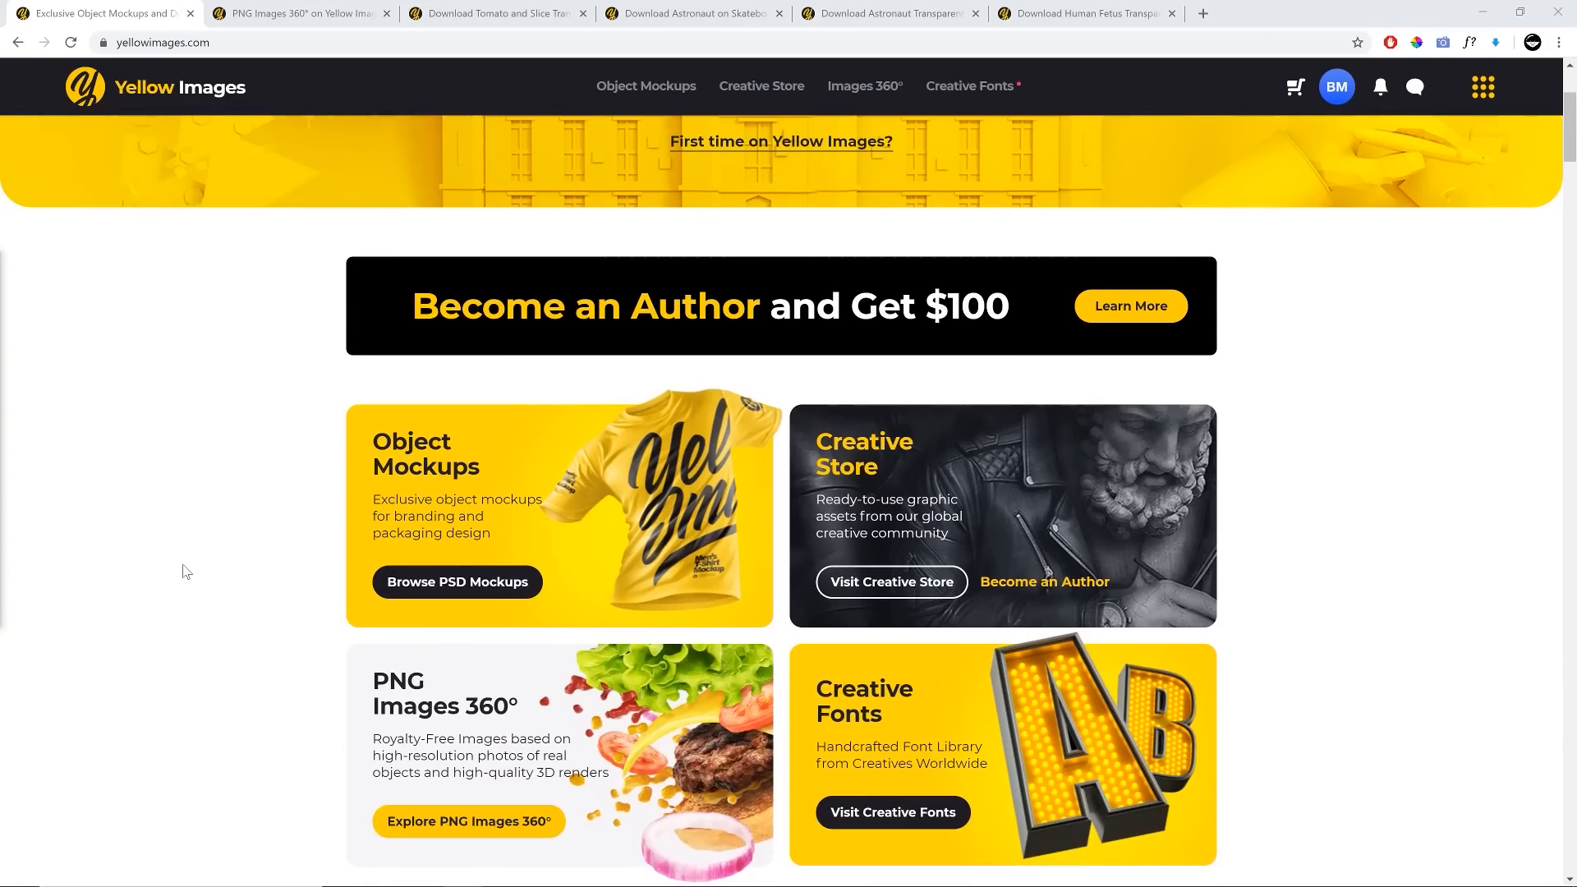
left_click(493, 13)
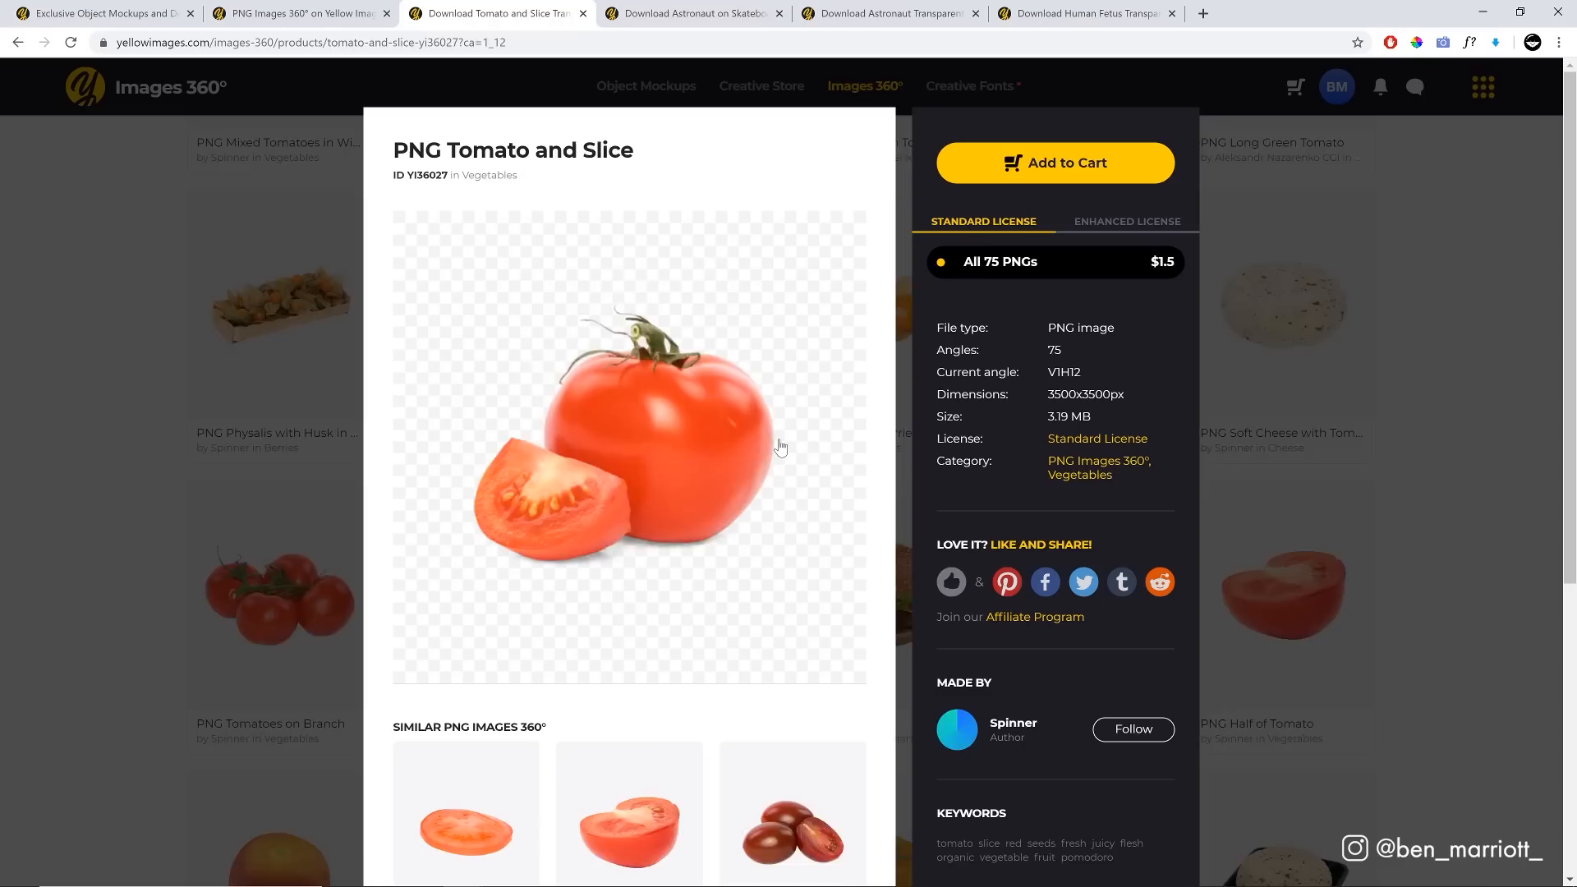
left_click(690, 13)
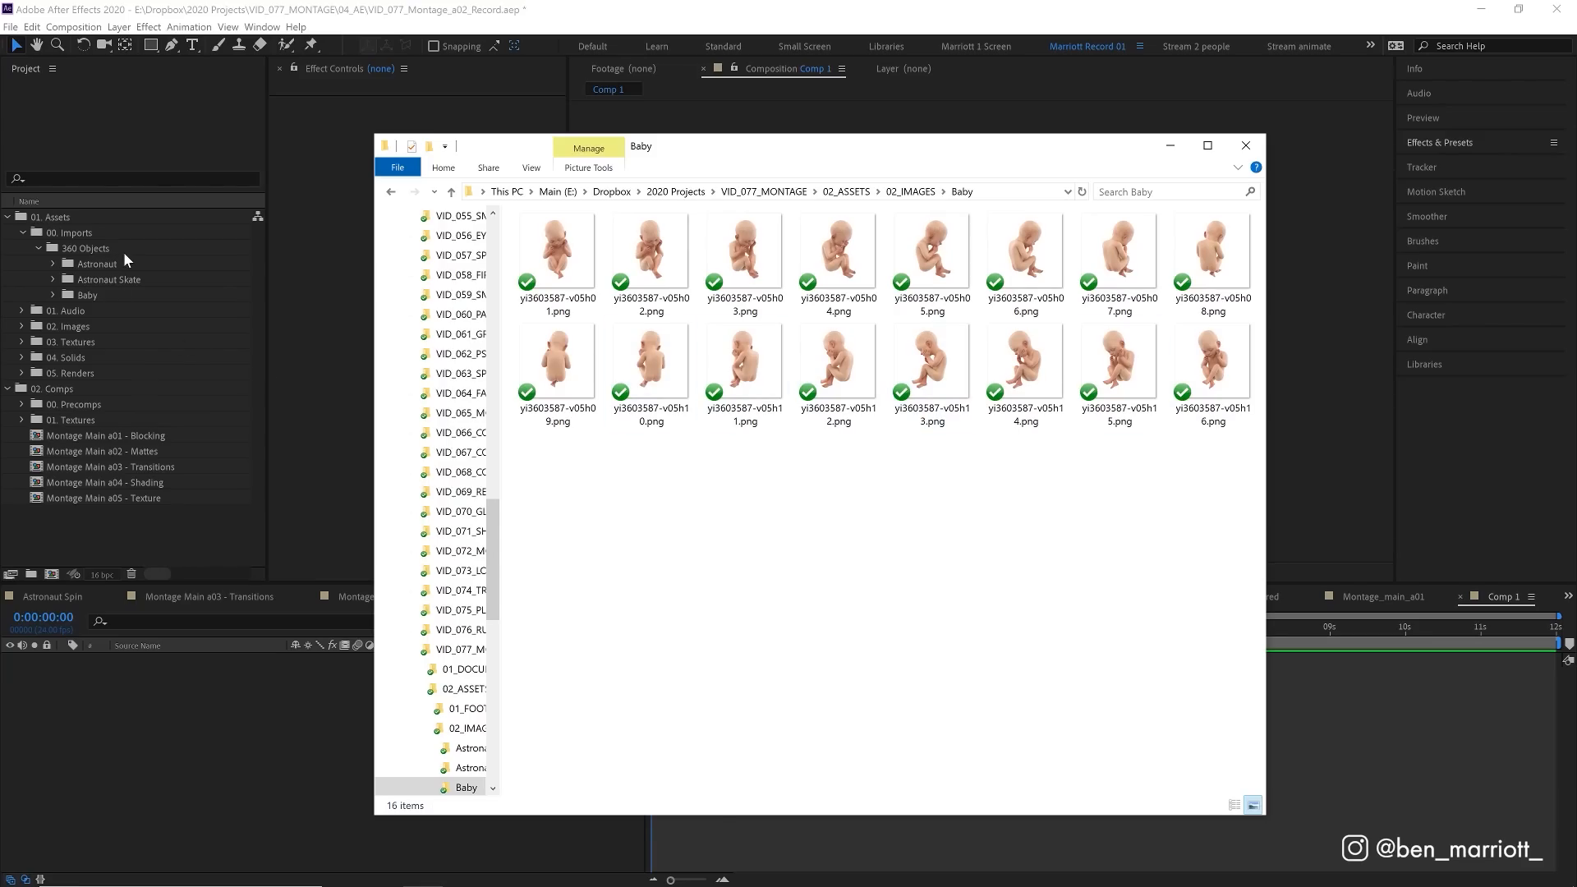
Import the 16 baby PNGs as a single PNG Sequence into the project.
left_click(10, 27)
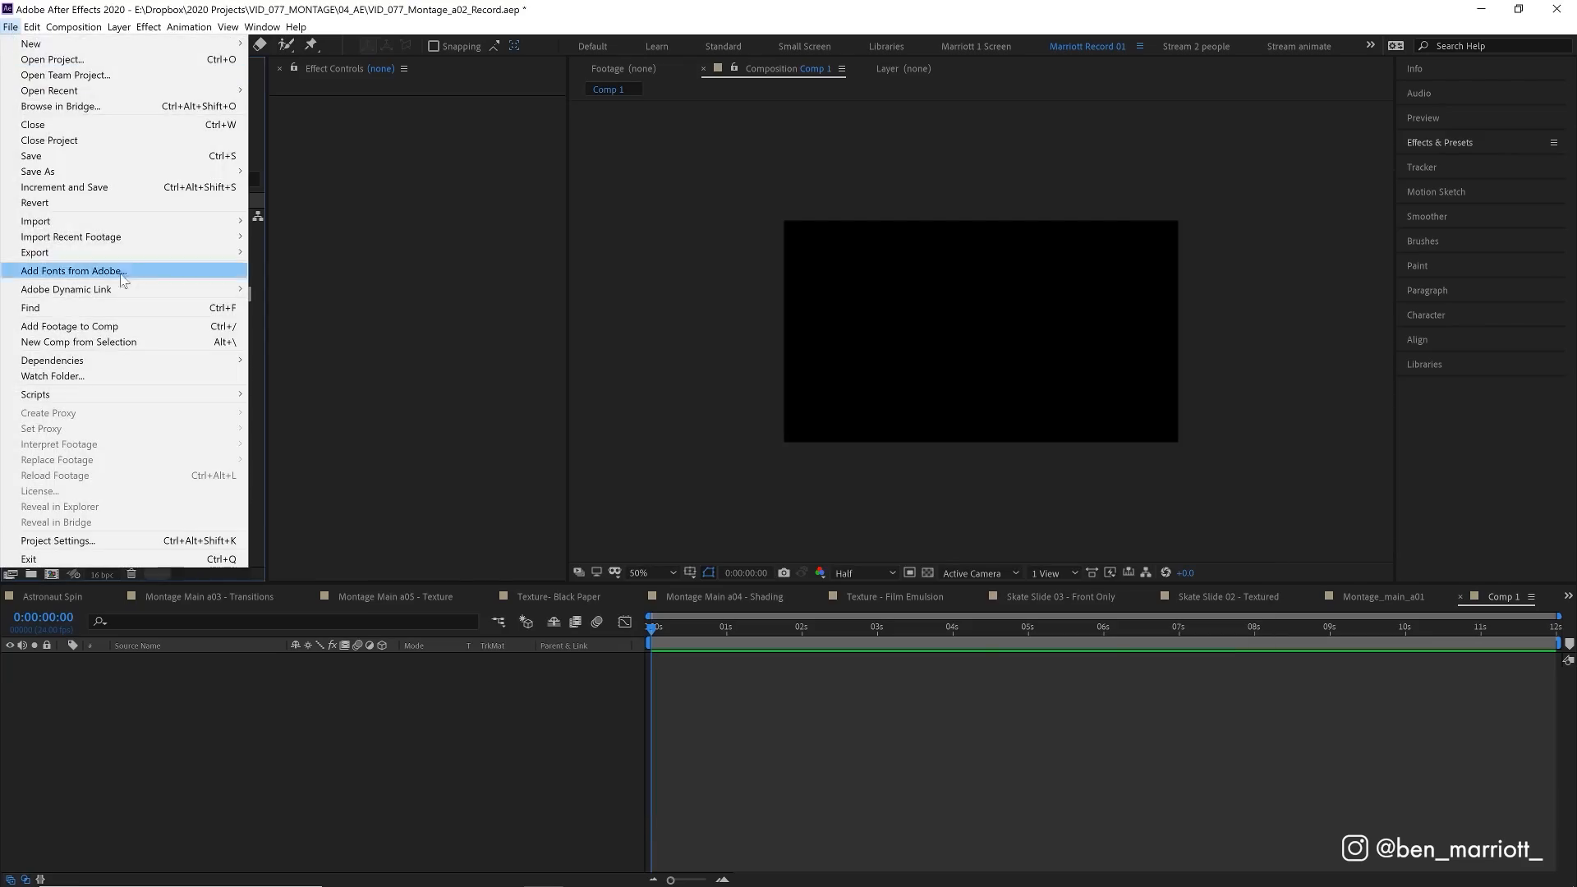
left_click(35, 220)
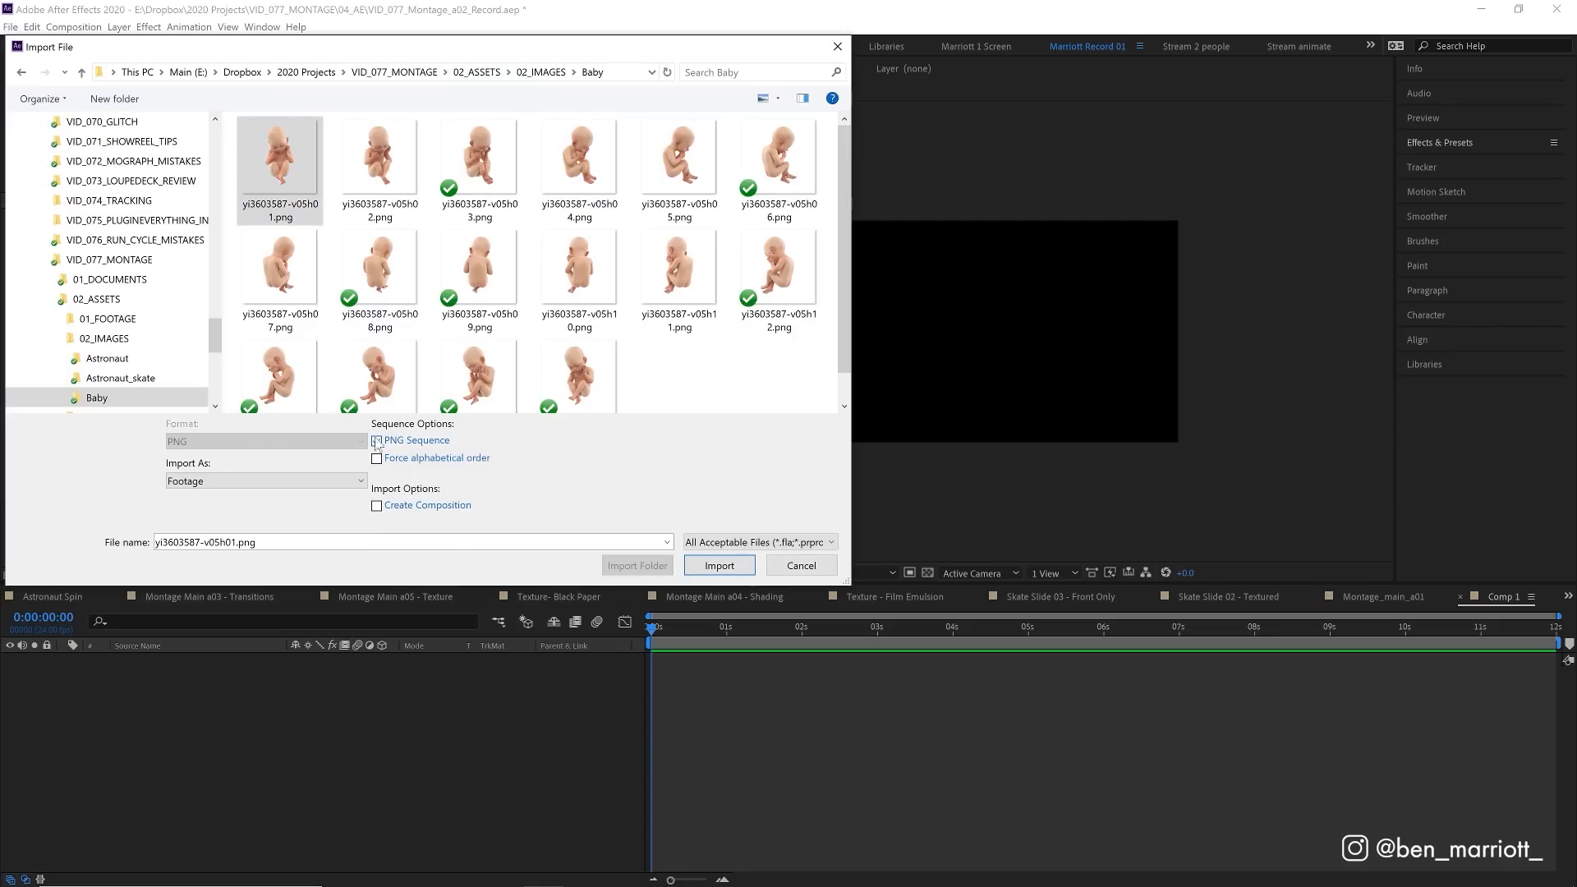
left_click(377, 440)
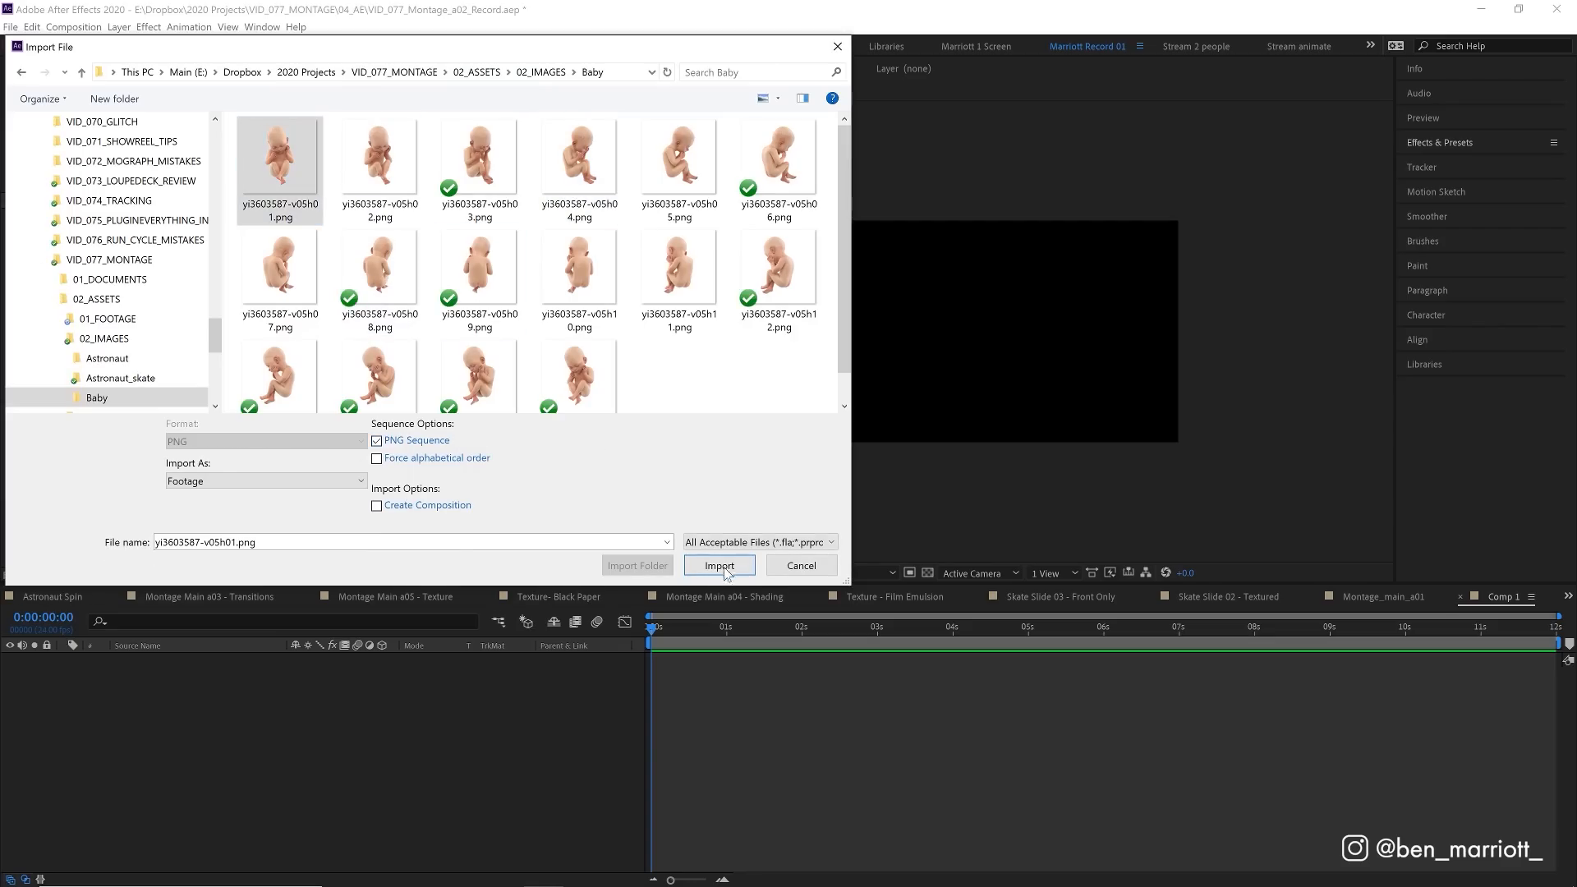
left_click(718, 565)
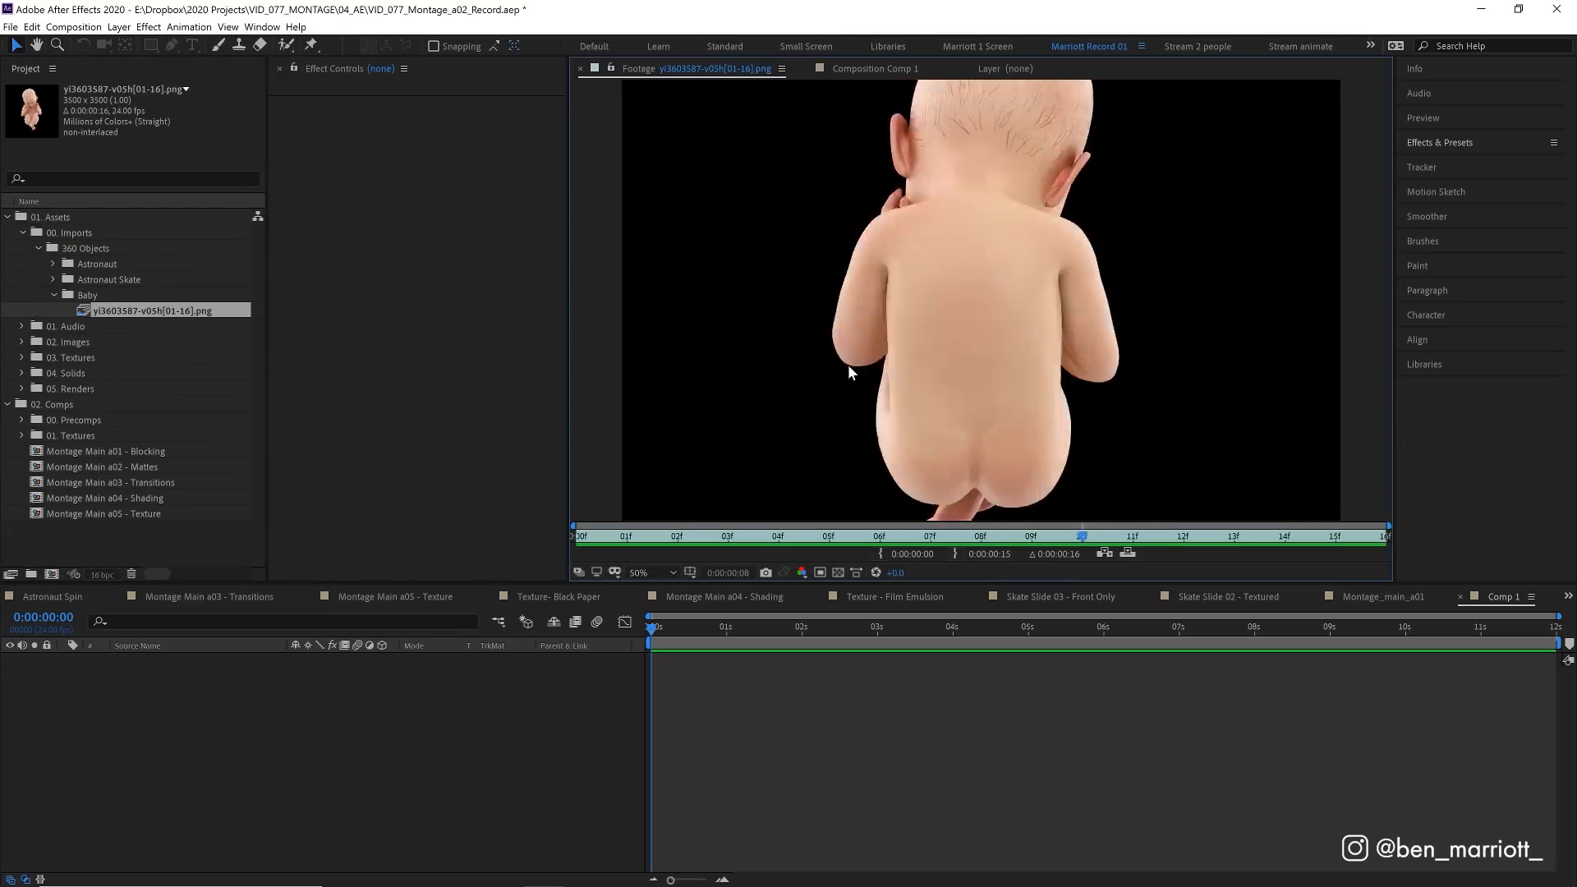
Interpret the baby sequence footage to assume 12 frames per second.
right_click(156, 309)
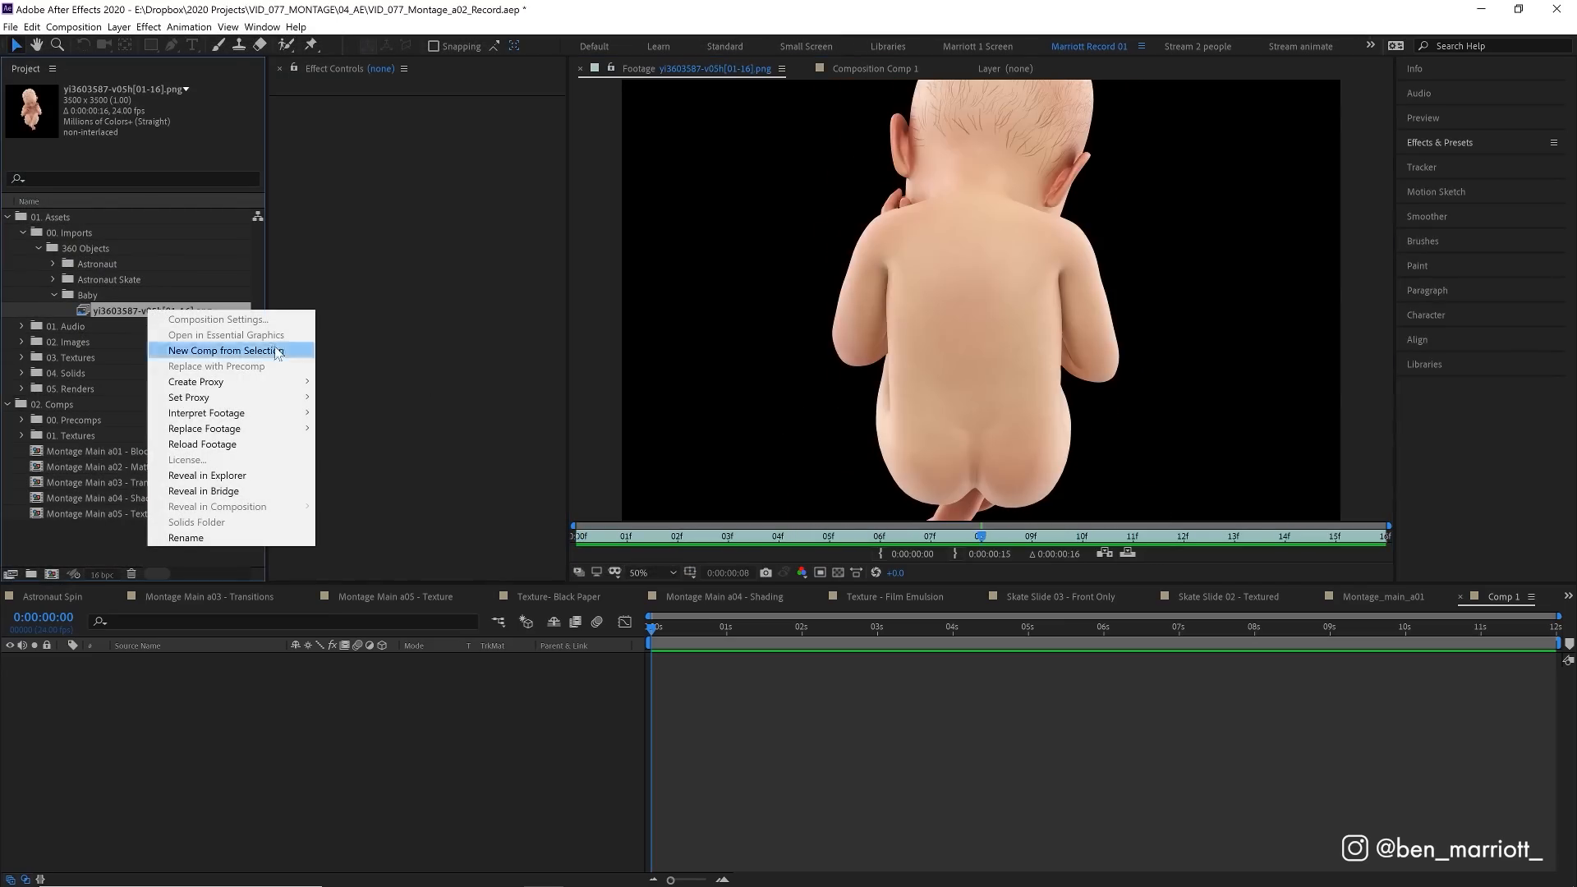
left_click(206, 412)
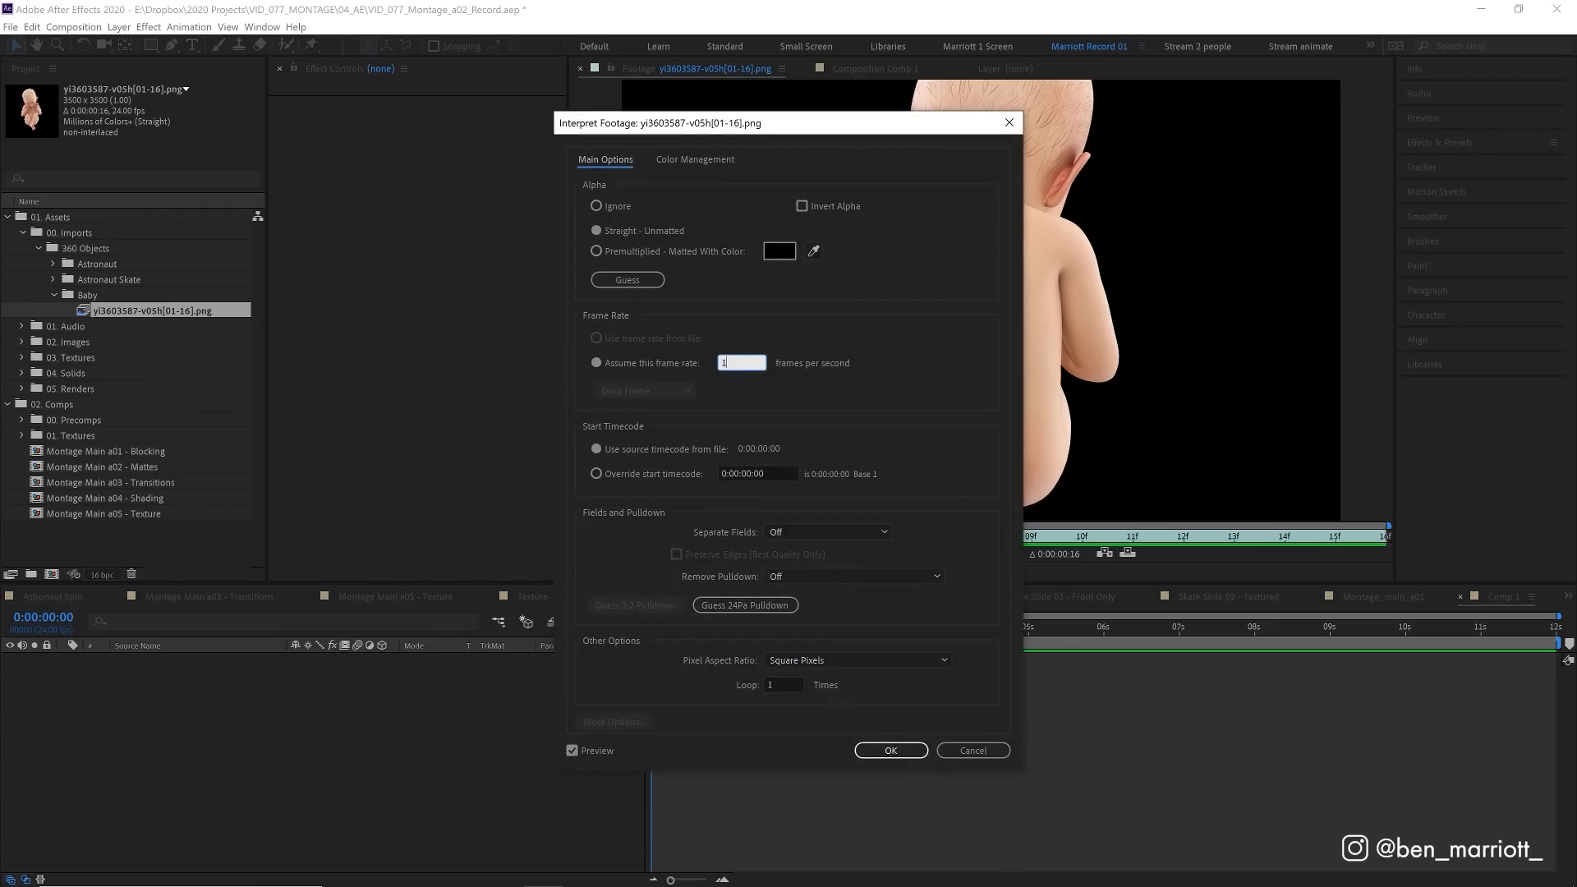
type("12")
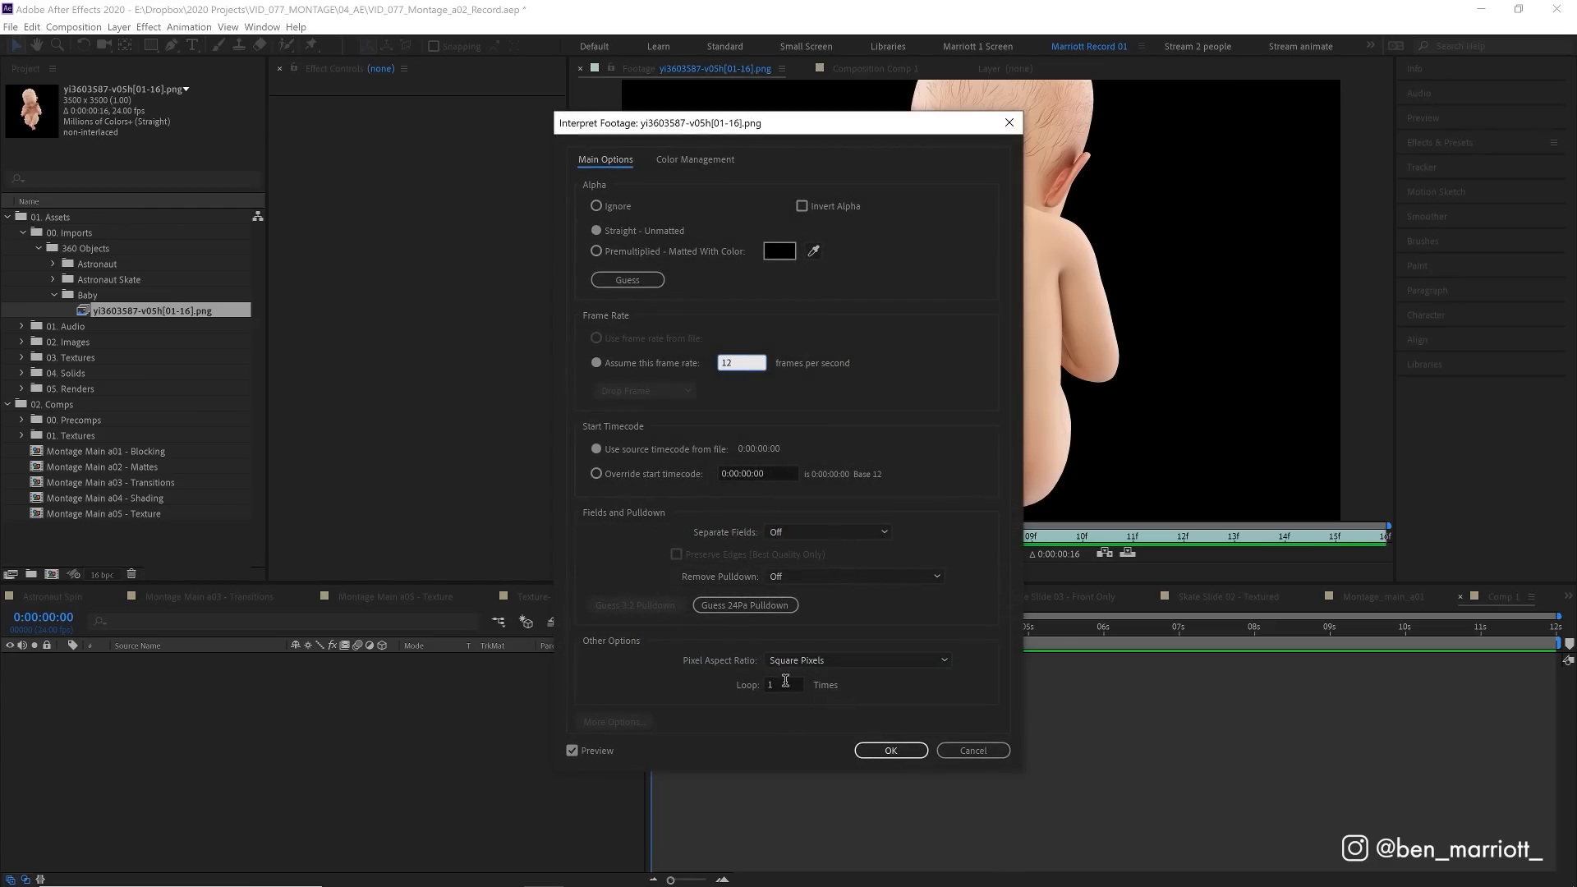
left_click(889, 749)
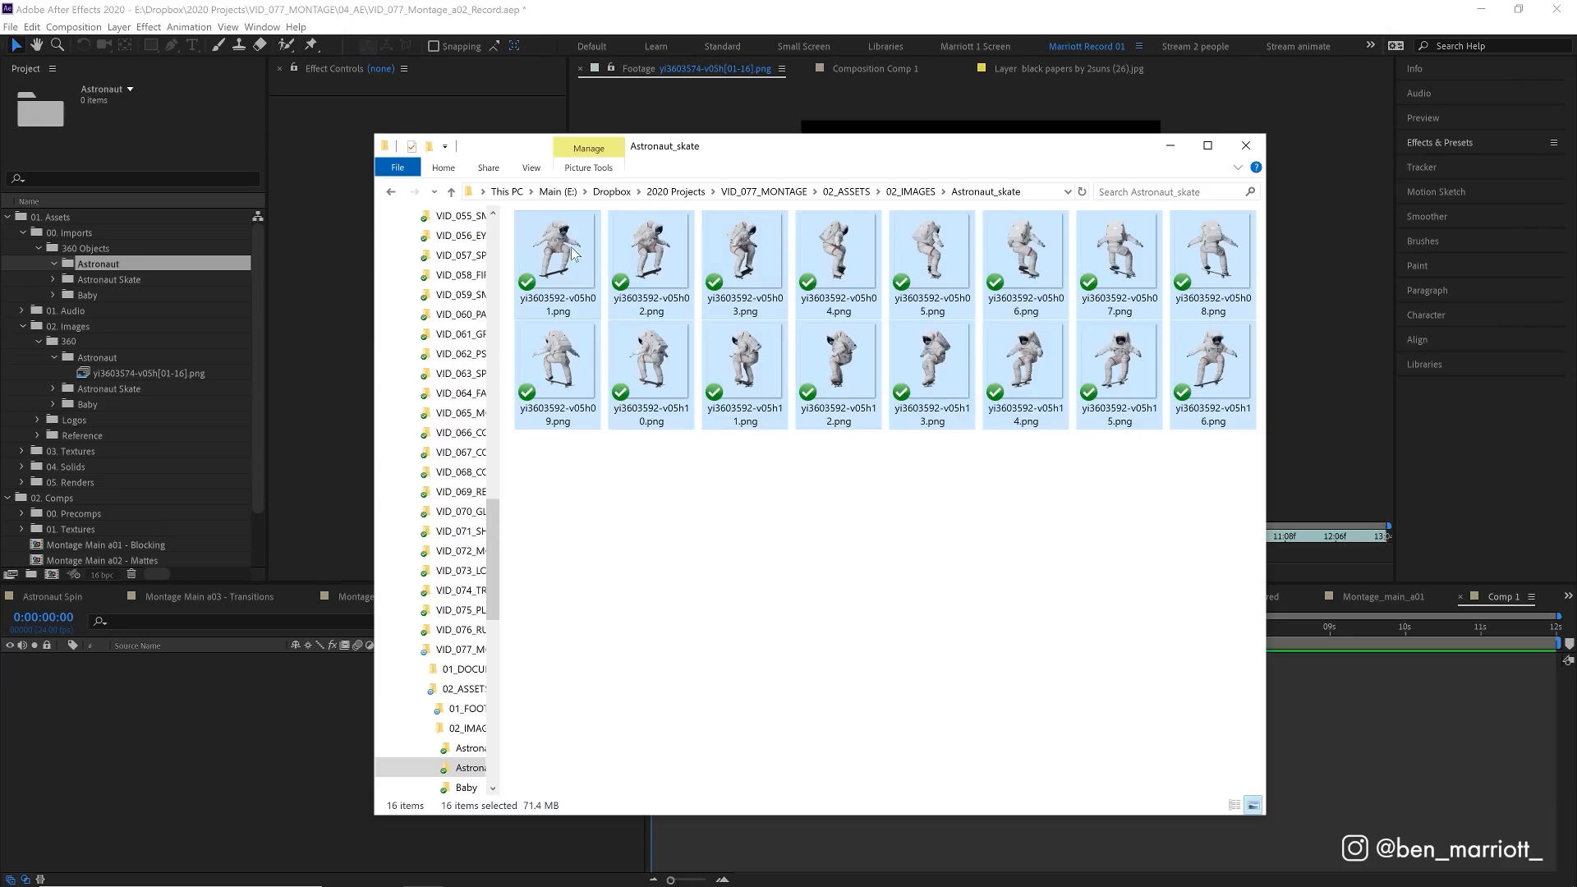
Sequence the astronaut PNG layers one after another via Keyframe Assistant.
left_click(108, 278)
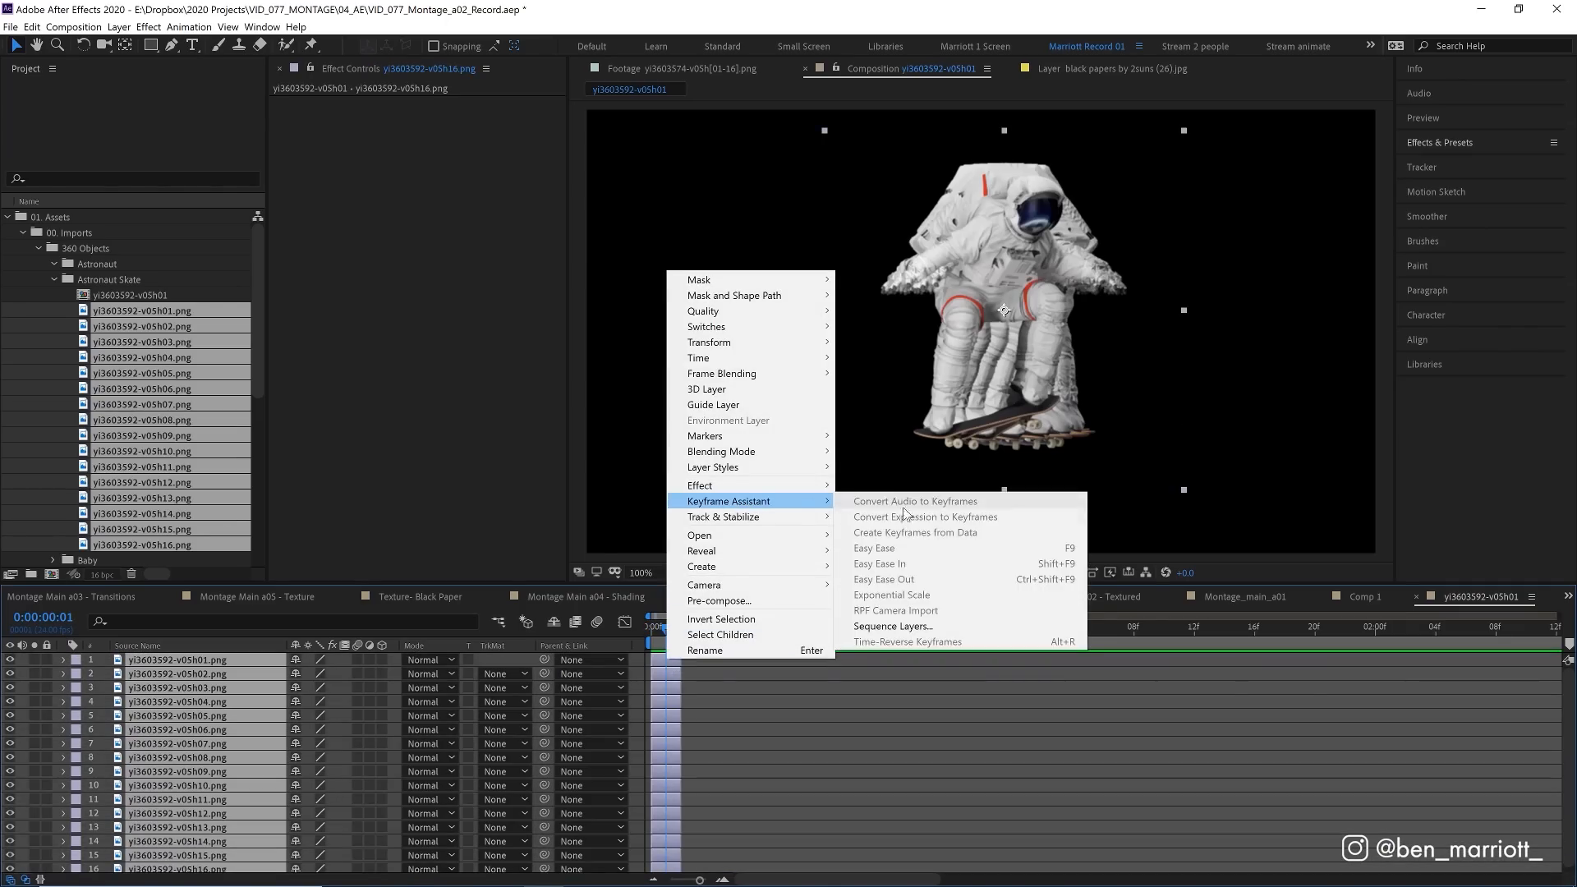
left_click(888, 626)
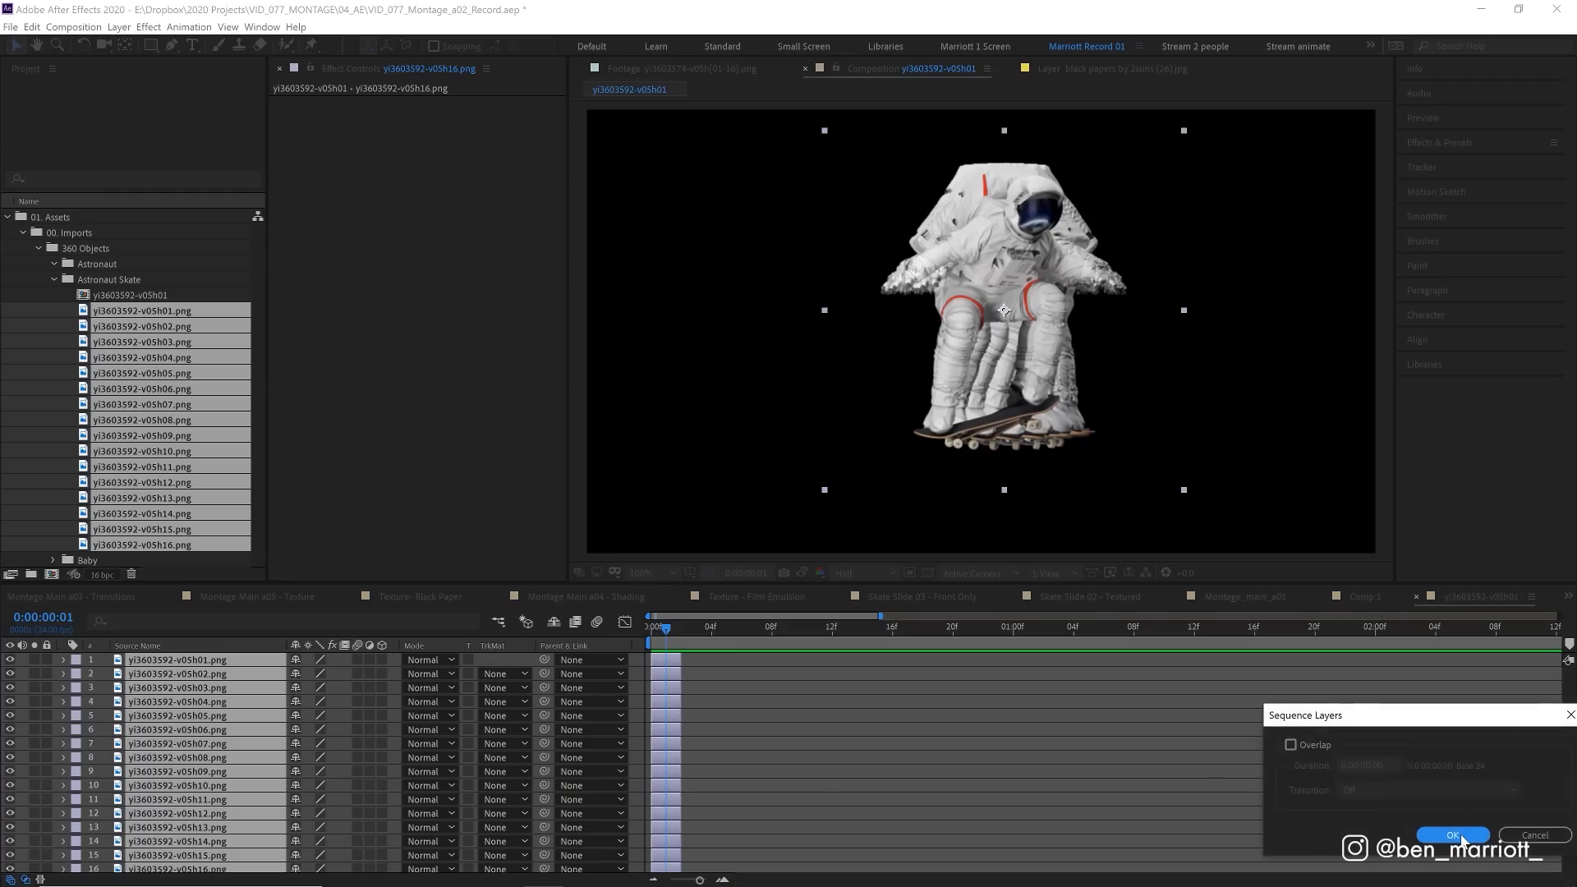
left_click(1450, 835)
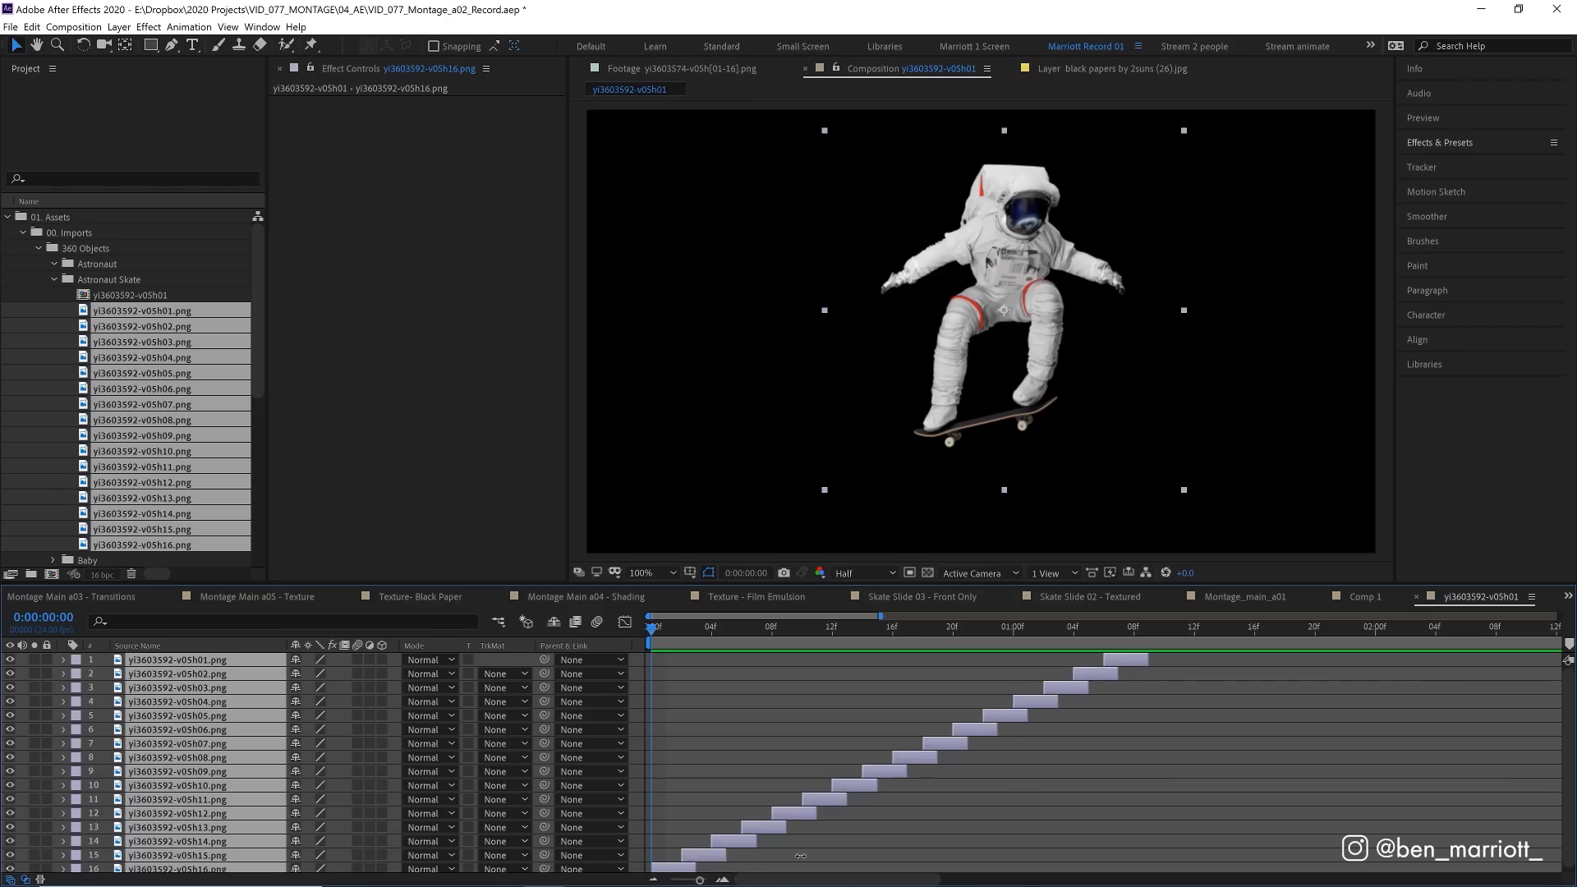
key("space")
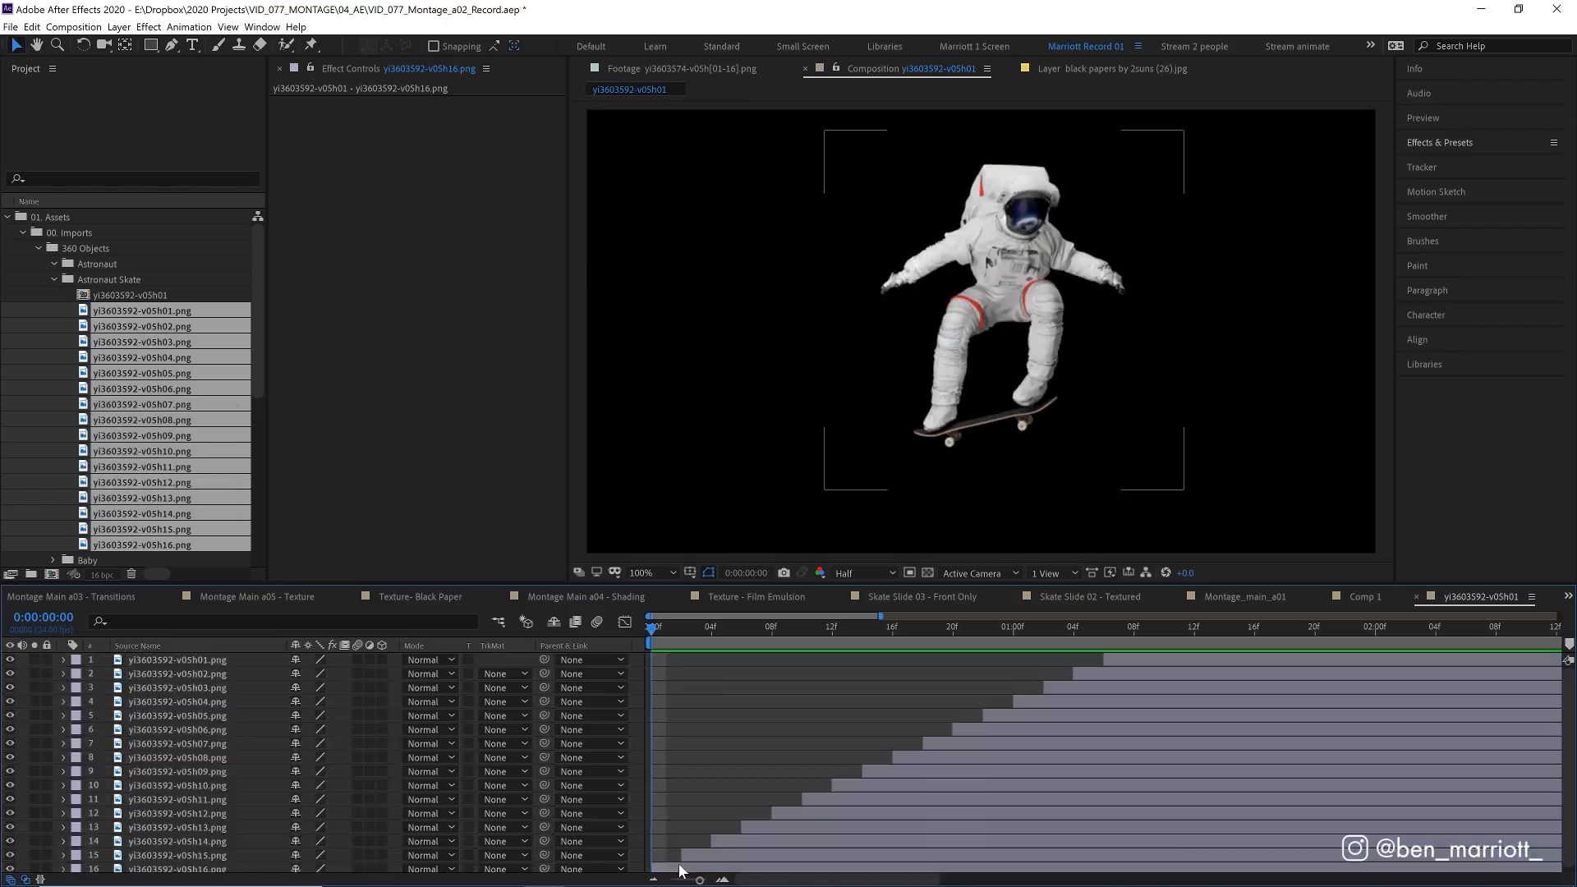
Extend the staggered astronaut layers so each holds to the comp end.
left_click(1002, 301)
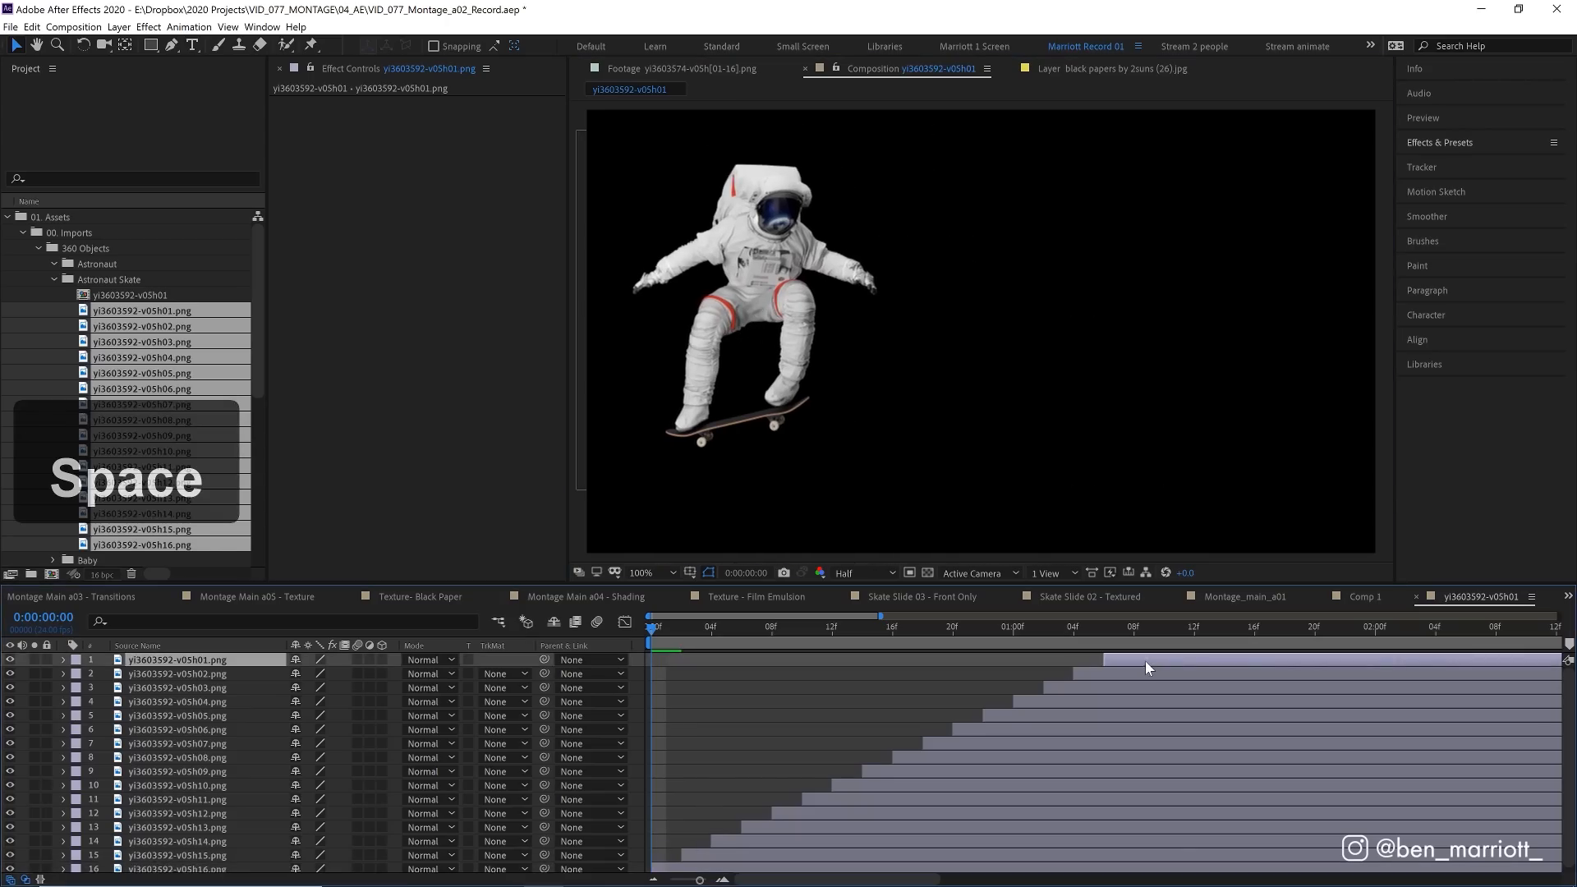
left_click(1146, 628)
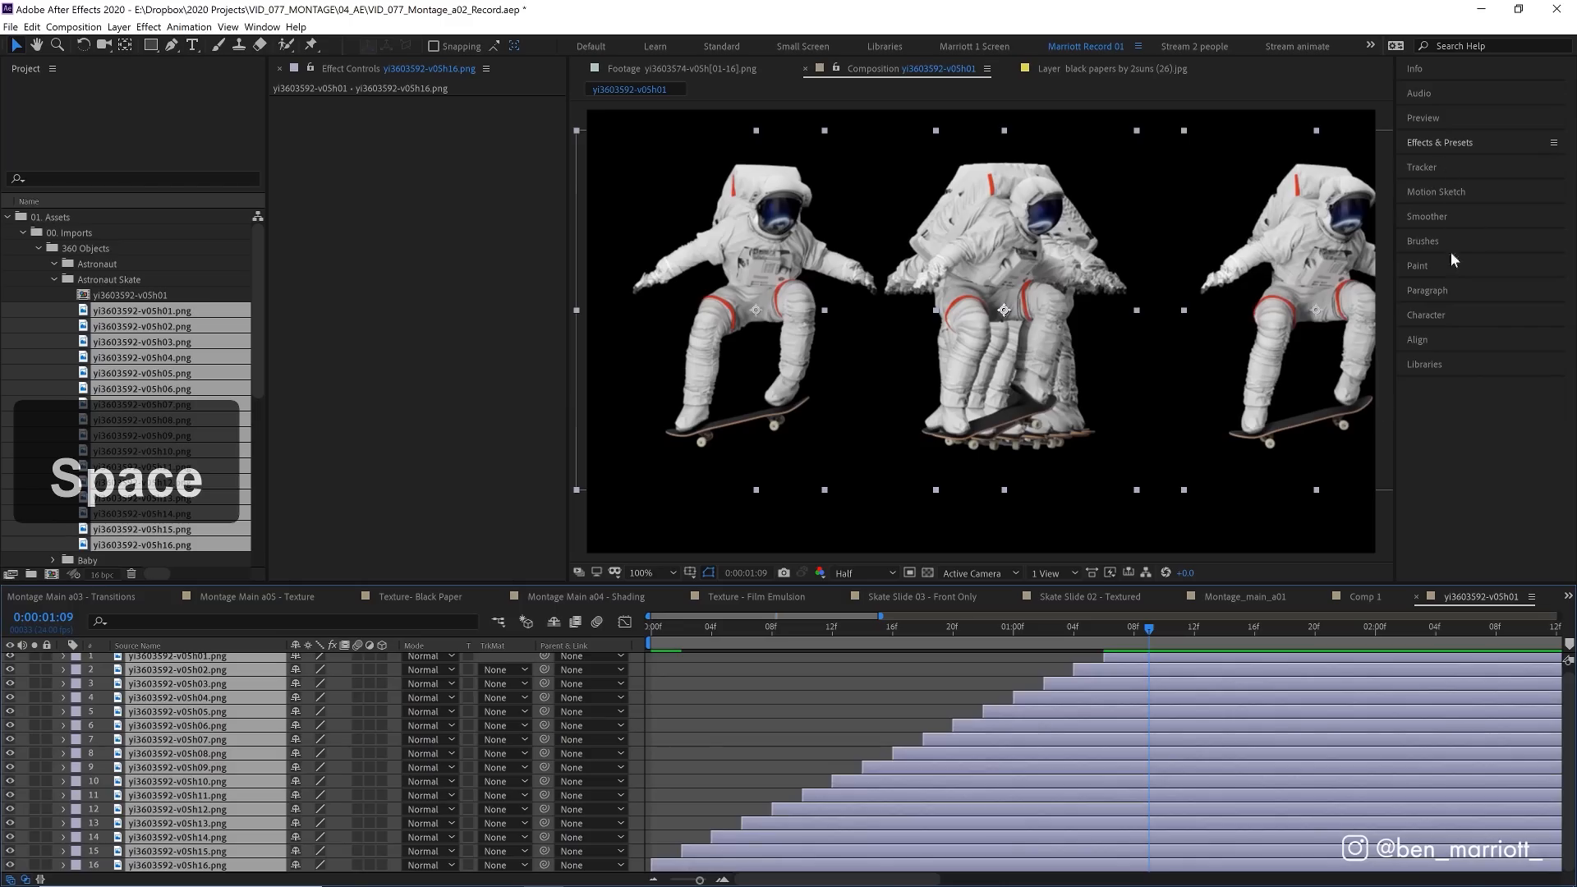
left_click(1420, 339)
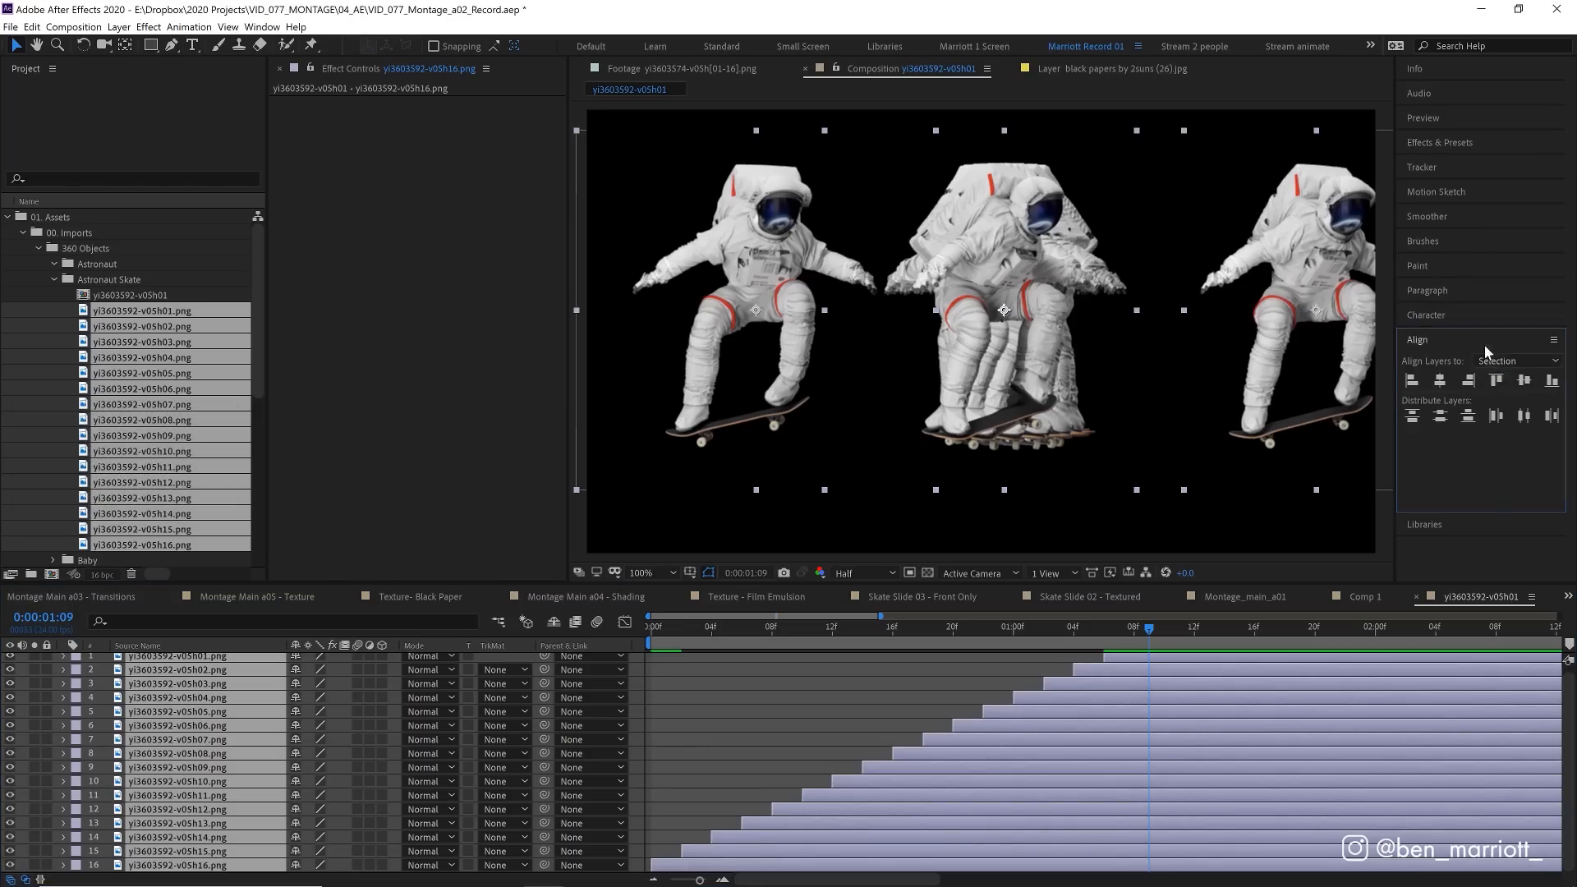
mouse_move(1521, 416)
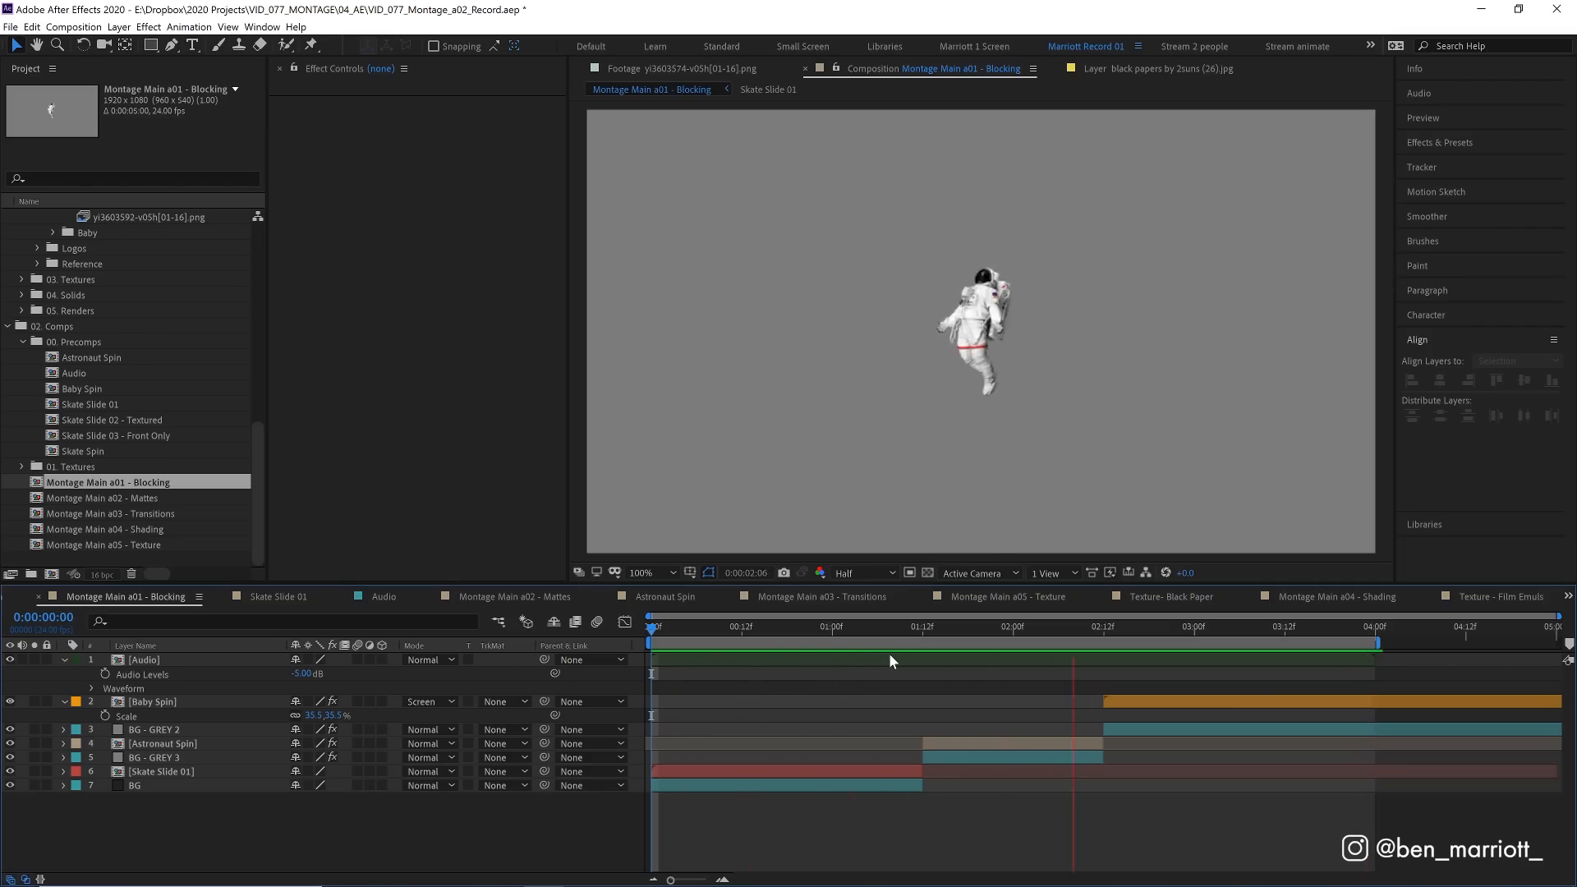
Scrub and play the a01 Blocking montage through the baby and astronaut spin shots.
left_click(861, 626)
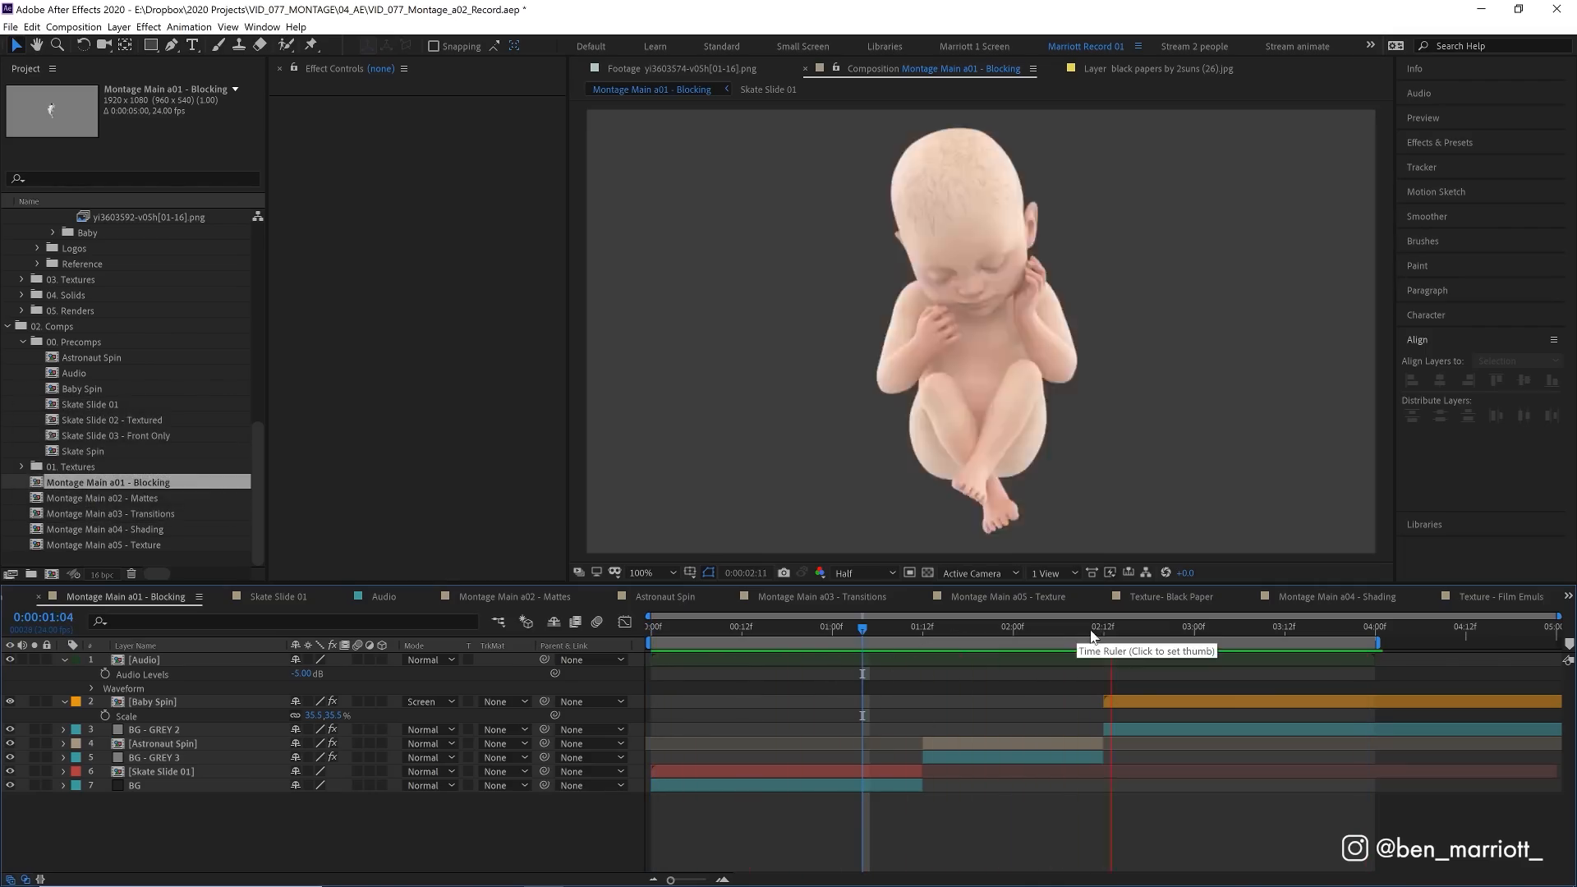
left_click(1066, 628)
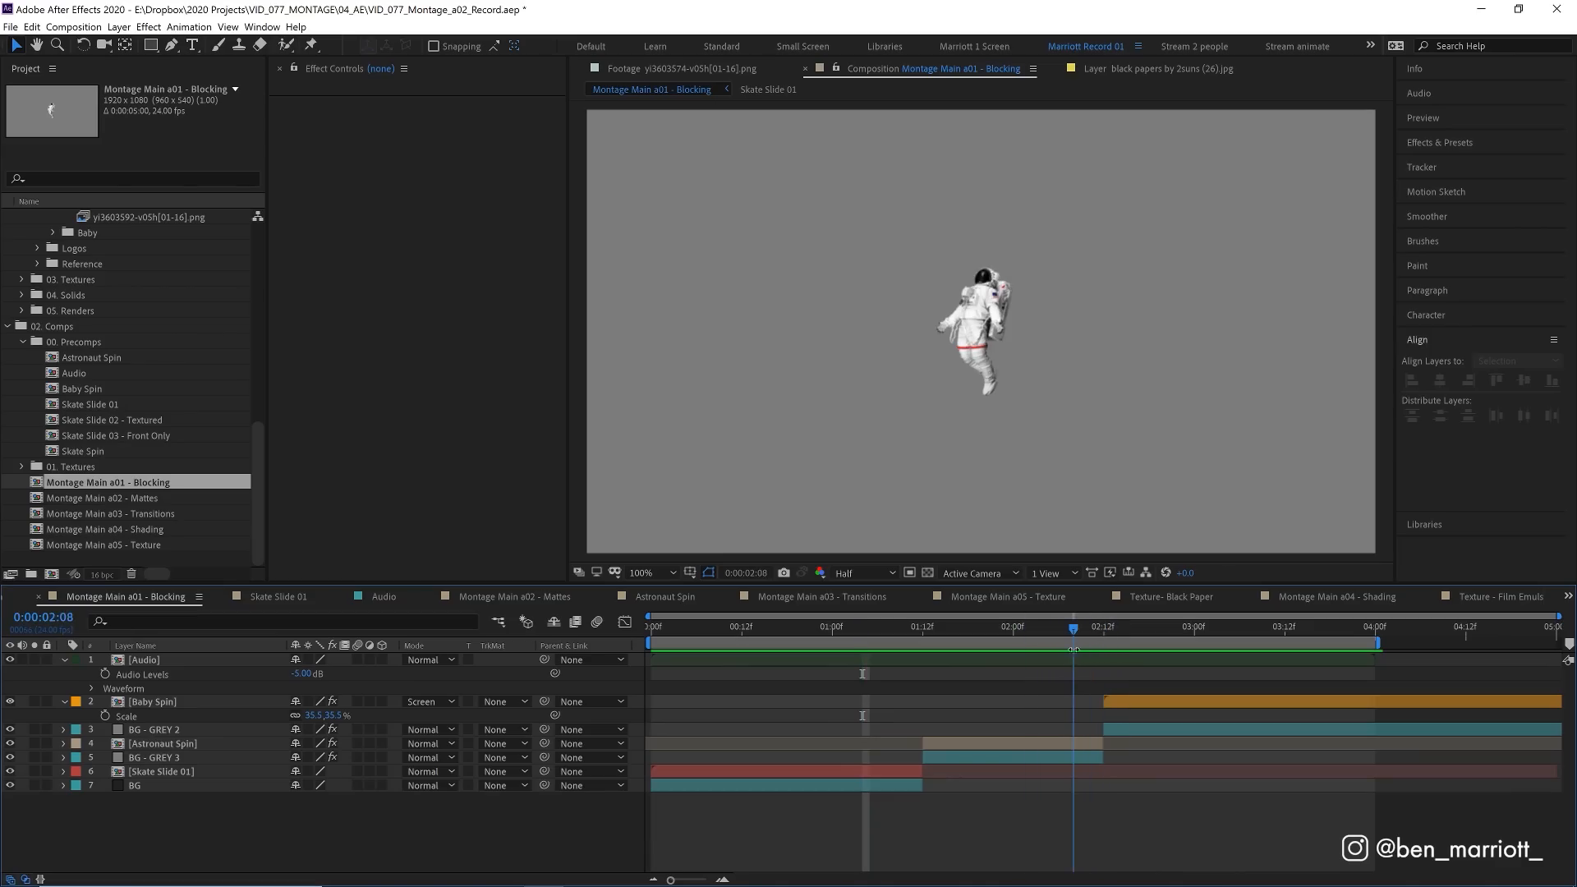
left_click(1096, 626)
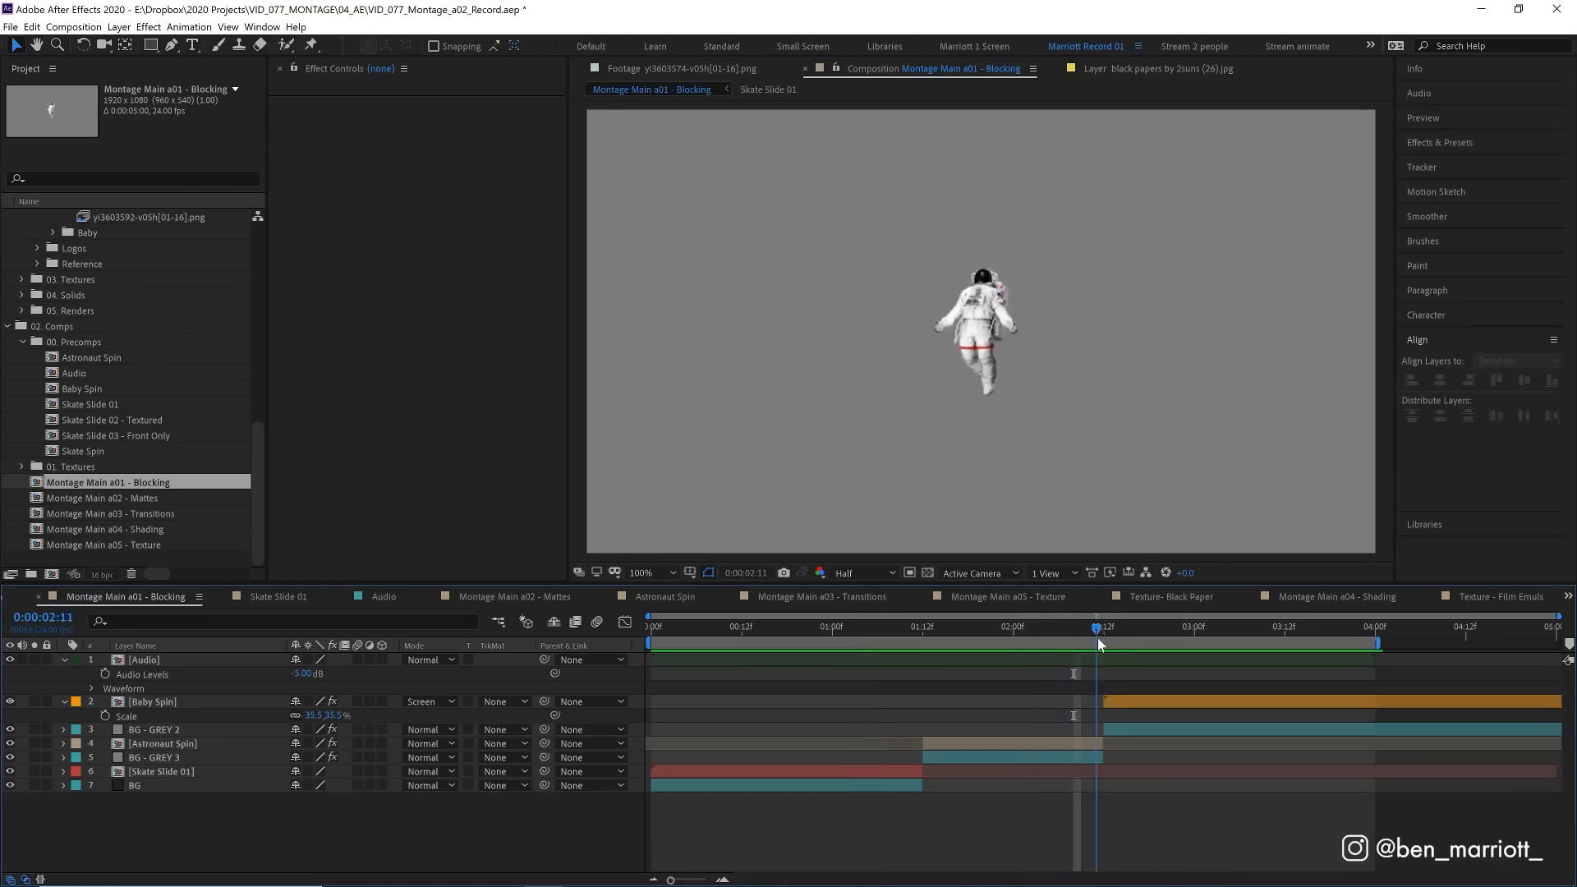
key("space")
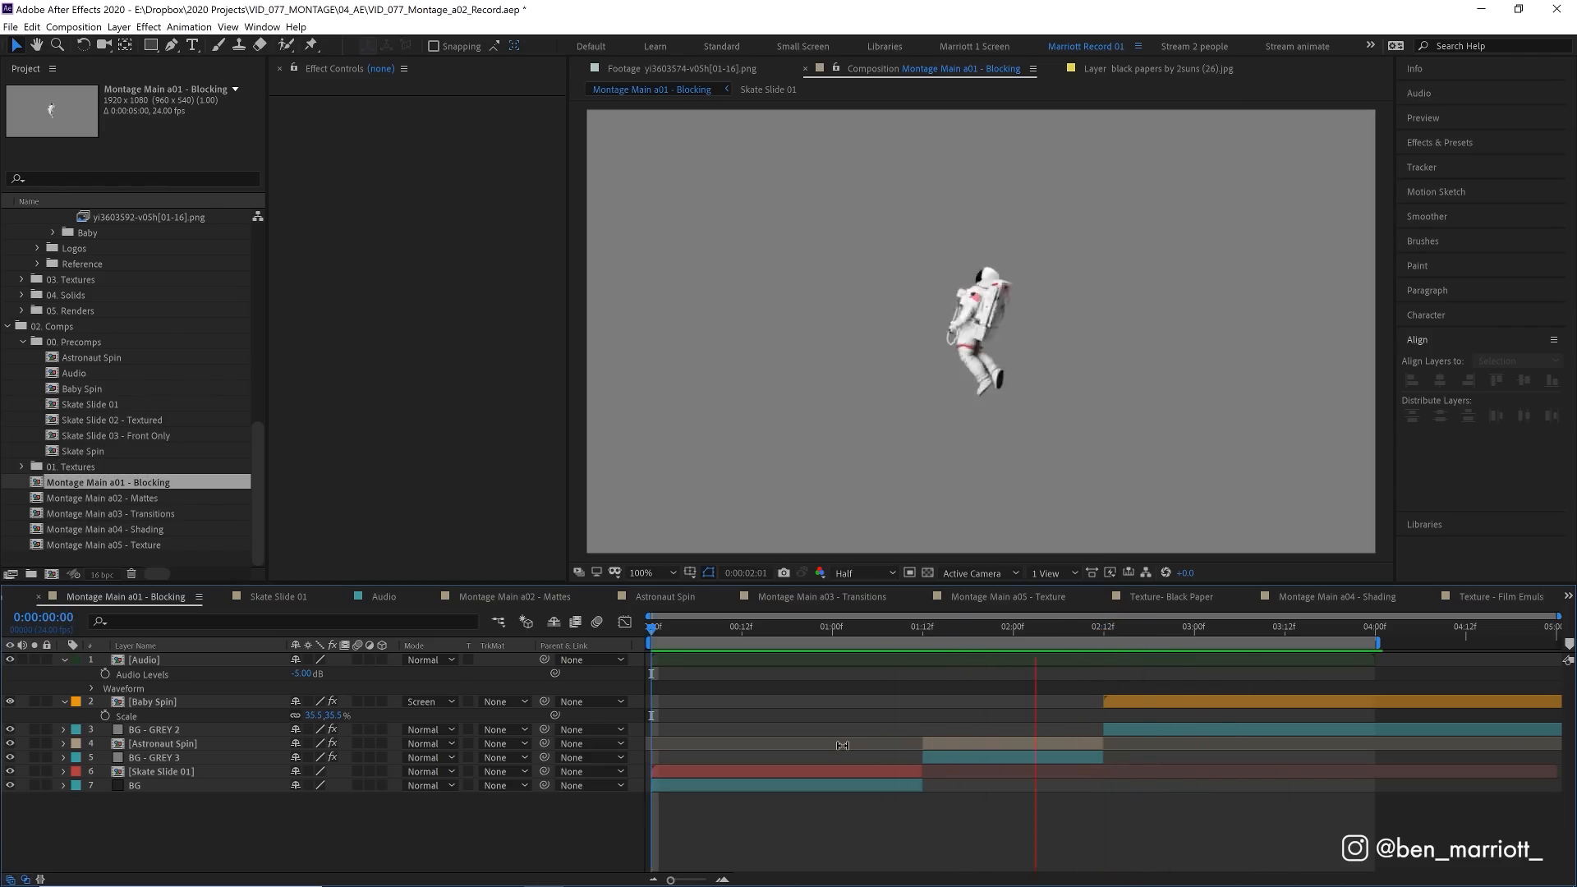
left_click(650, 626)
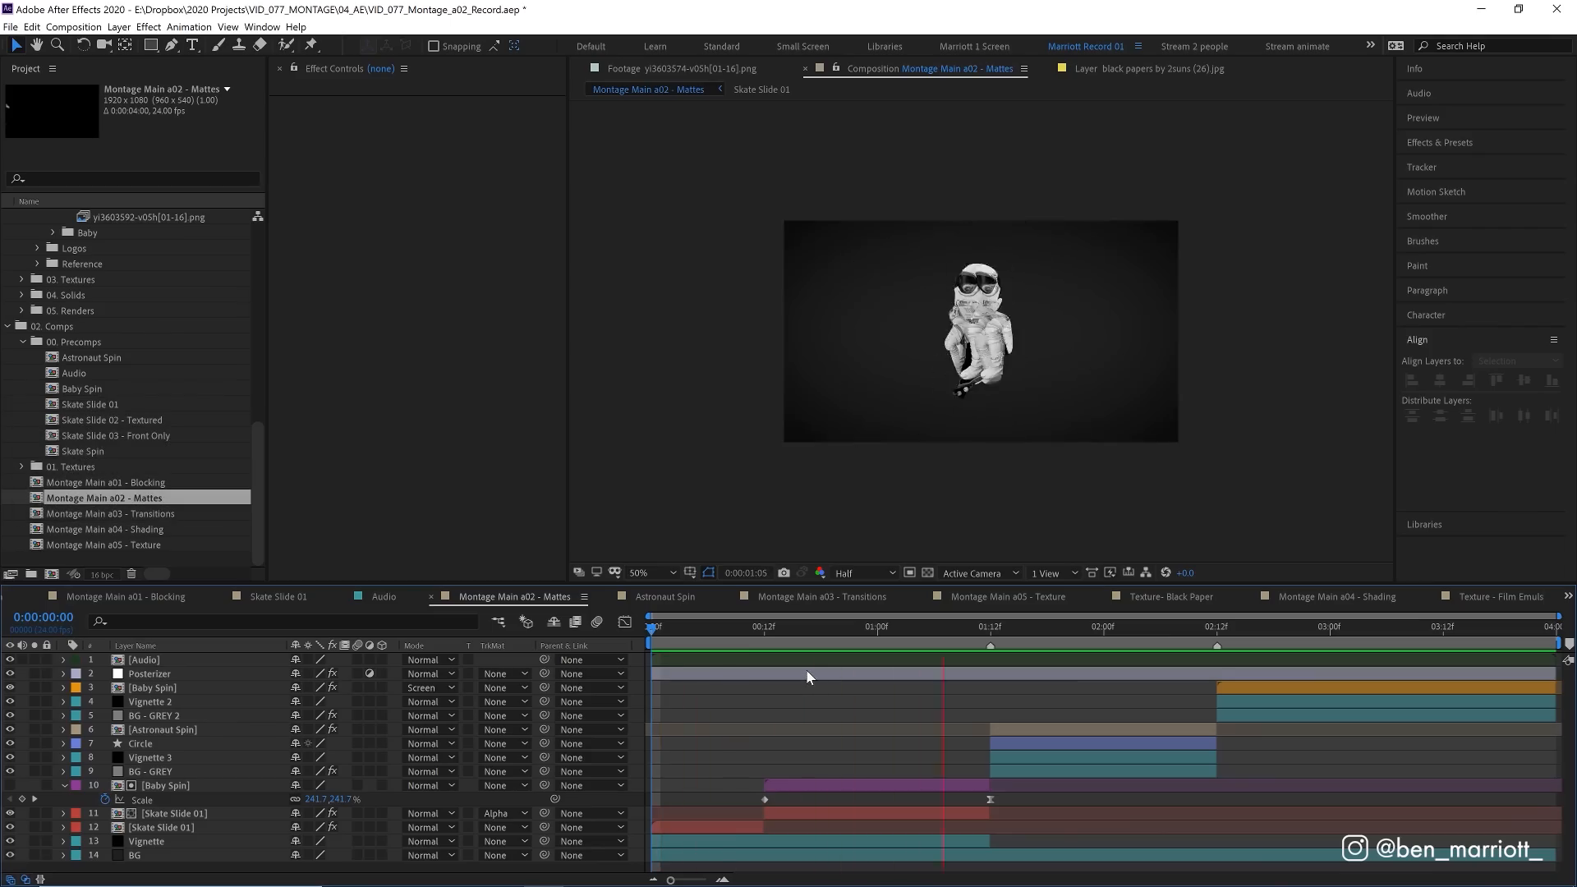
Add a full-frame black solid over the Mattes comp and prepare an oval vignette mask.
left_click(1018, 625)
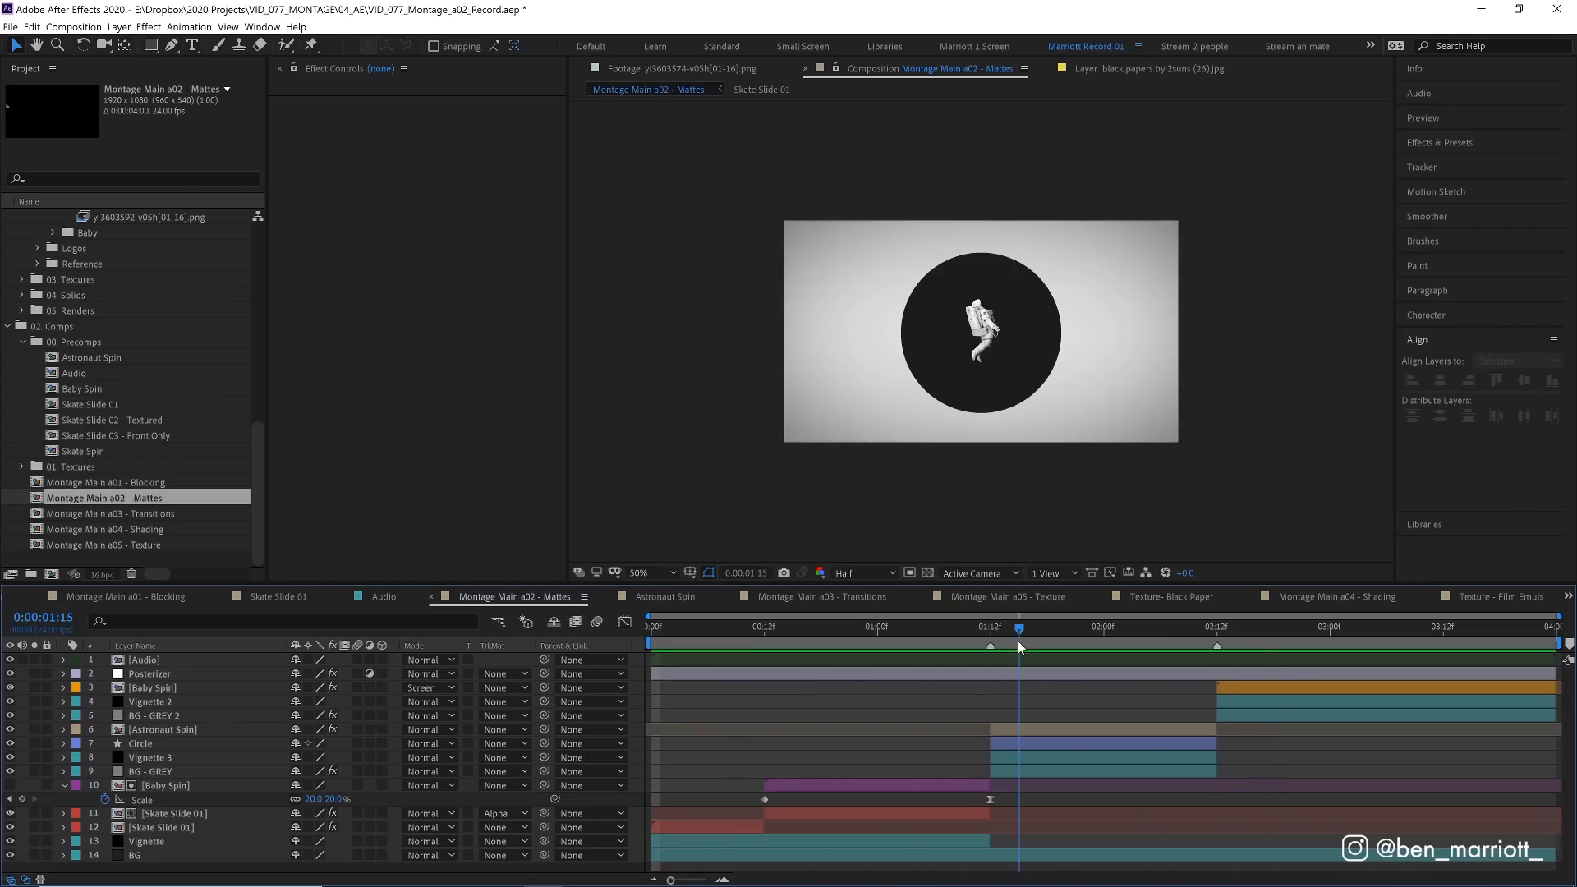
left_click(151, 700)
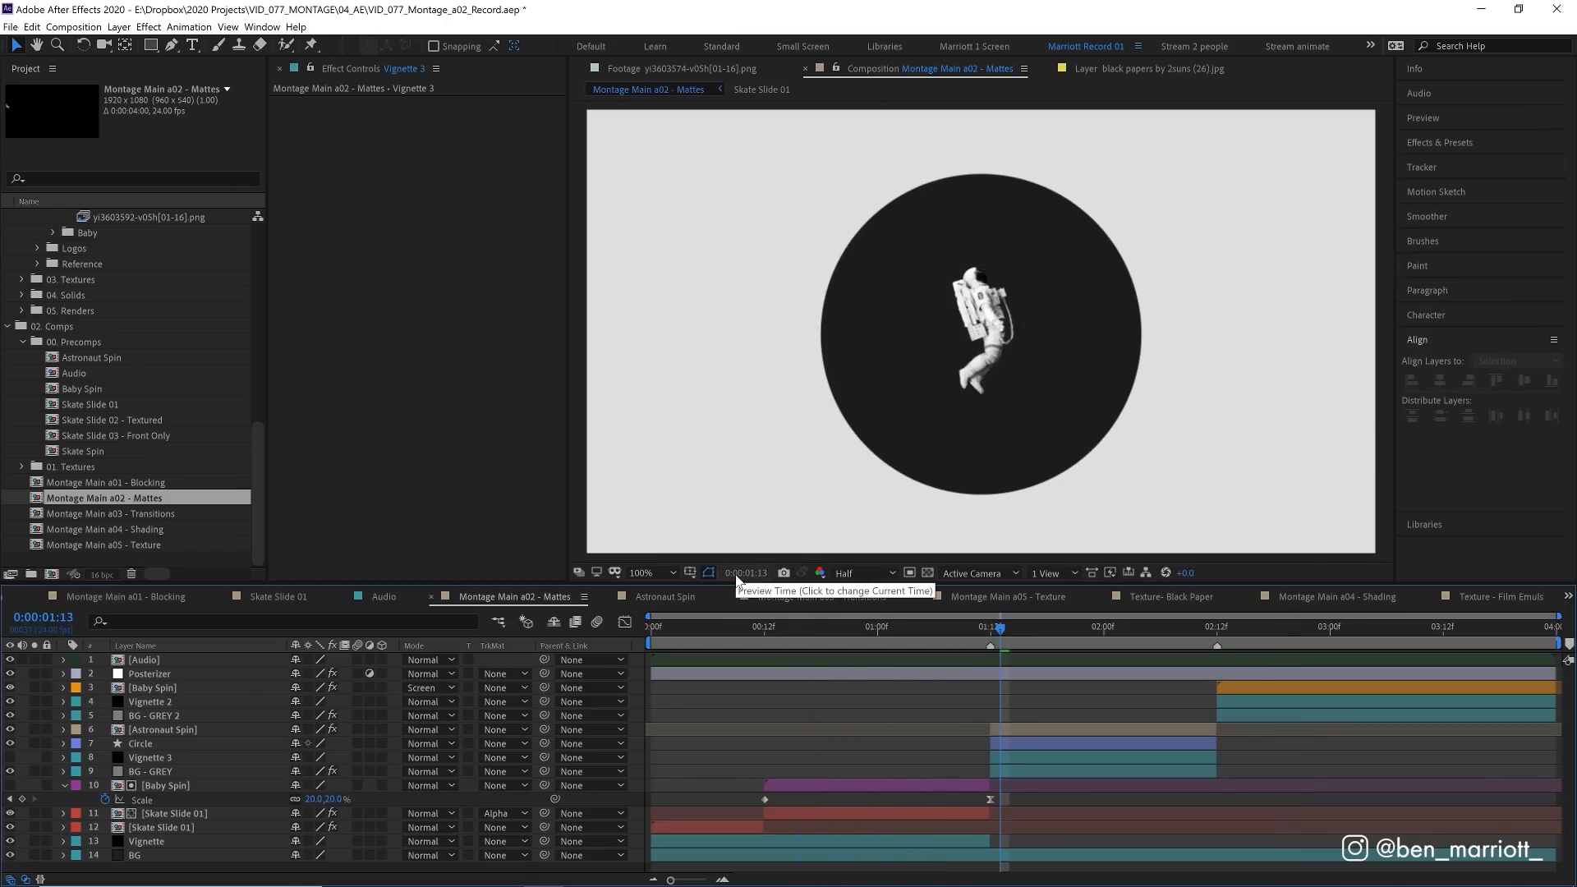
mouse_move(785, 689)
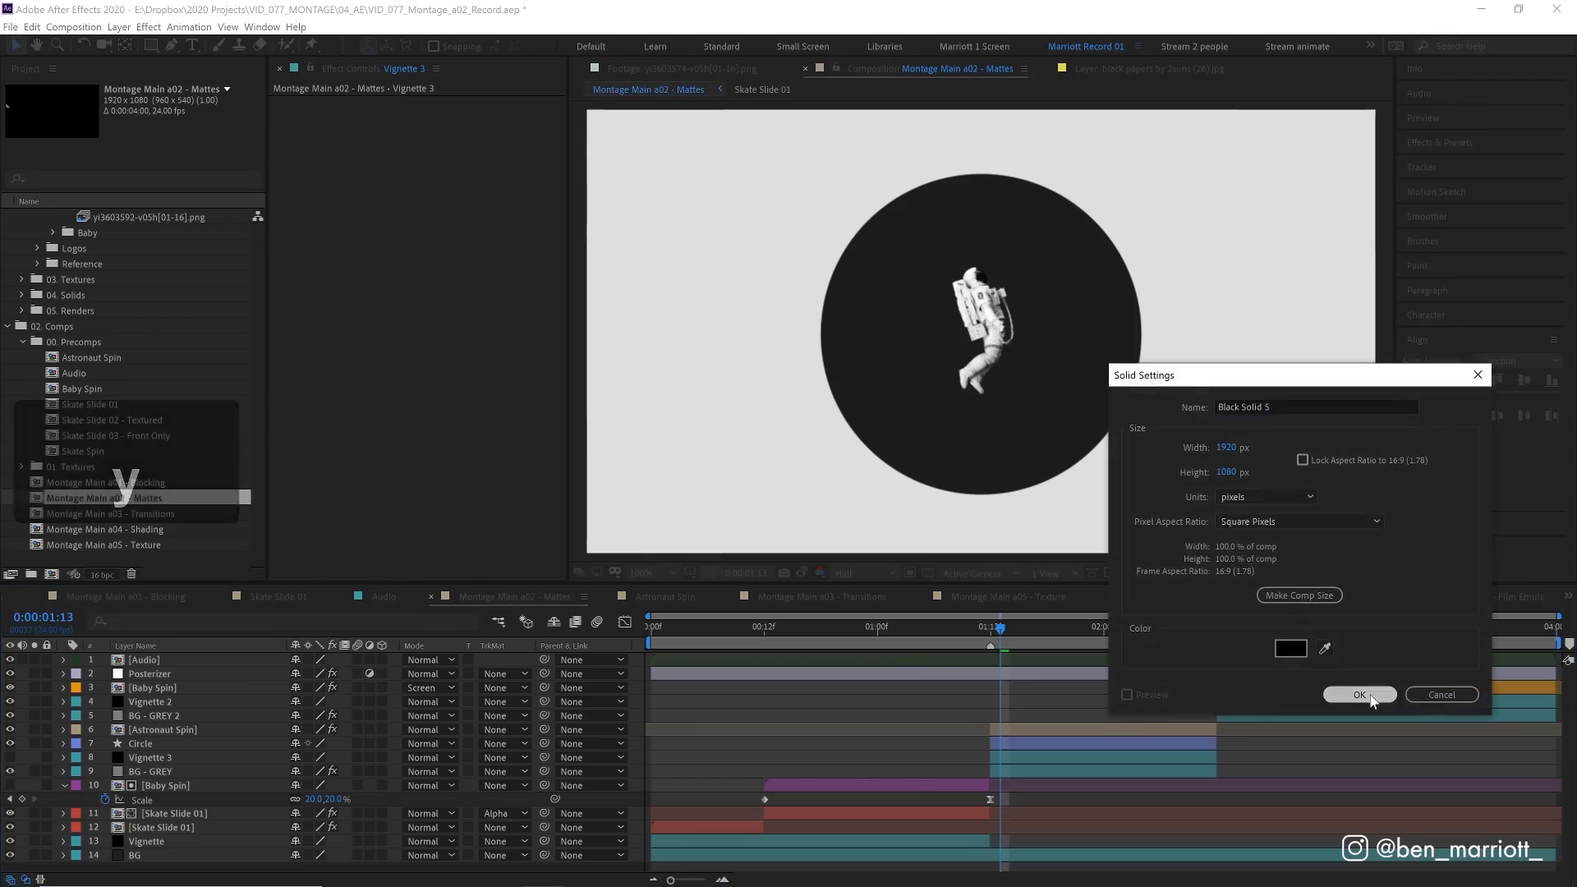
left_click(1361, 694)
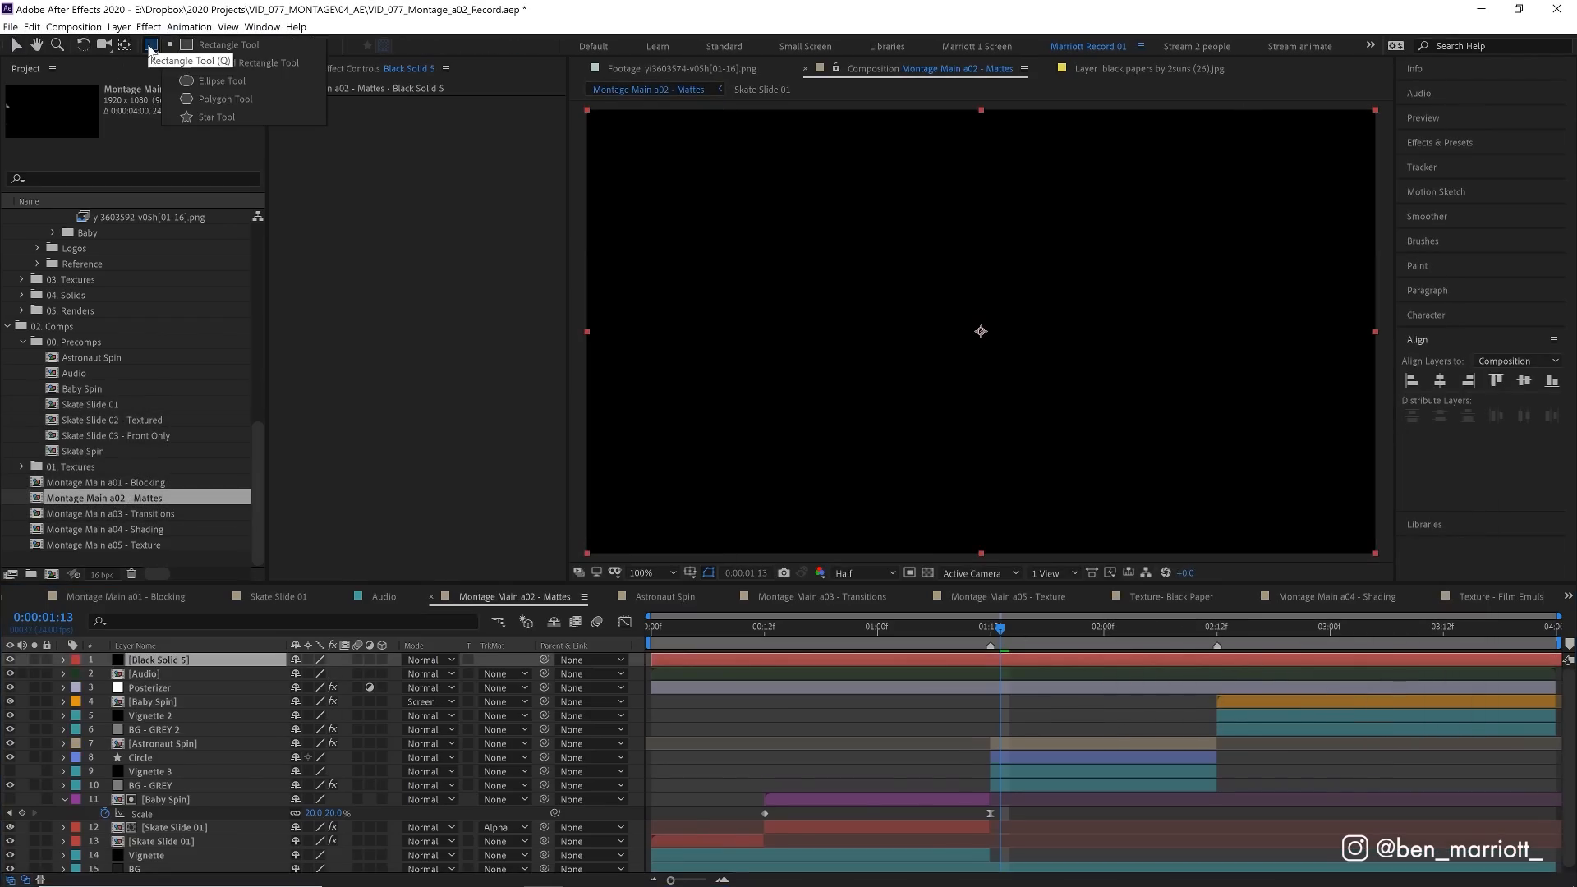
left_click(149, 45)
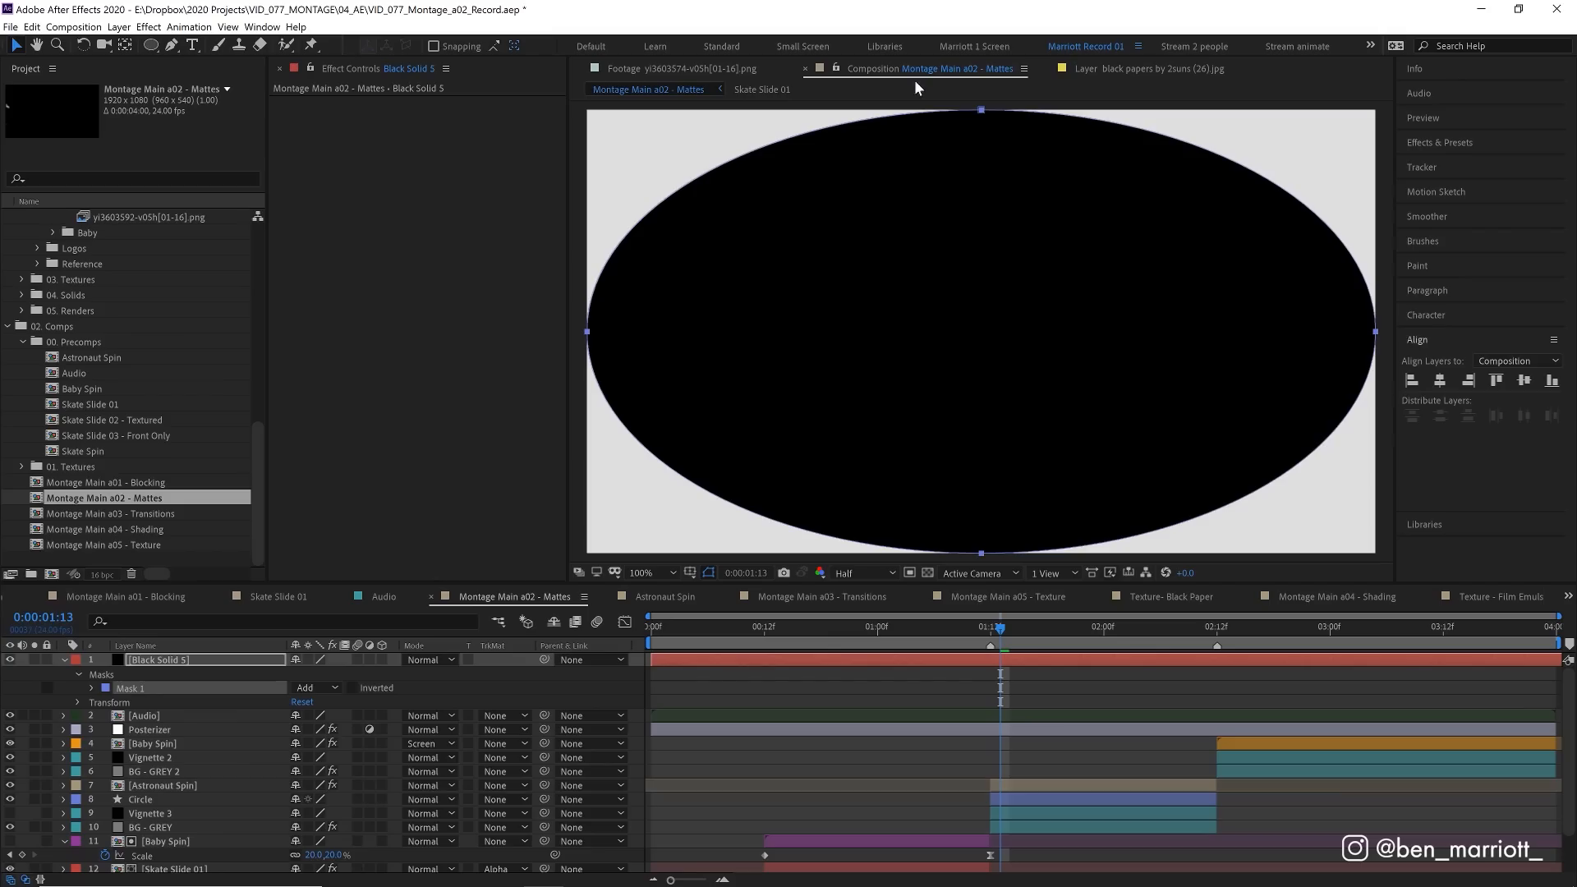
mouse_move(361, 695)
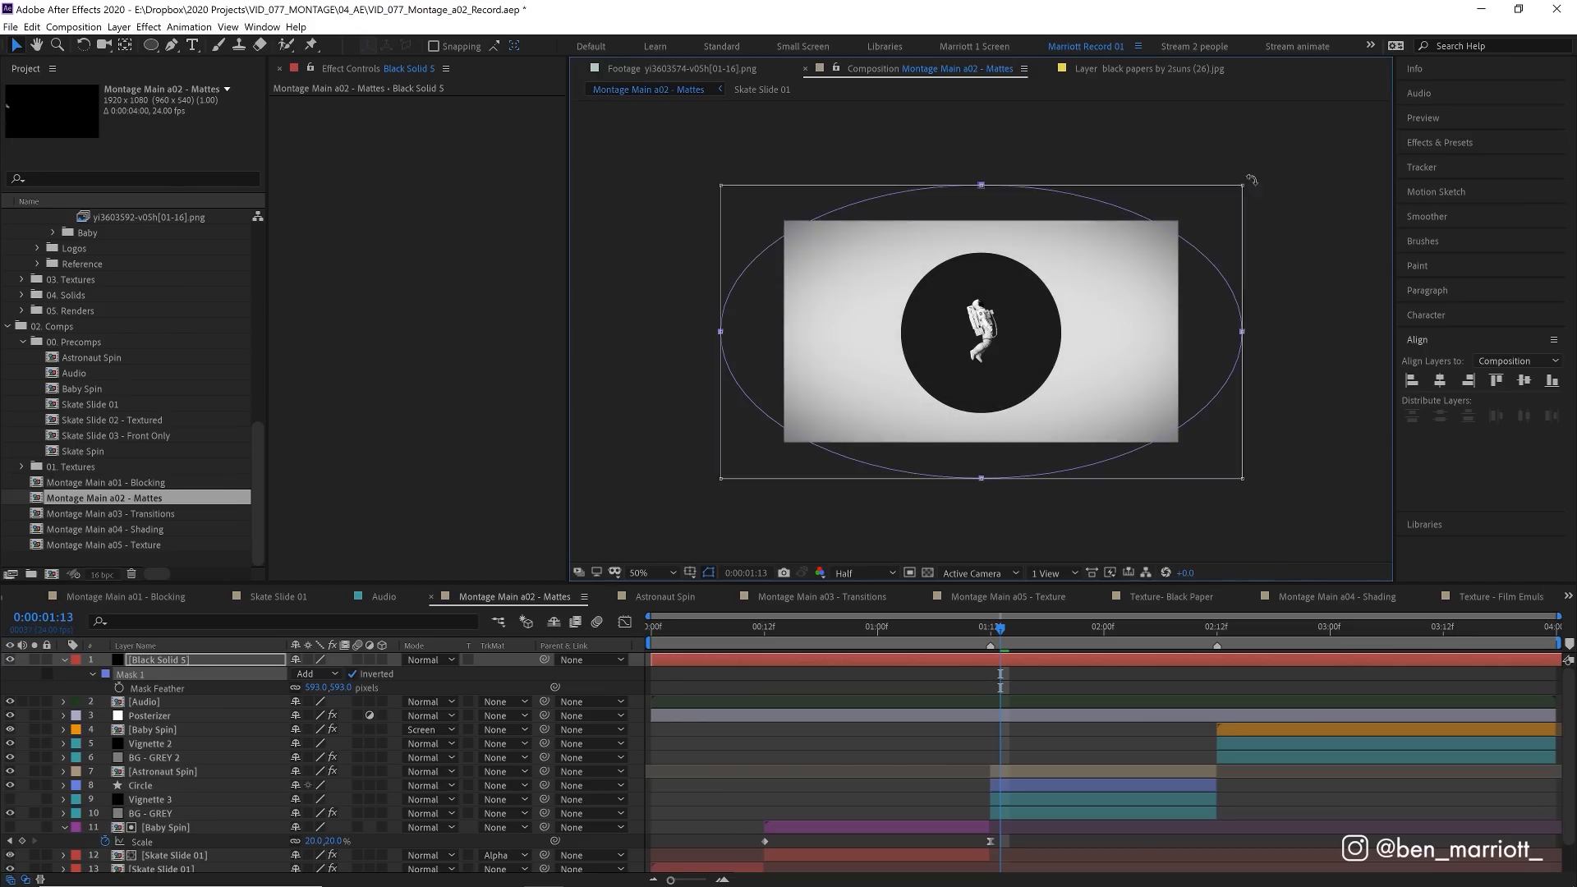
mouse_move(1182, 215)
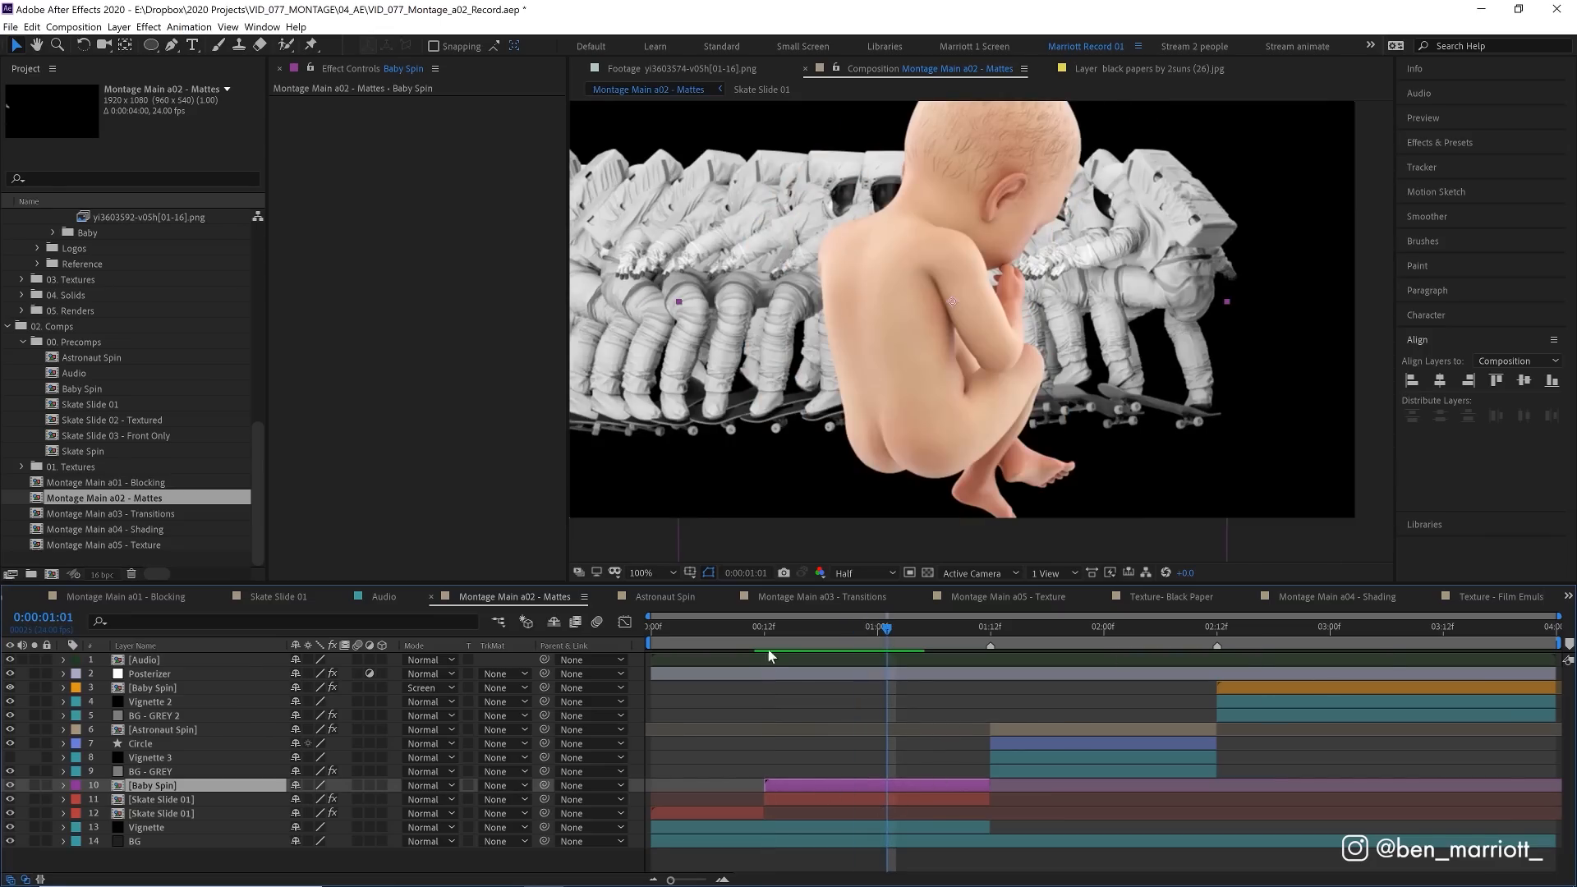
Set the upper Skate Slide 01 layer to Alpha Matte from the Baby Spin layer.
left_click(58, 784)
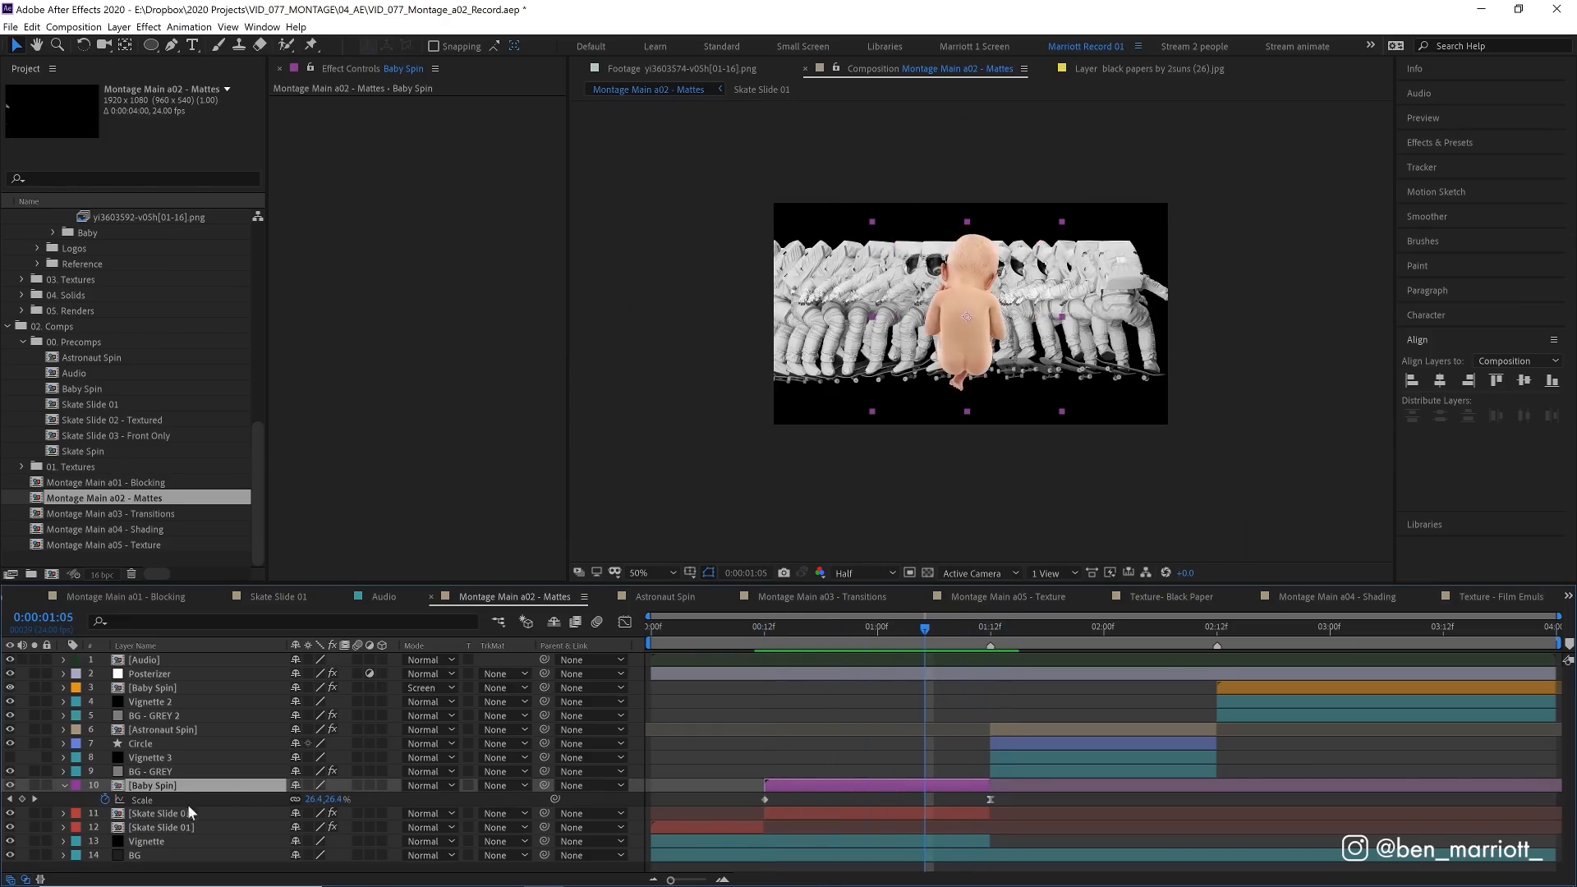
left_click(160, 812)
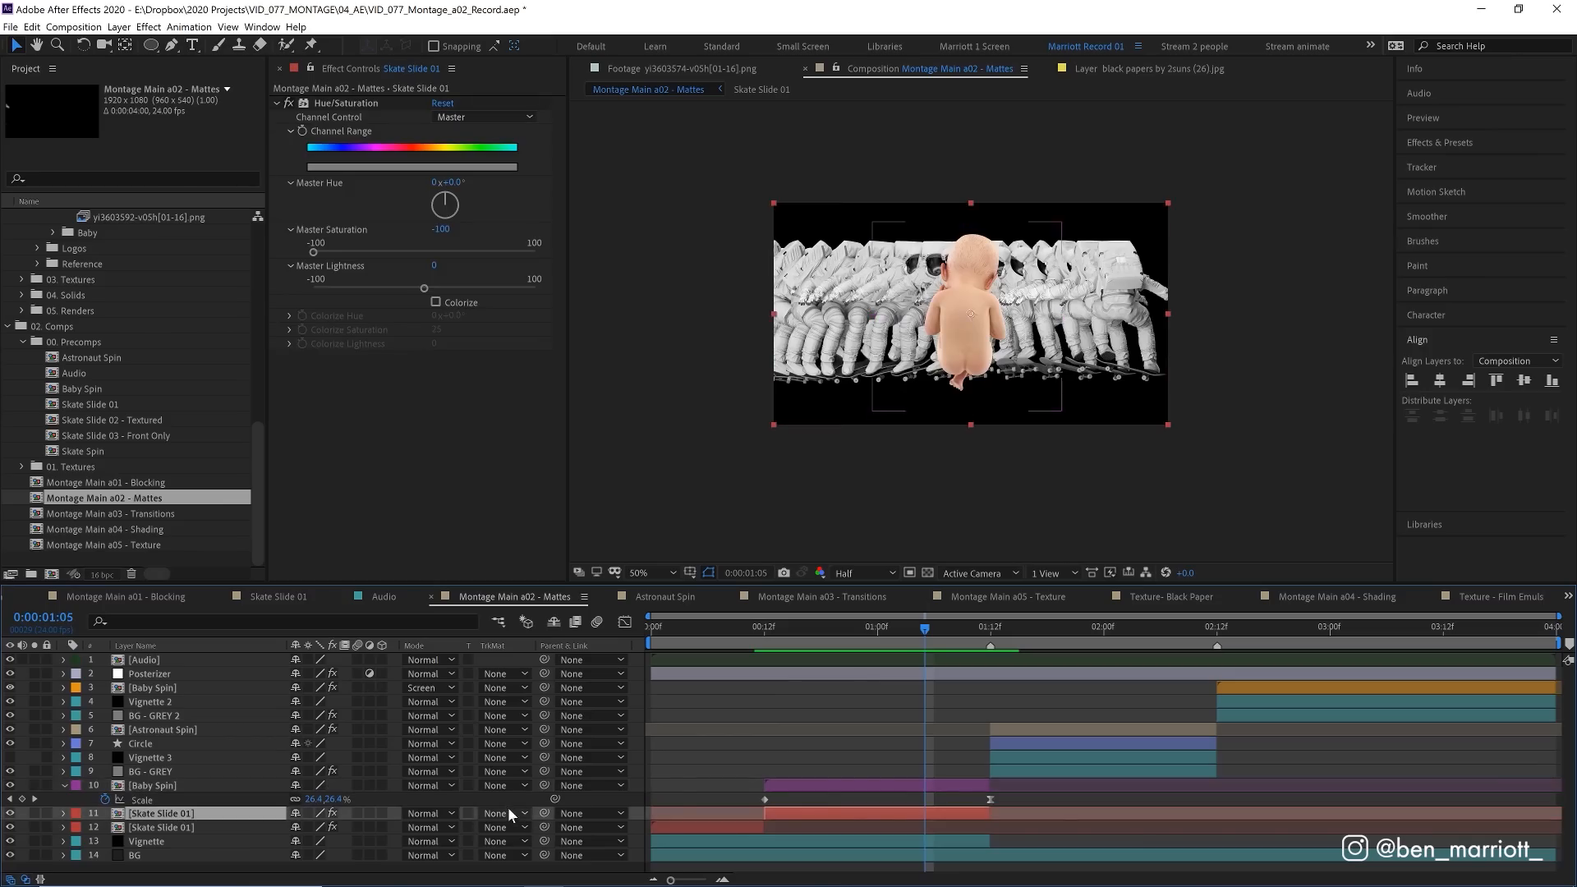
left_click(502, 813)
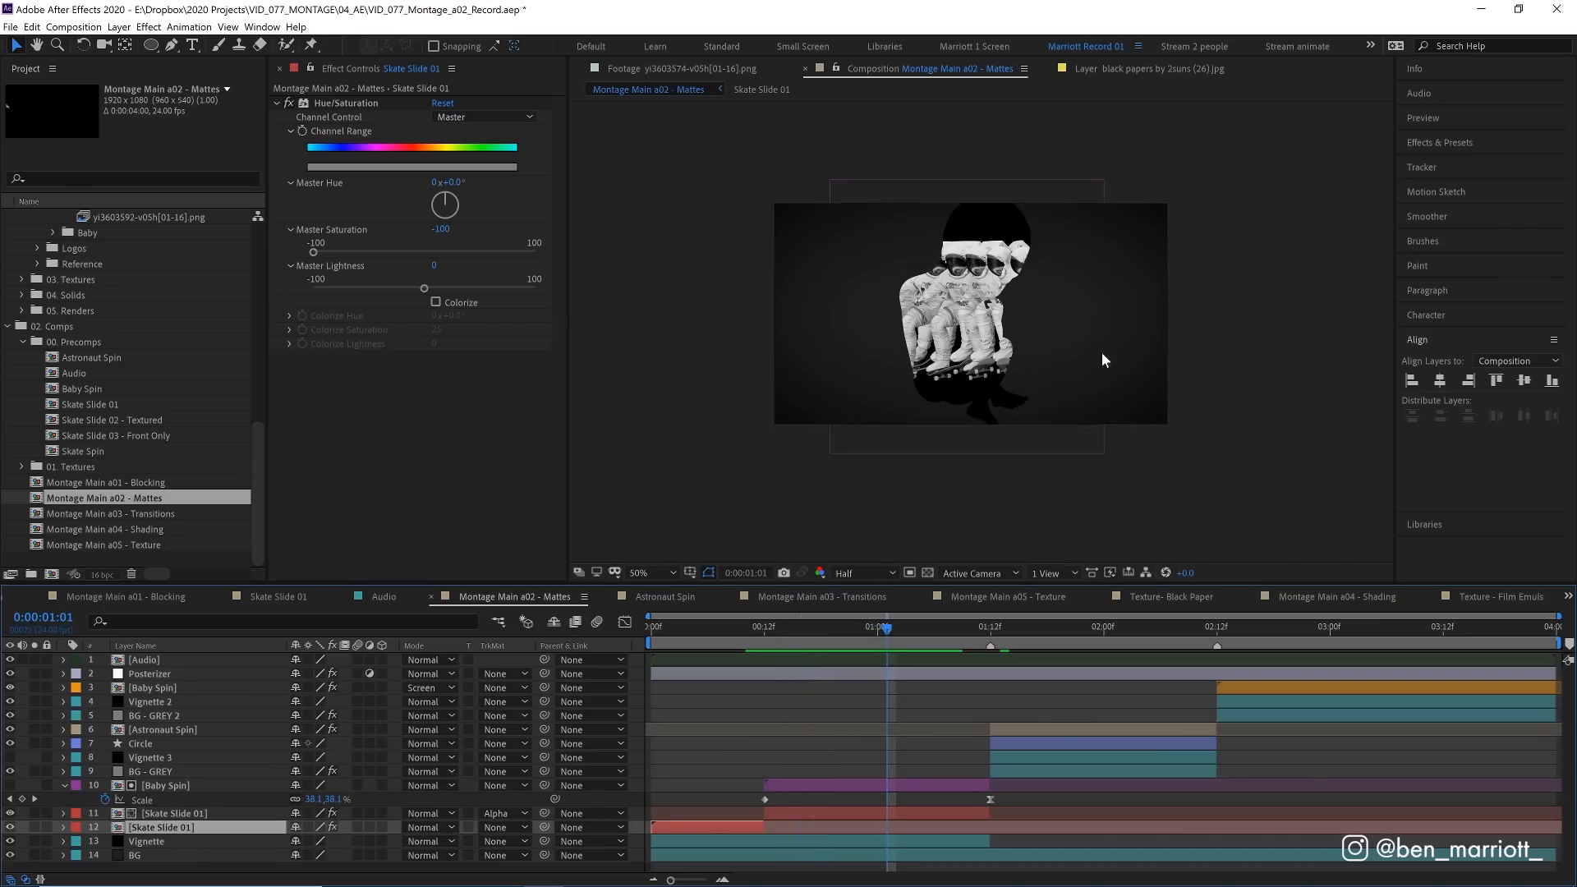
mouse_move(978, 411)
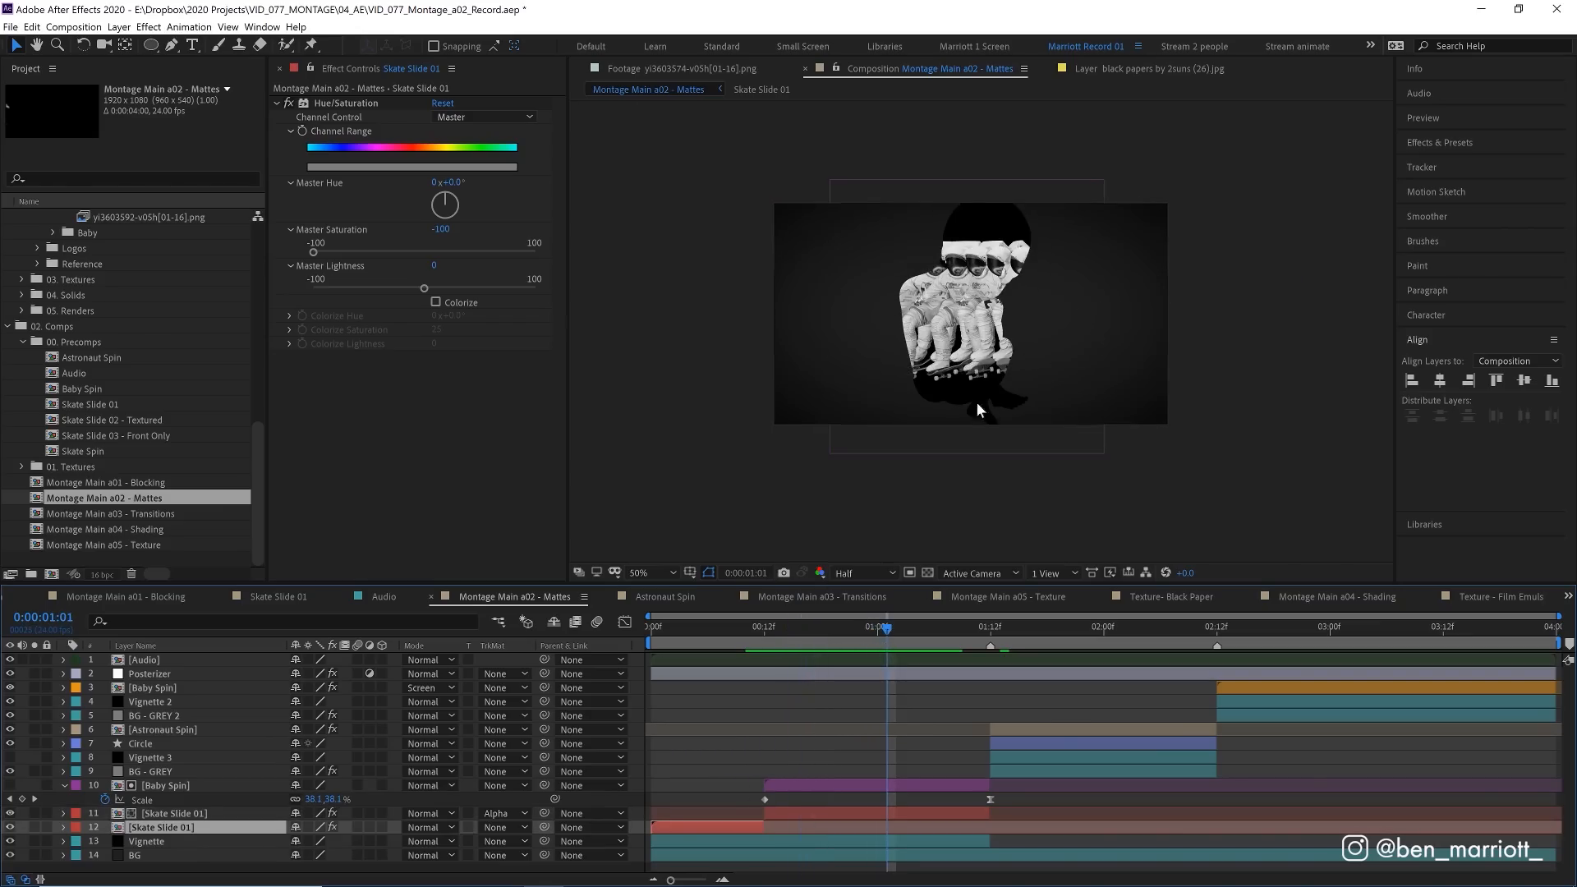
mouse_move(936, 404)
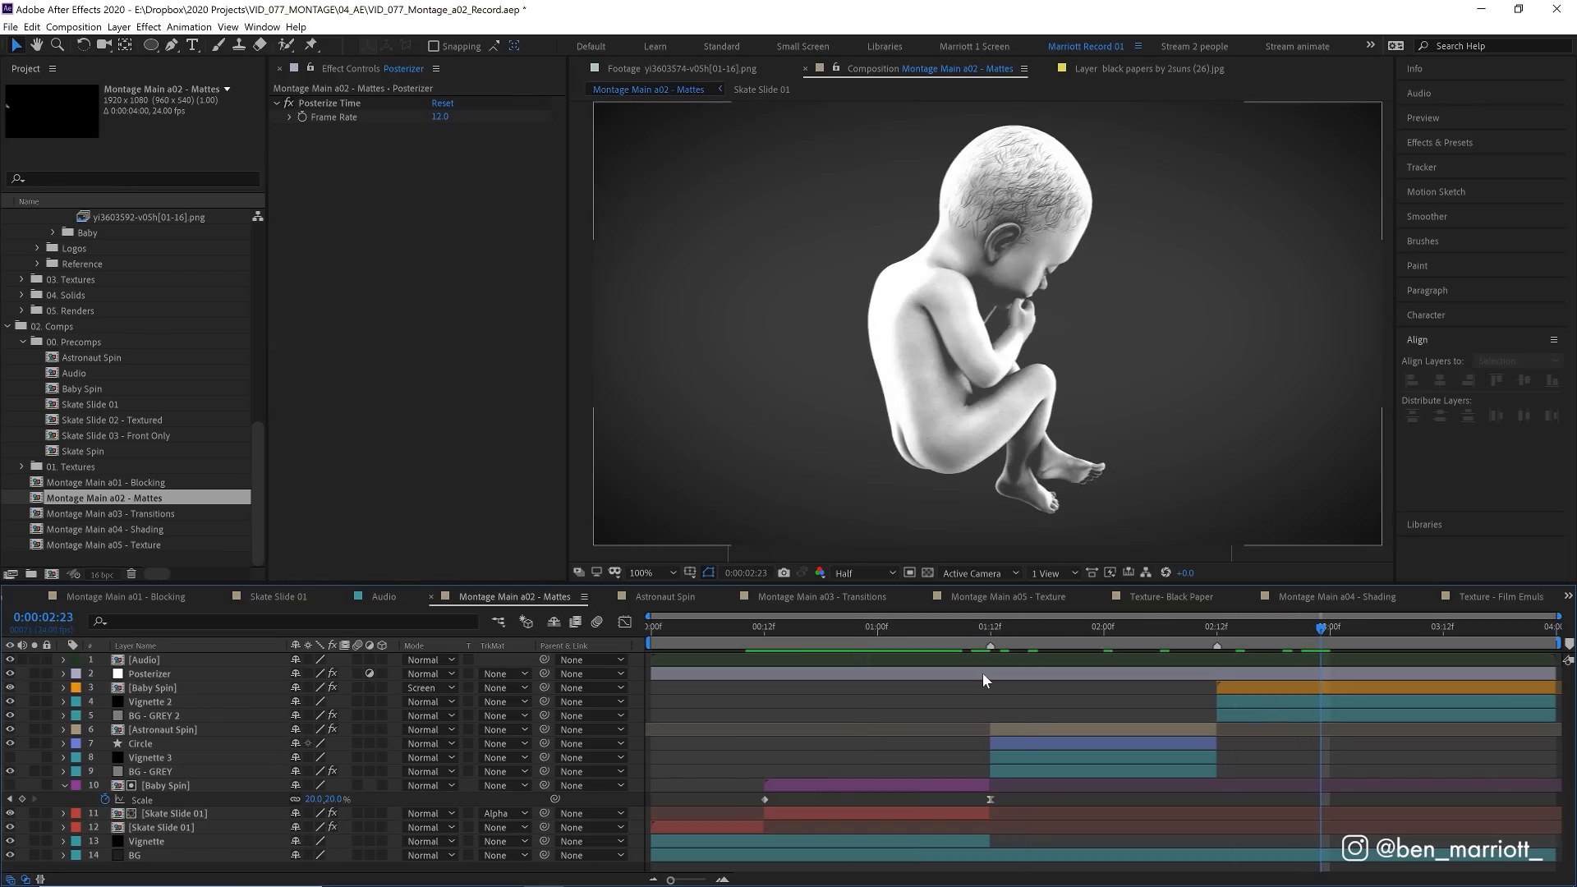
left_click(149, 672)
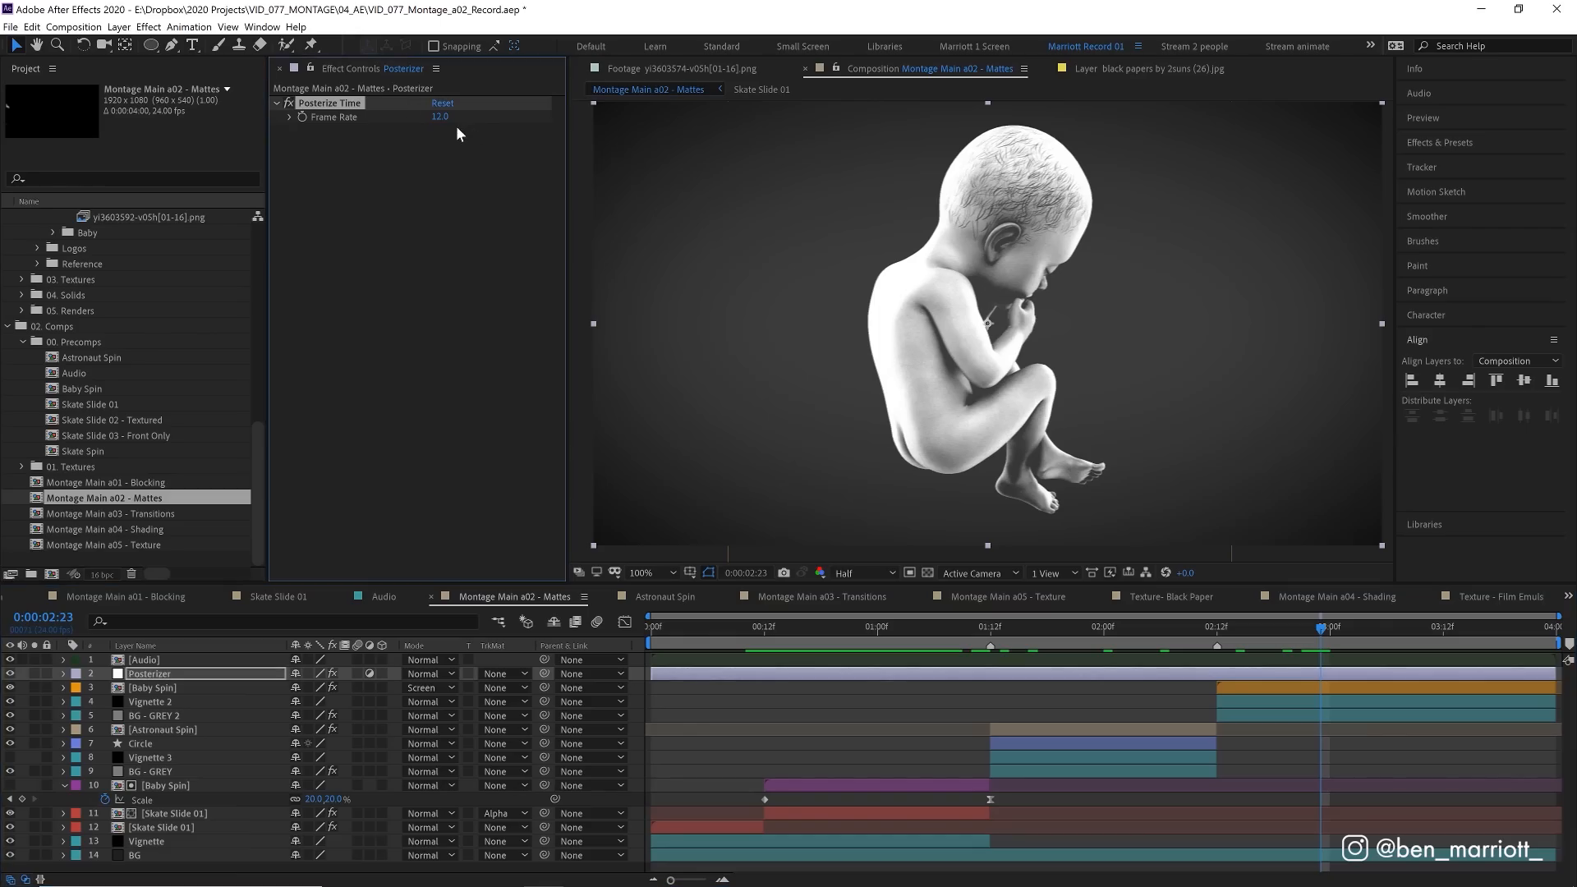
mouse_move(838, 630)
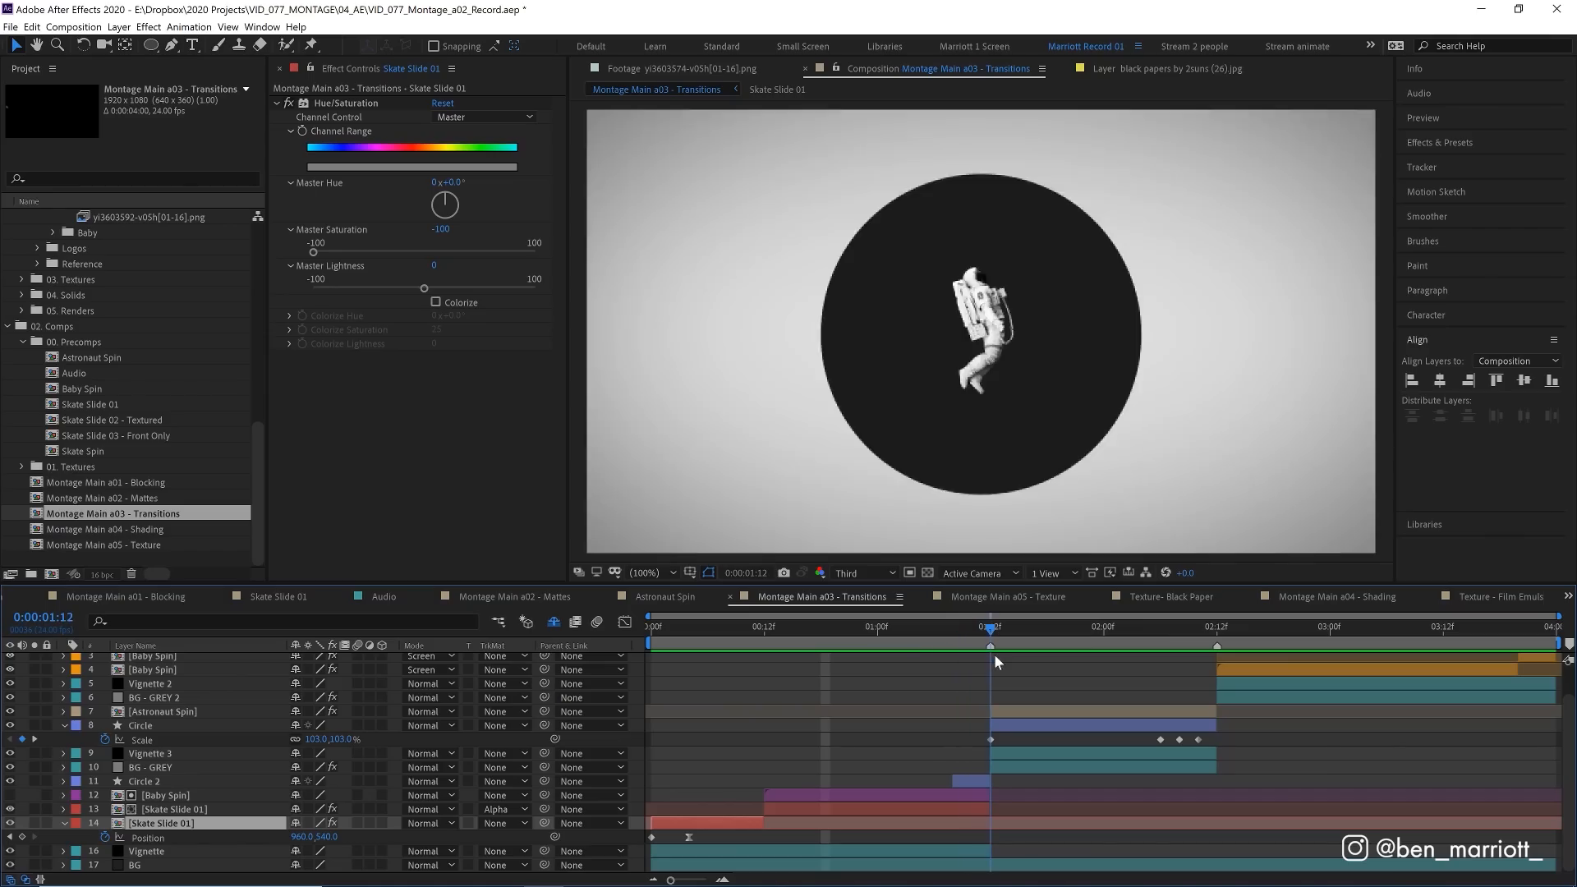
Select the Circle and Circle 2 shape layers and scrub the circular reveal into the baby shot.
left_click(140, 725)
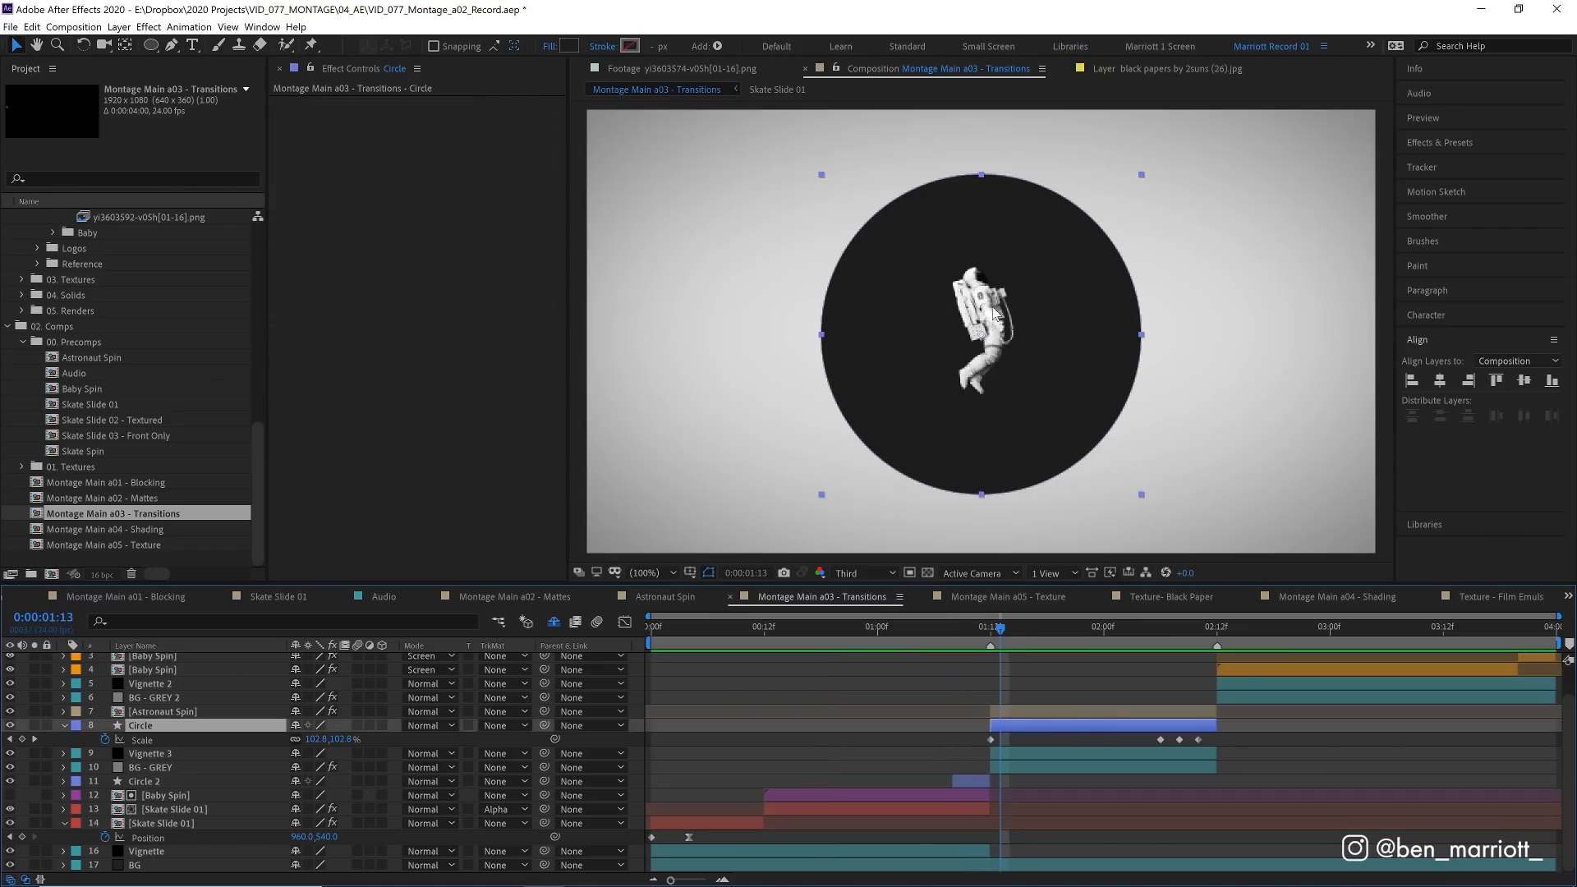
left_click(952, 626)
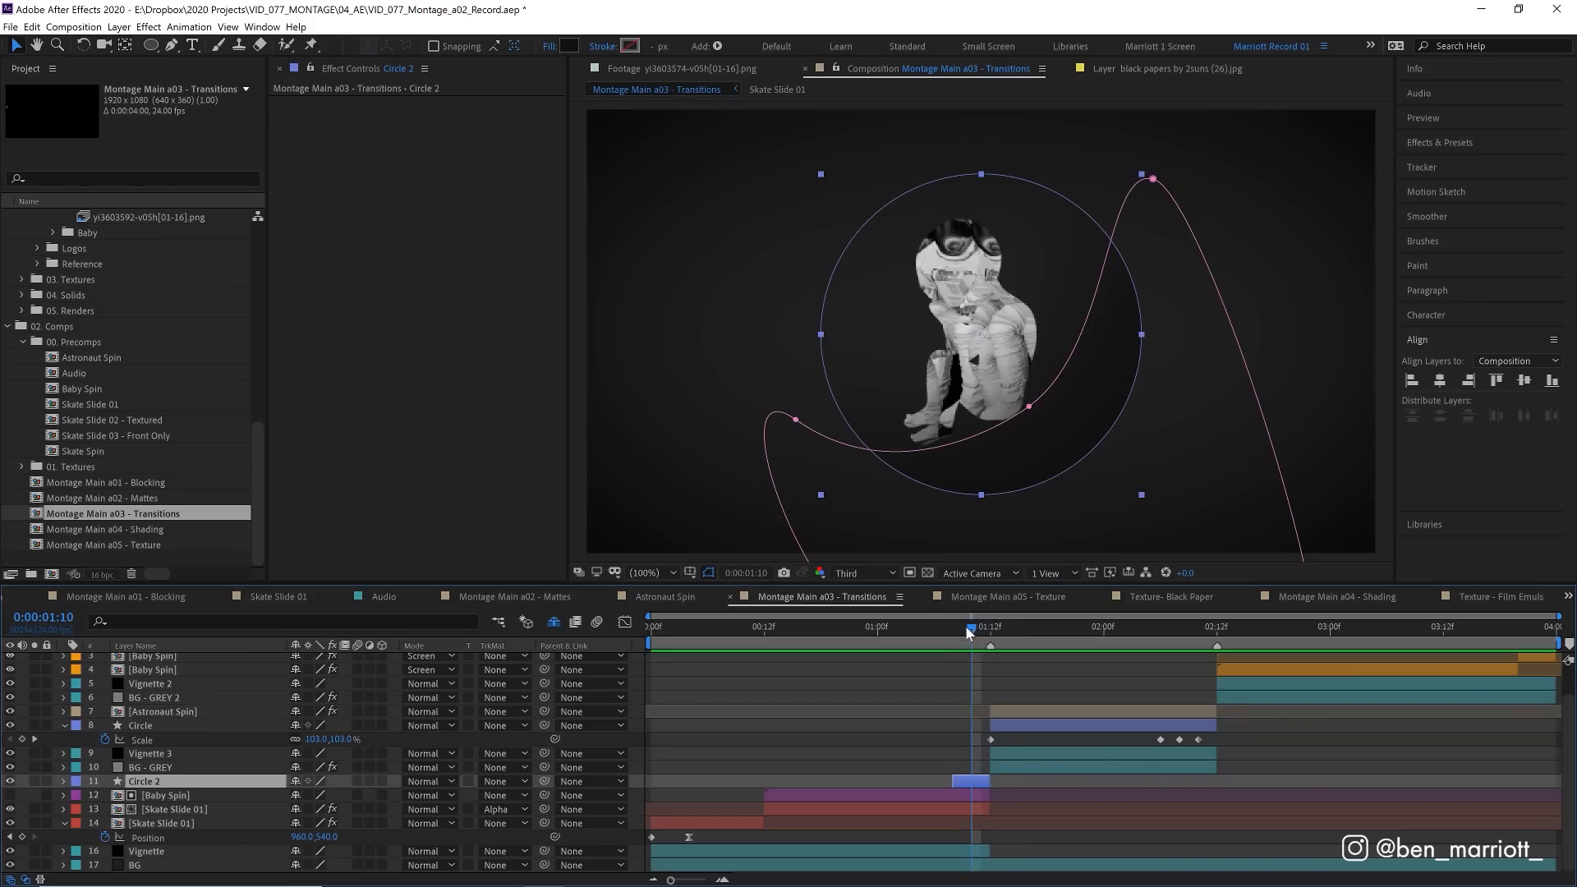
mouse_move(1029, 413)
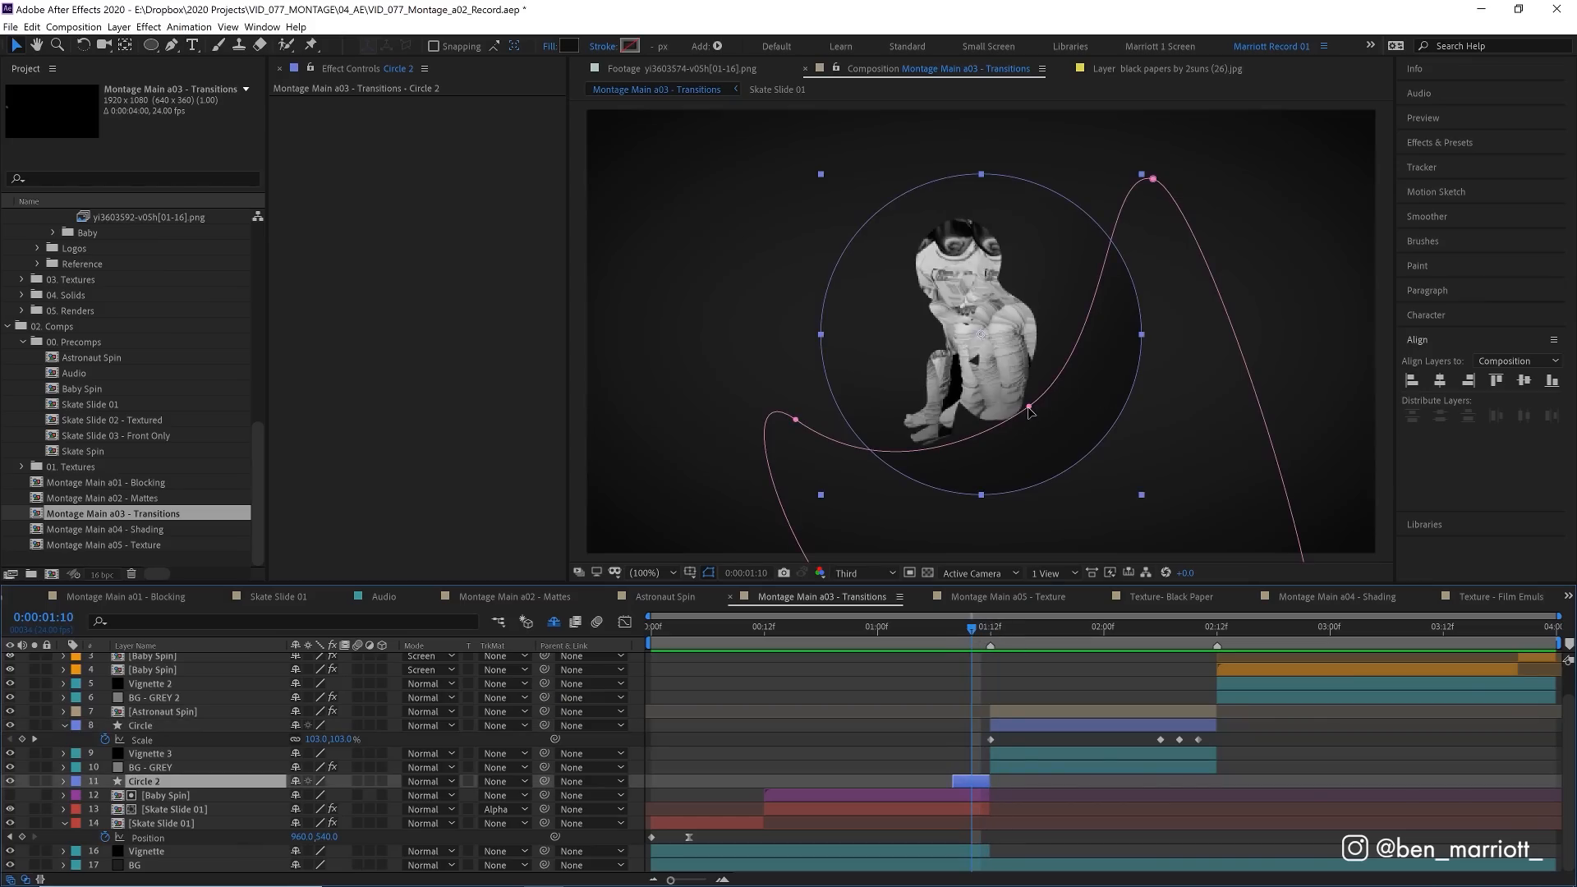
key("Left")
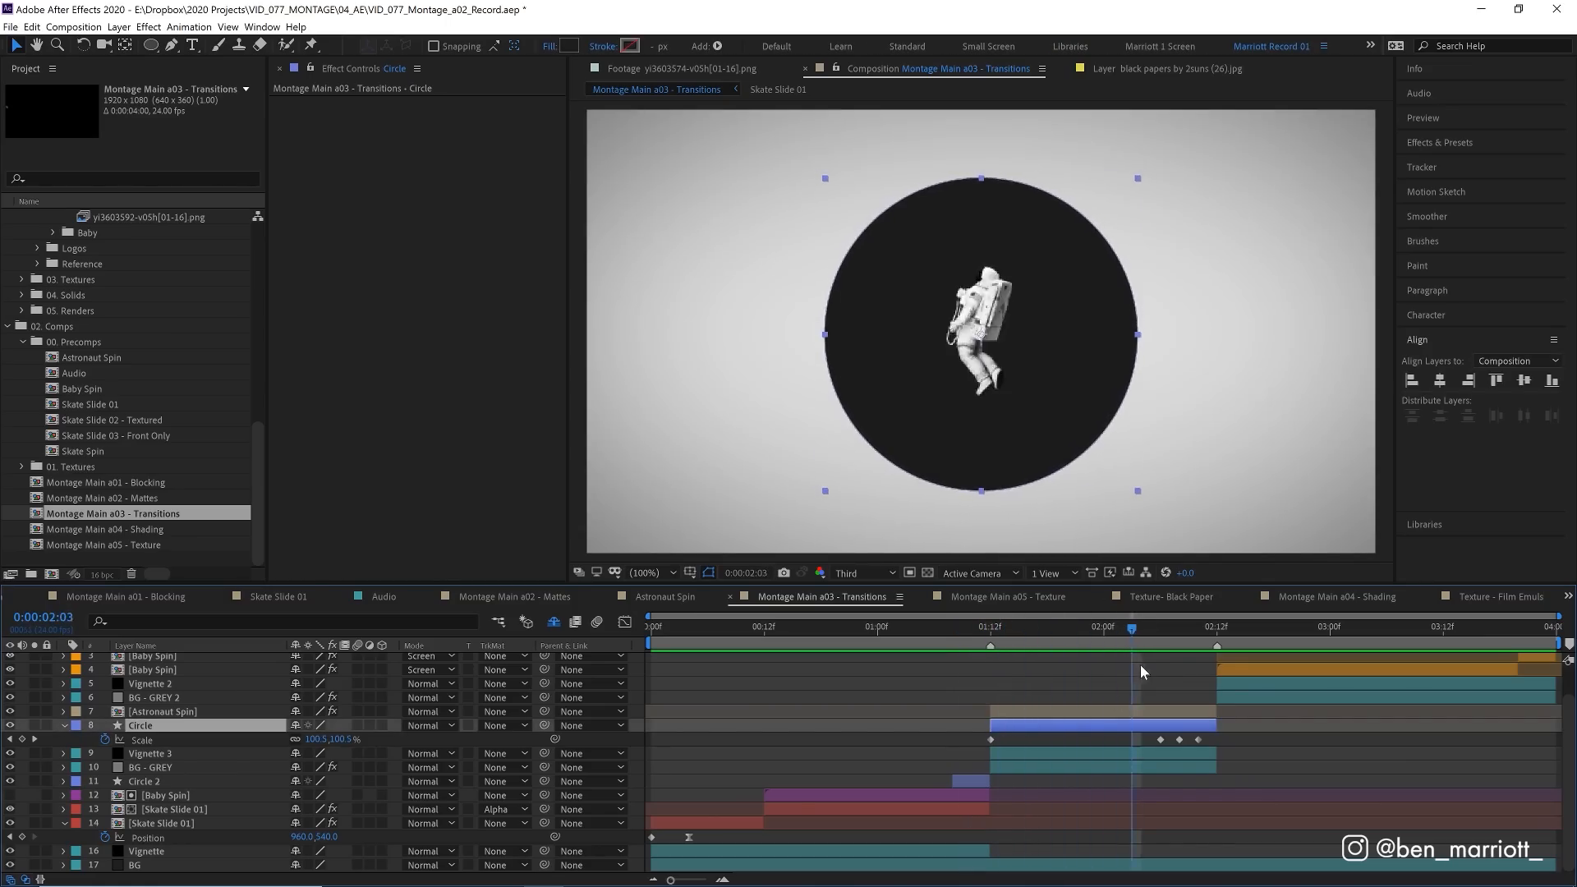
left_click(1217, 645)
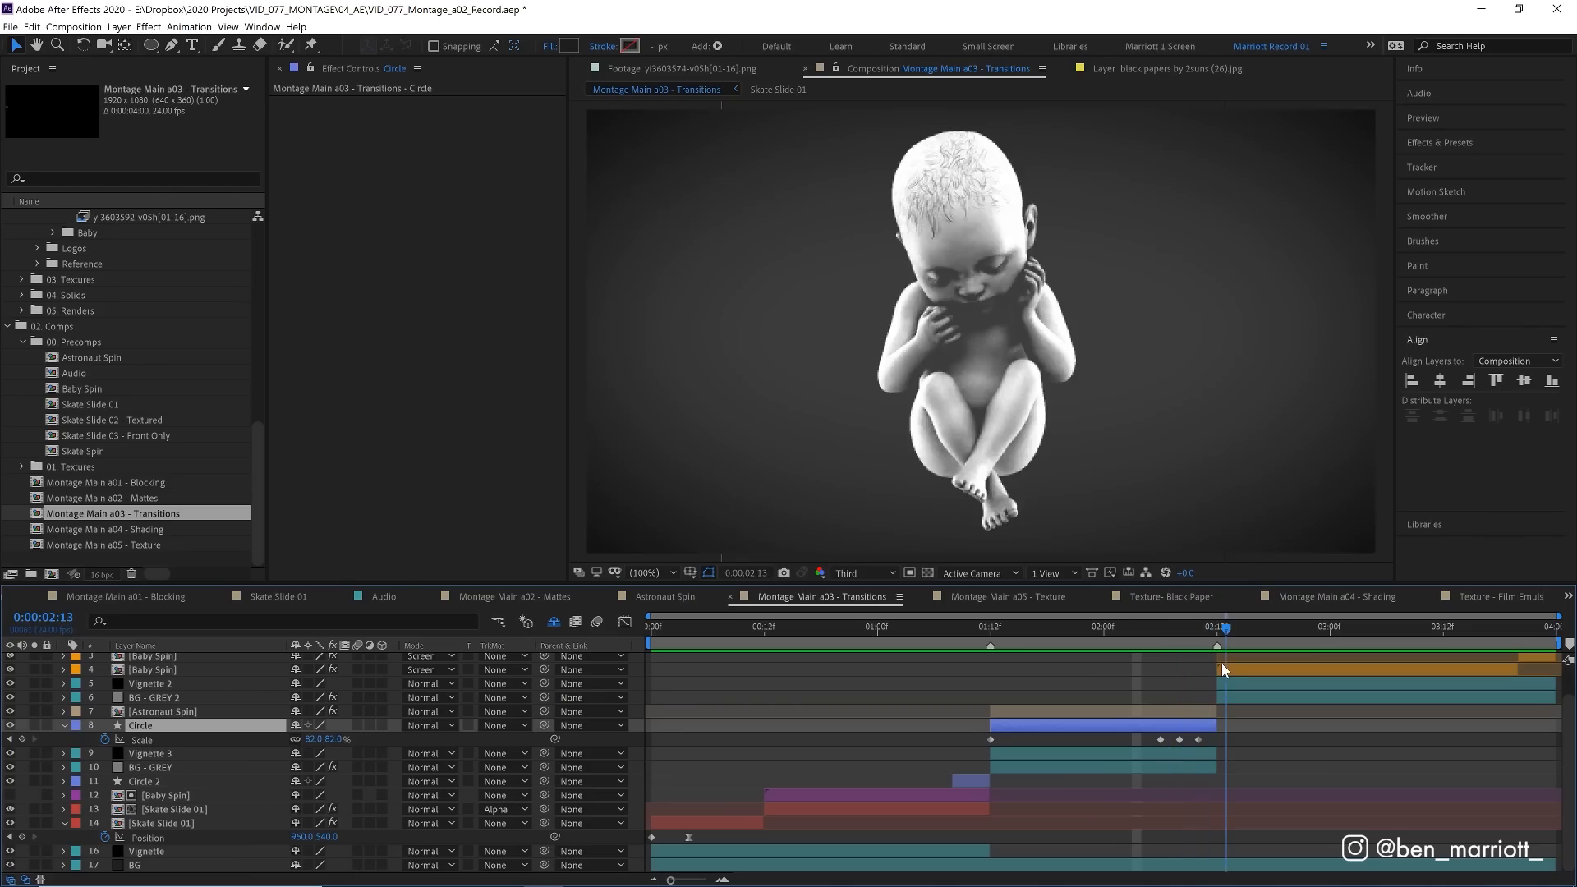
left_click(995, 625)
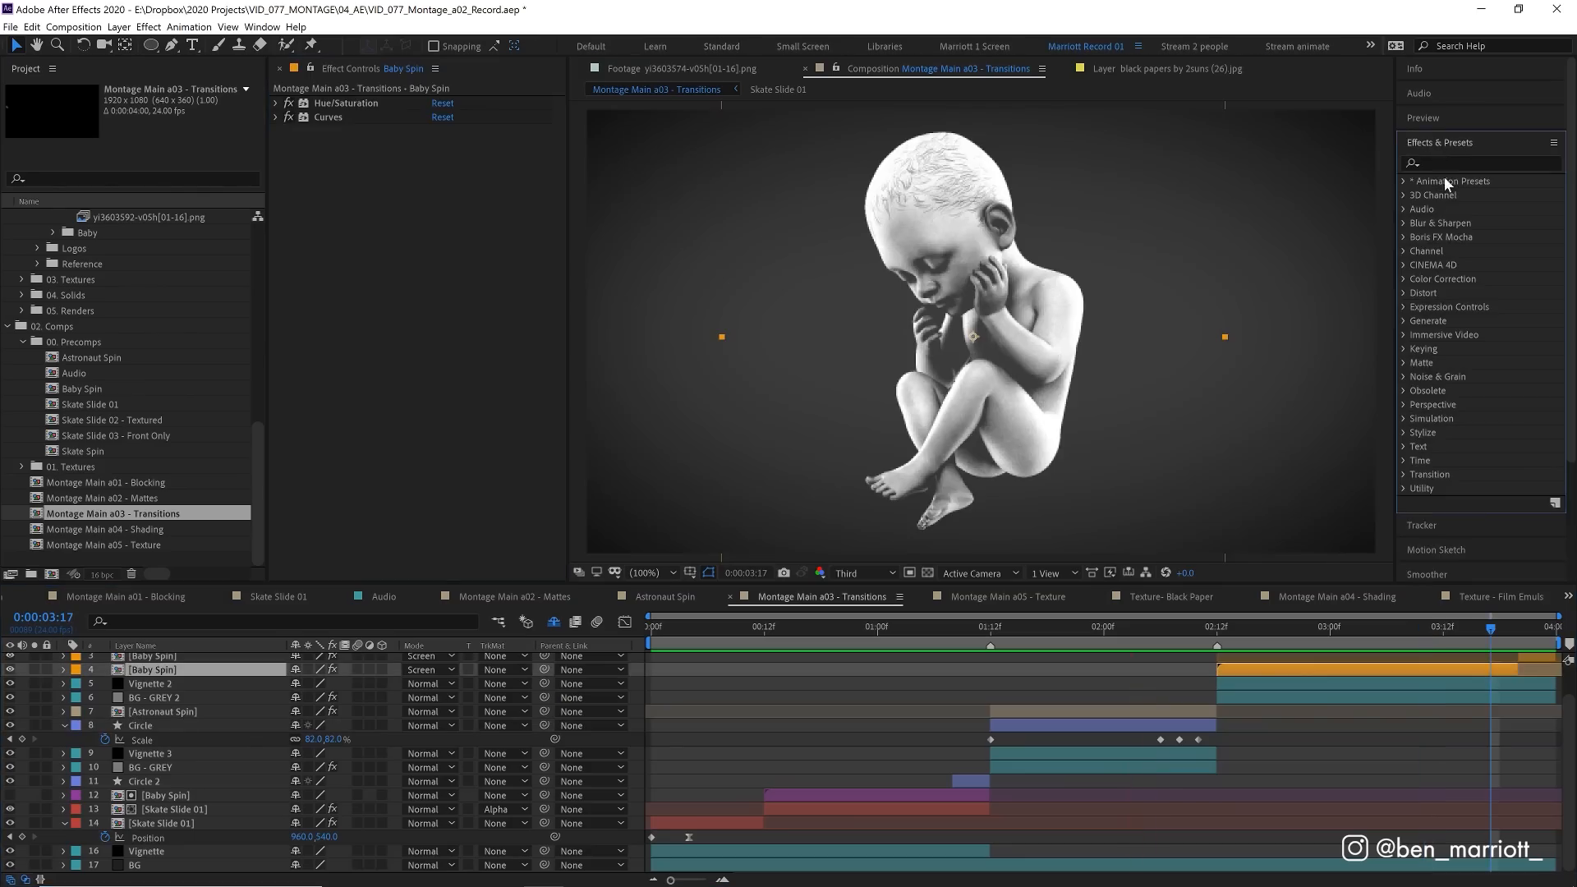
Apply Liquify to the Baby Spin layer and warp the baby where it melts apart.
type("liqui")
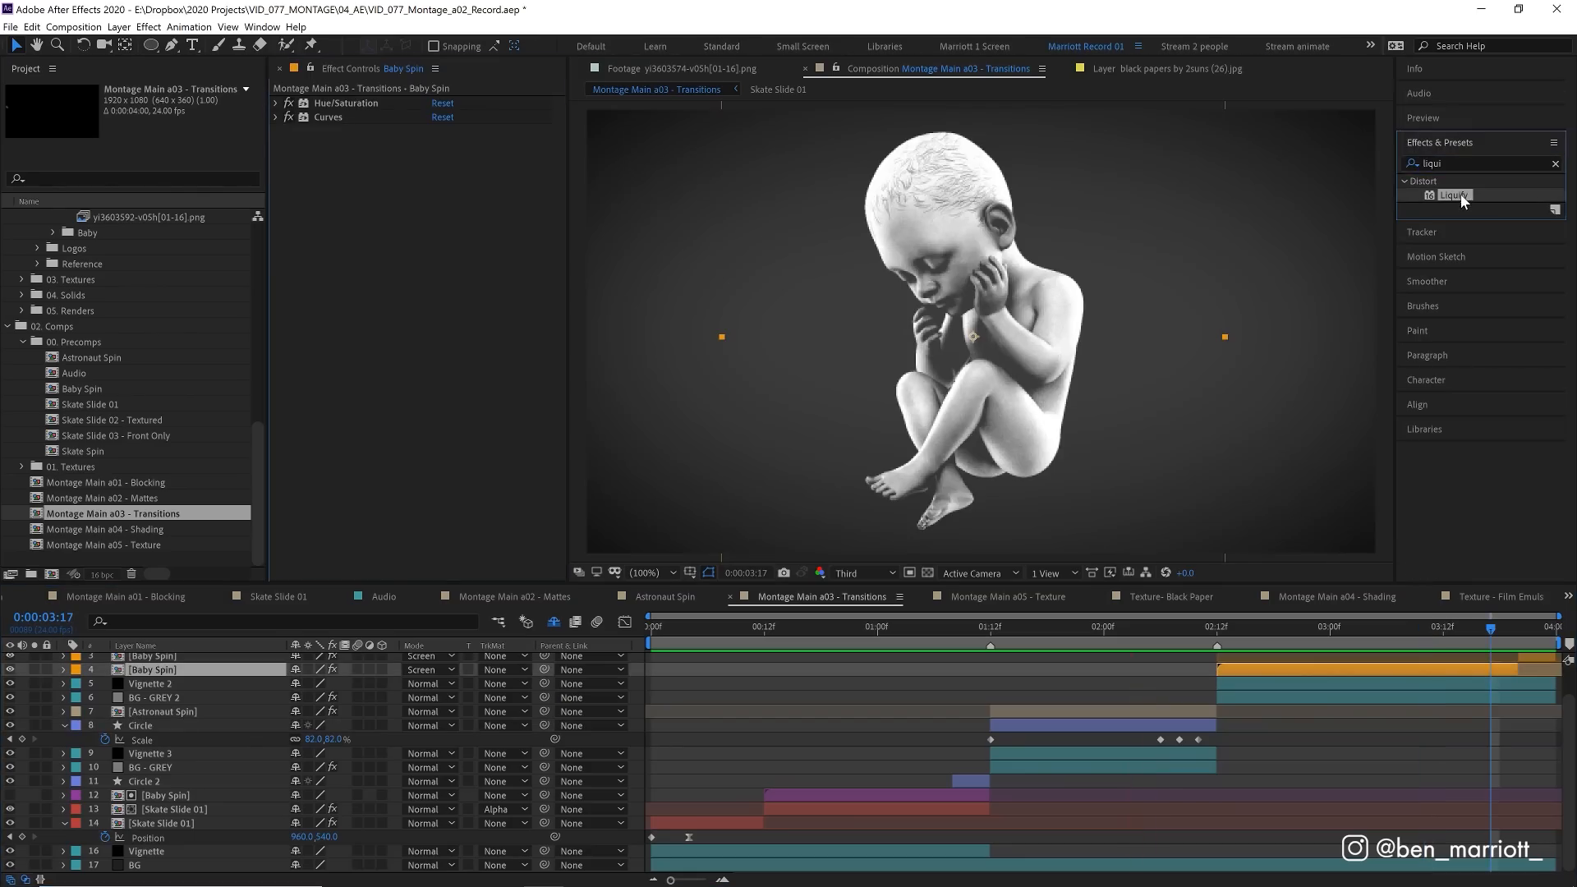
double_click(1453, 196)
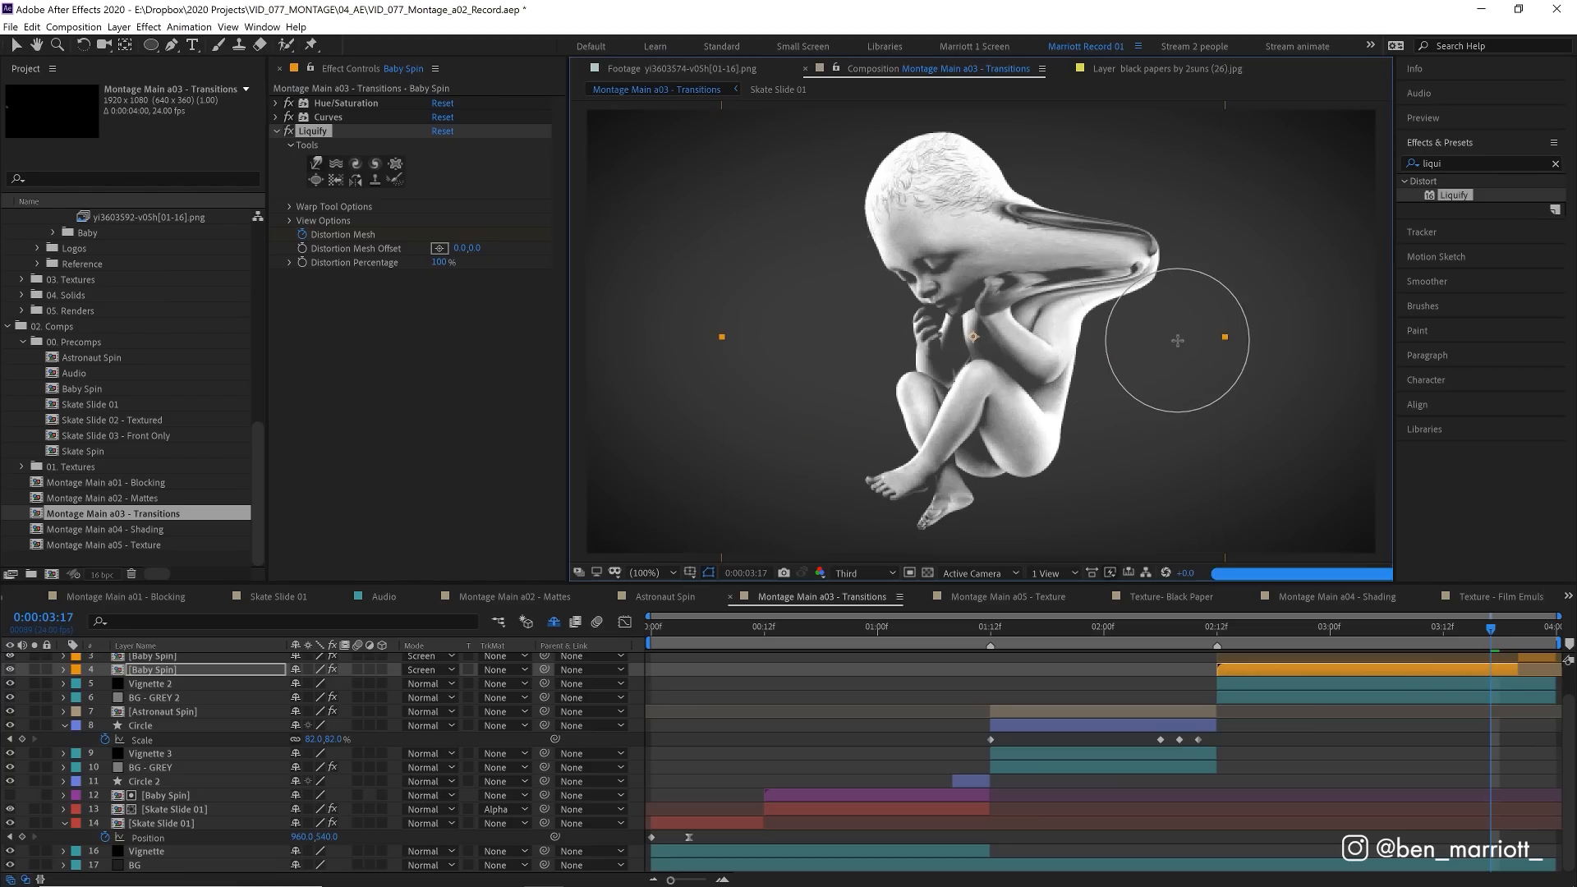
left_click(1517, 641)
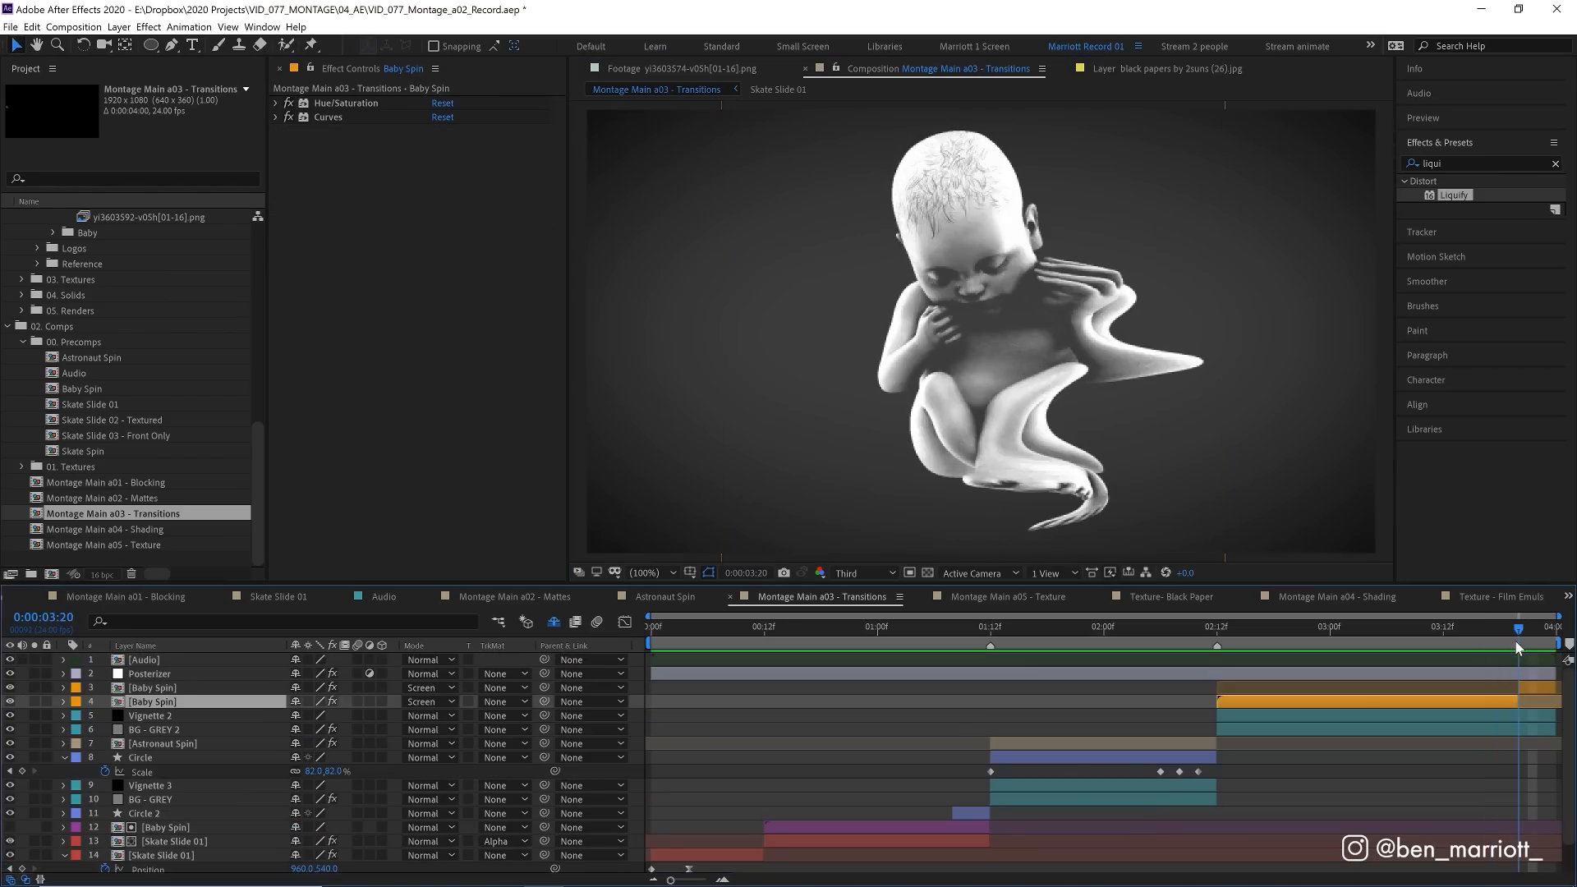
Review the melting transition frames and the other Baby Spin layer's effects.
left_click(277, 103)
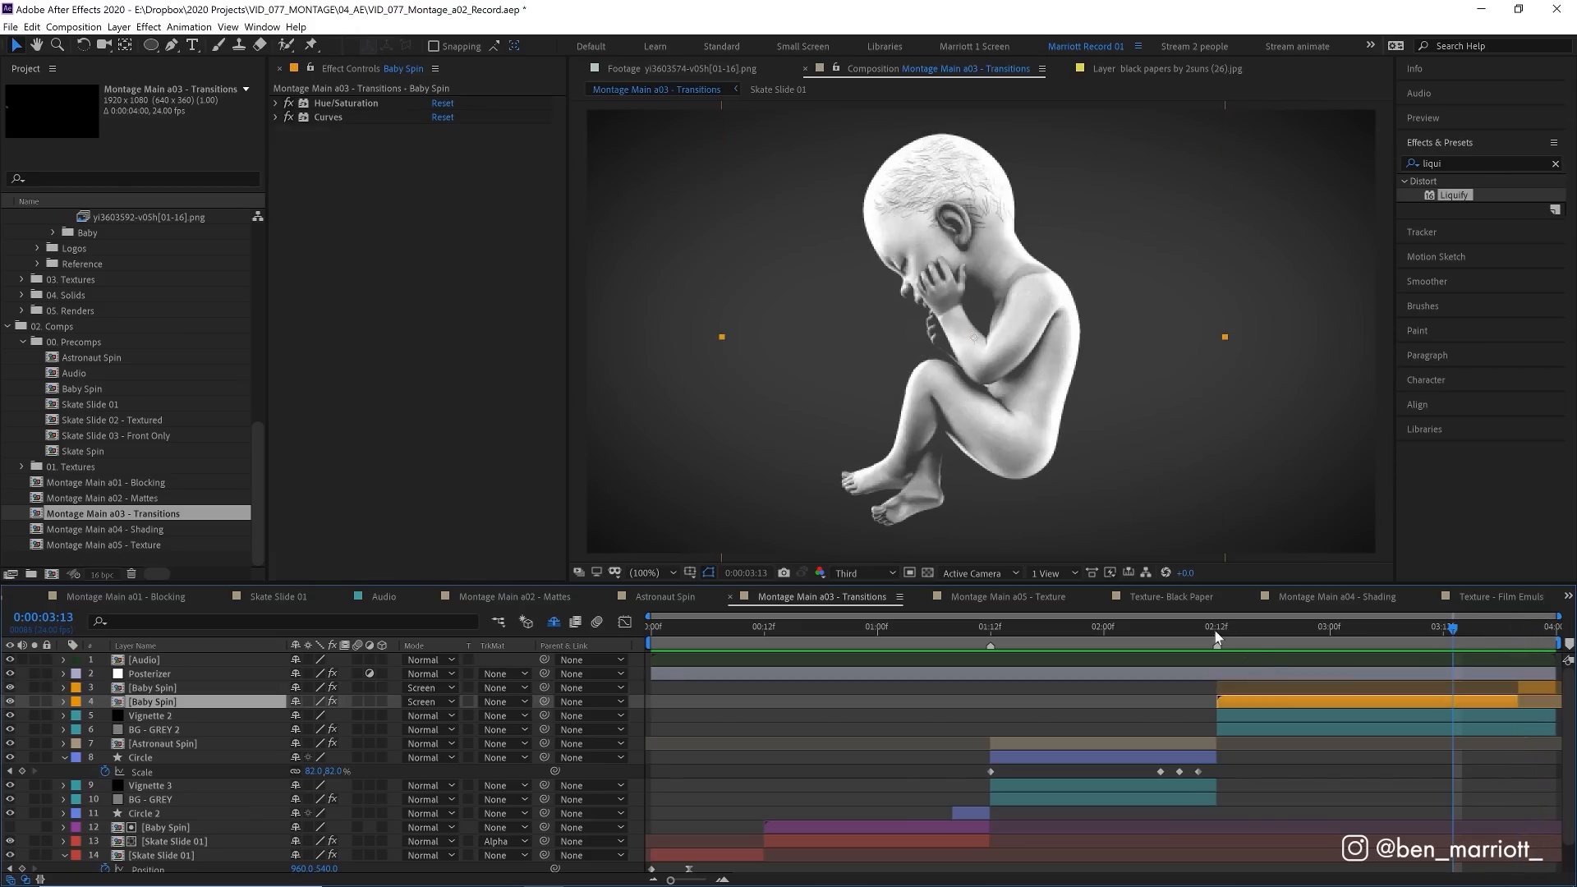
left_click(1445, 627)
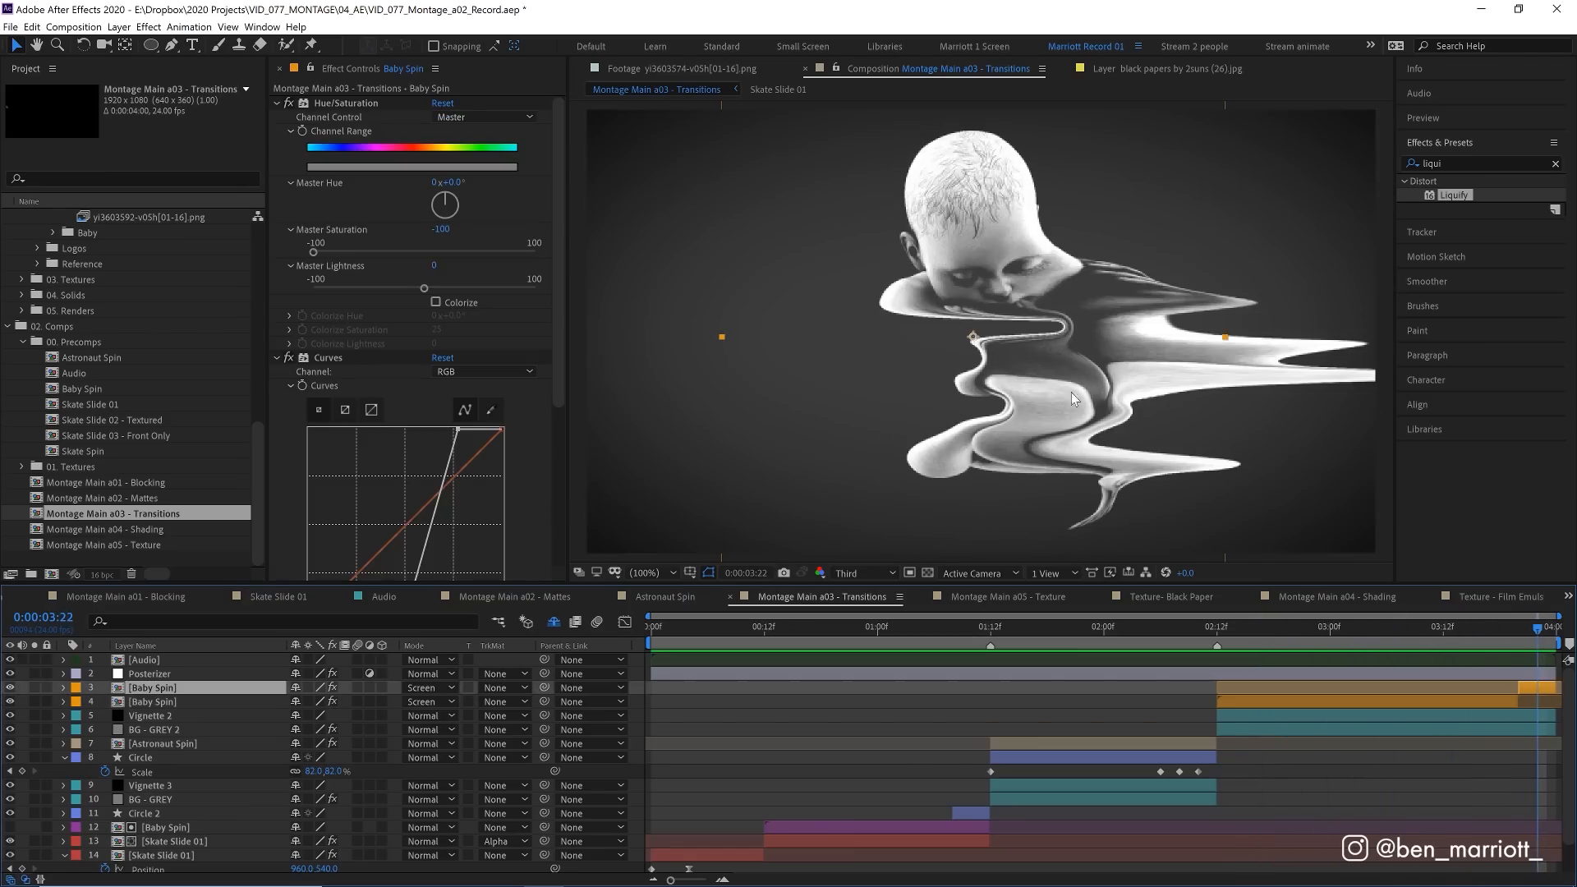
mouse_move(1038, 436)
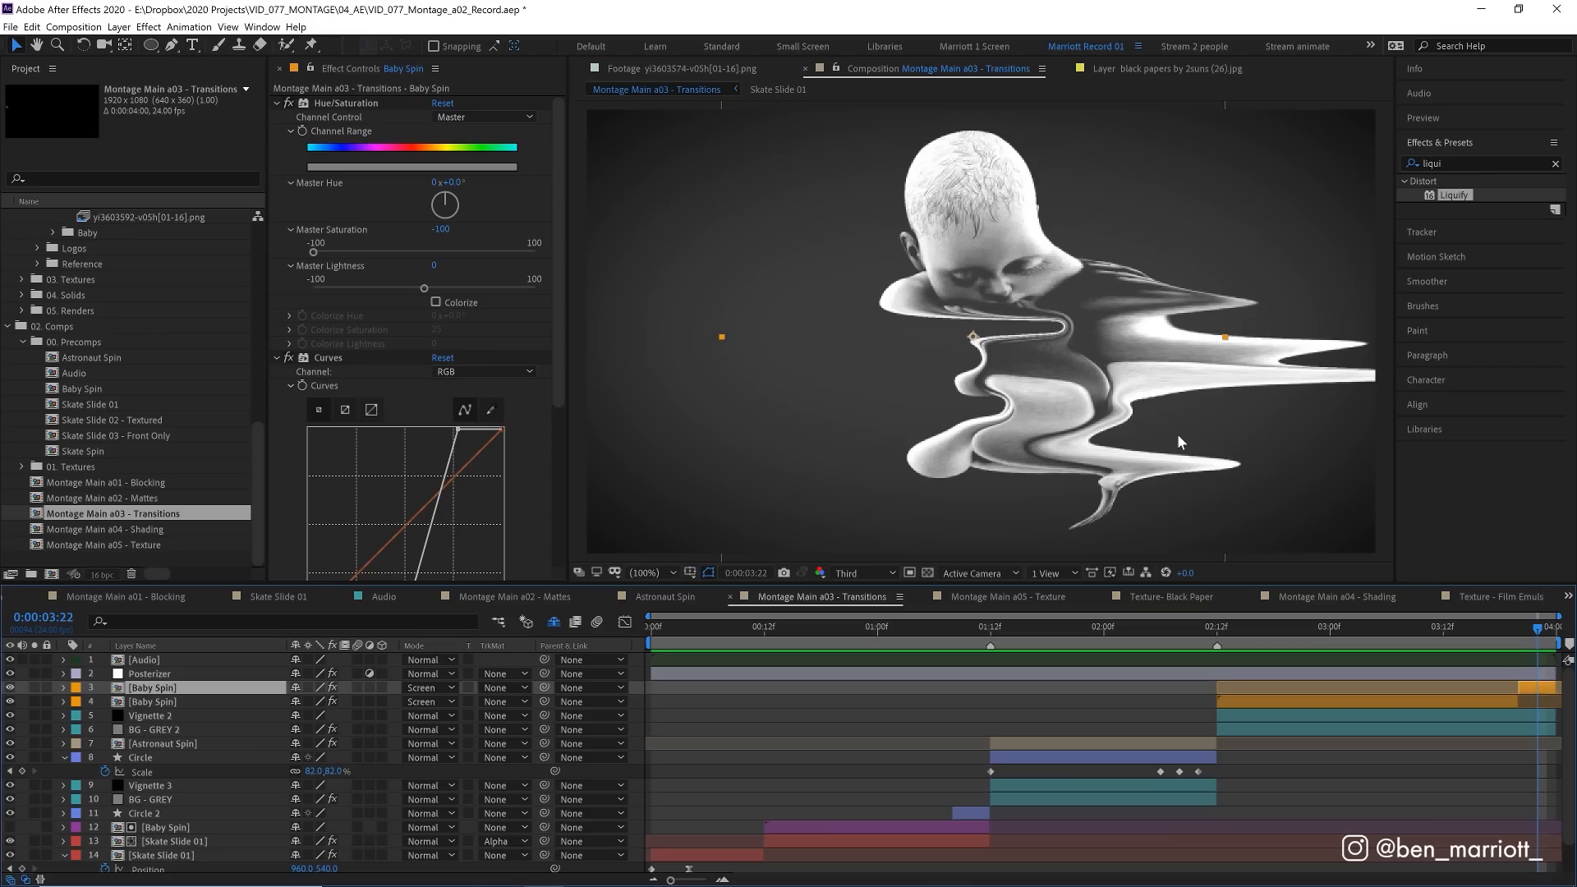
mouse_move(999, 453)
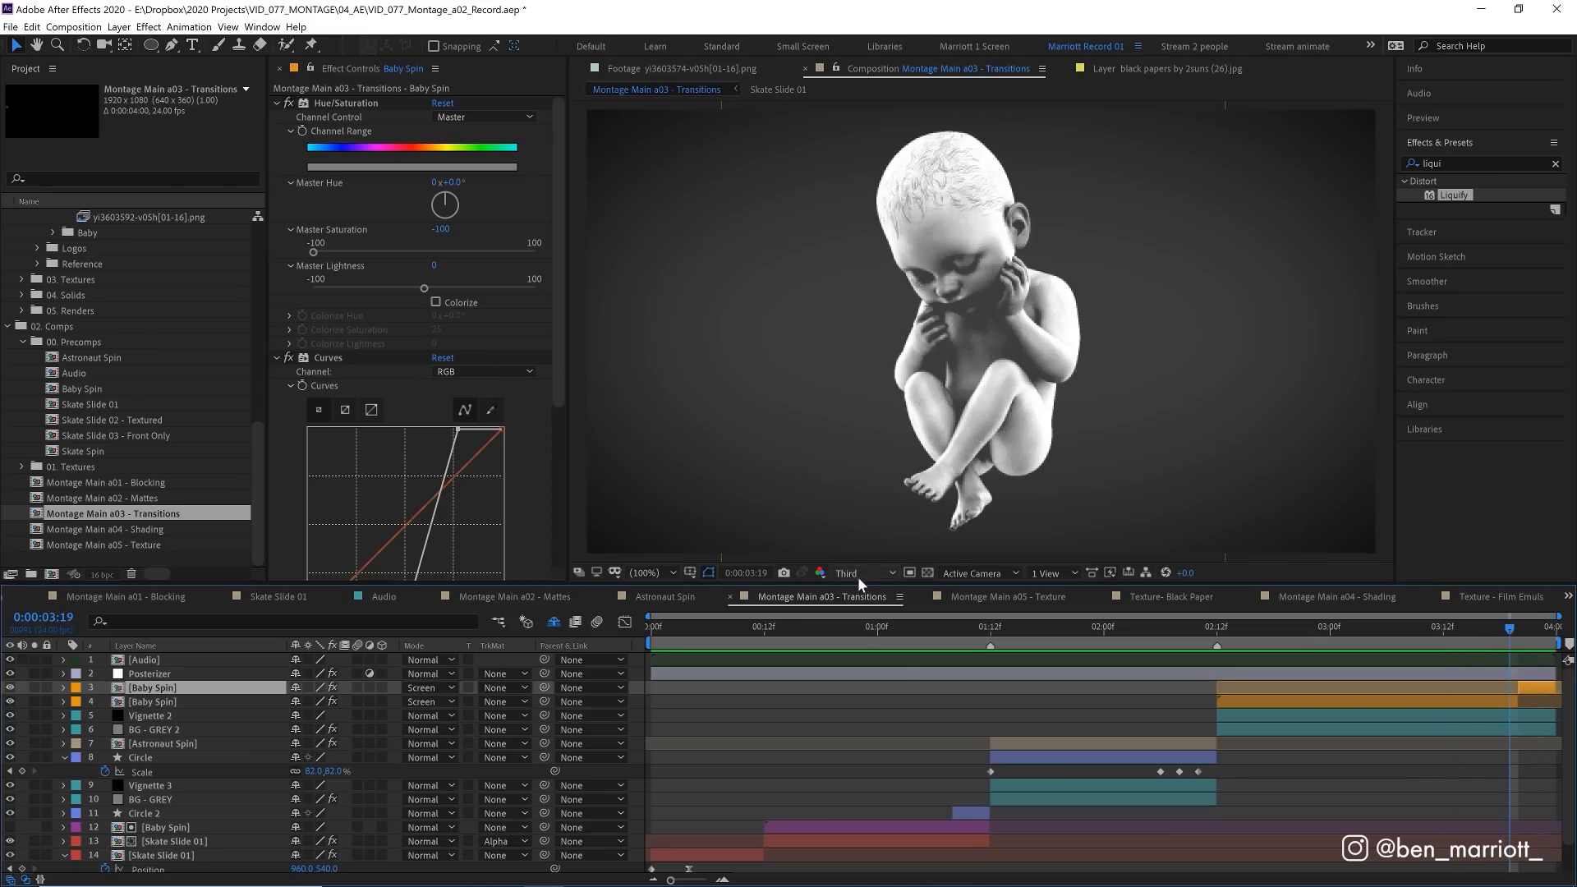
left_click(856, 572)
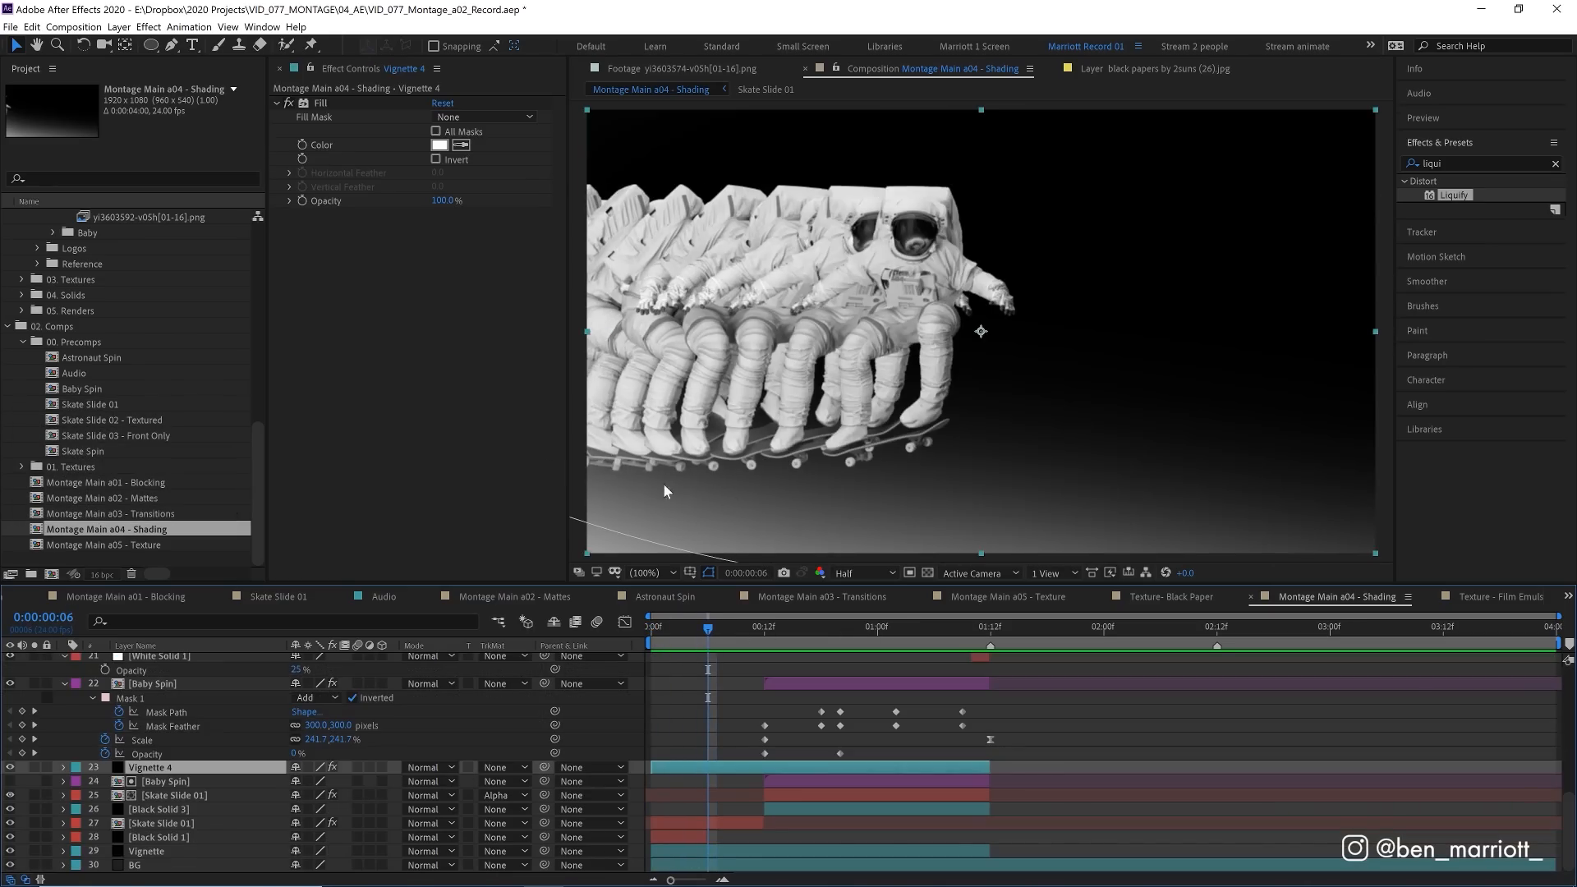
mouse_move(958, 477)
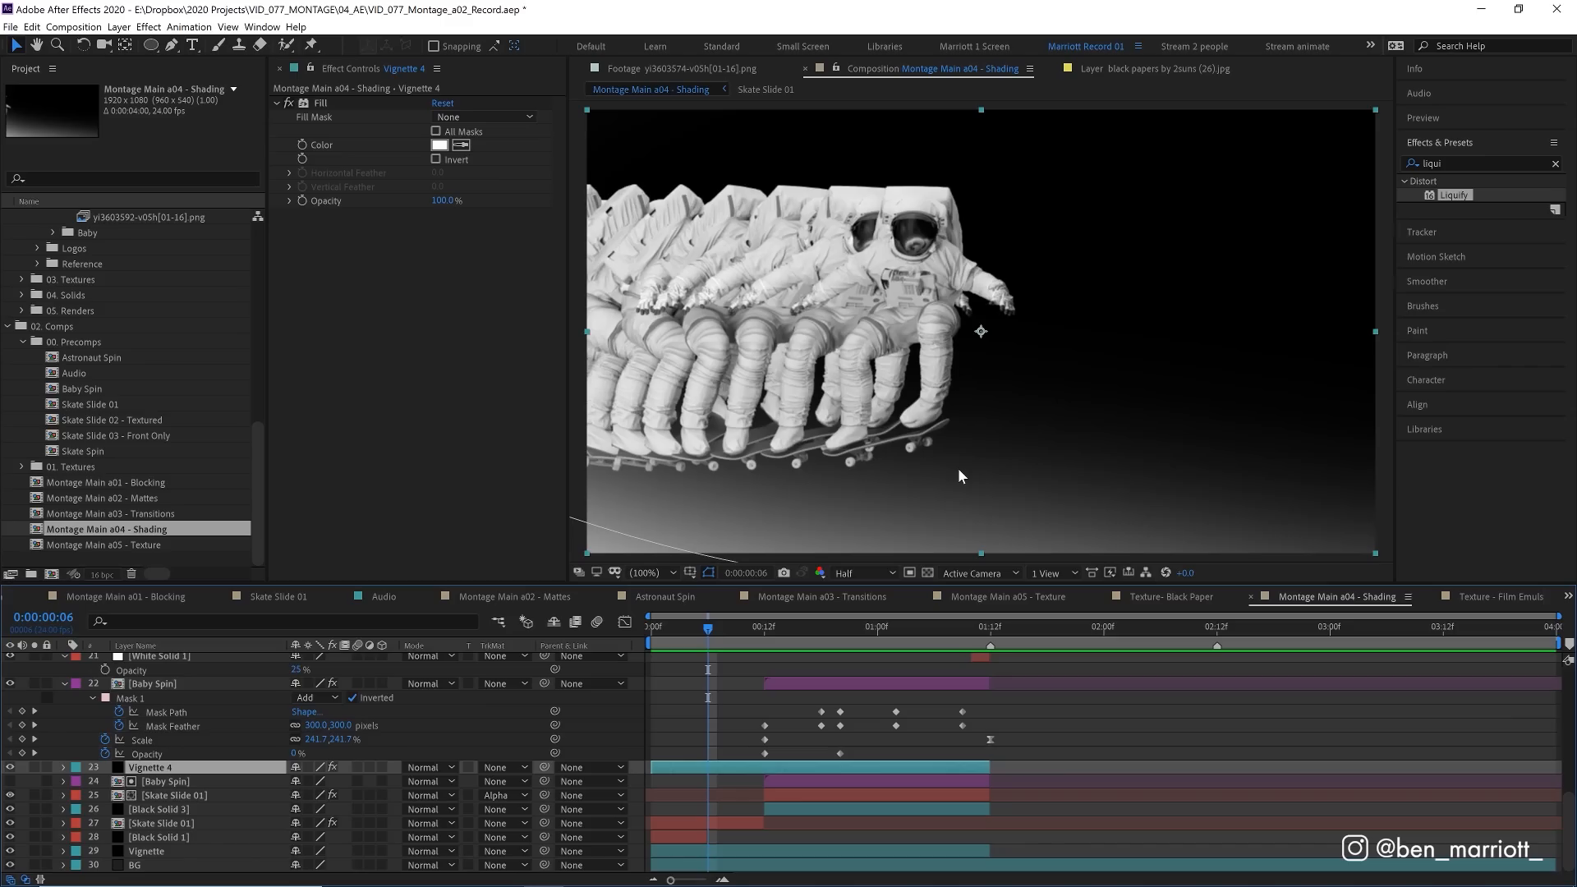
mouse_move(89, 160)
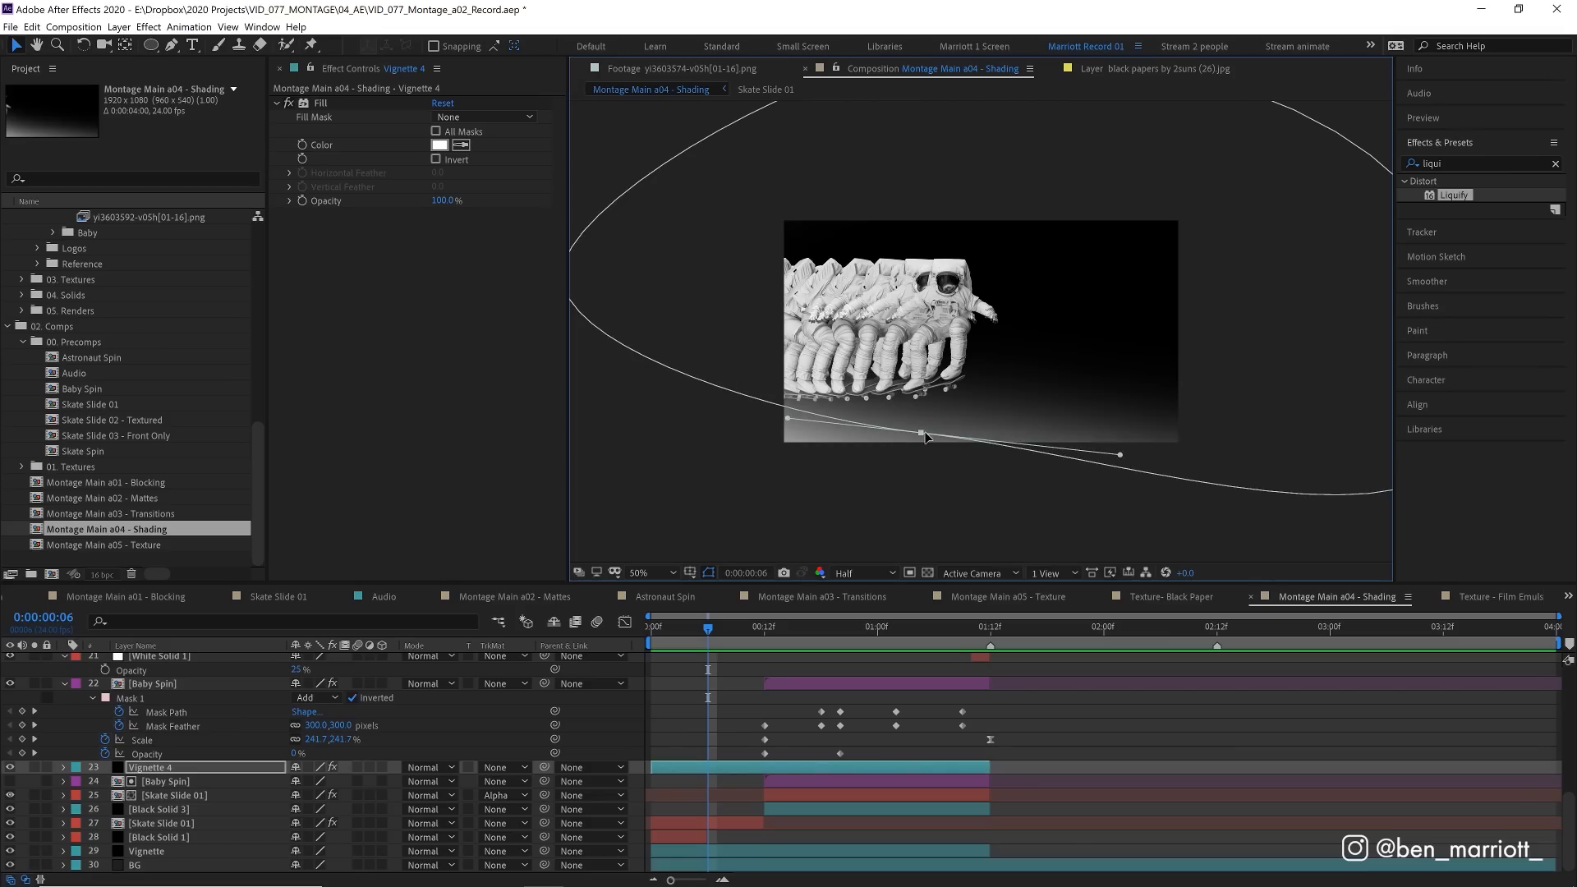
Inspect the Vignette 4 and Baby Spin mask feathers across the shaded astronaut shots.
left_click(876, 627)
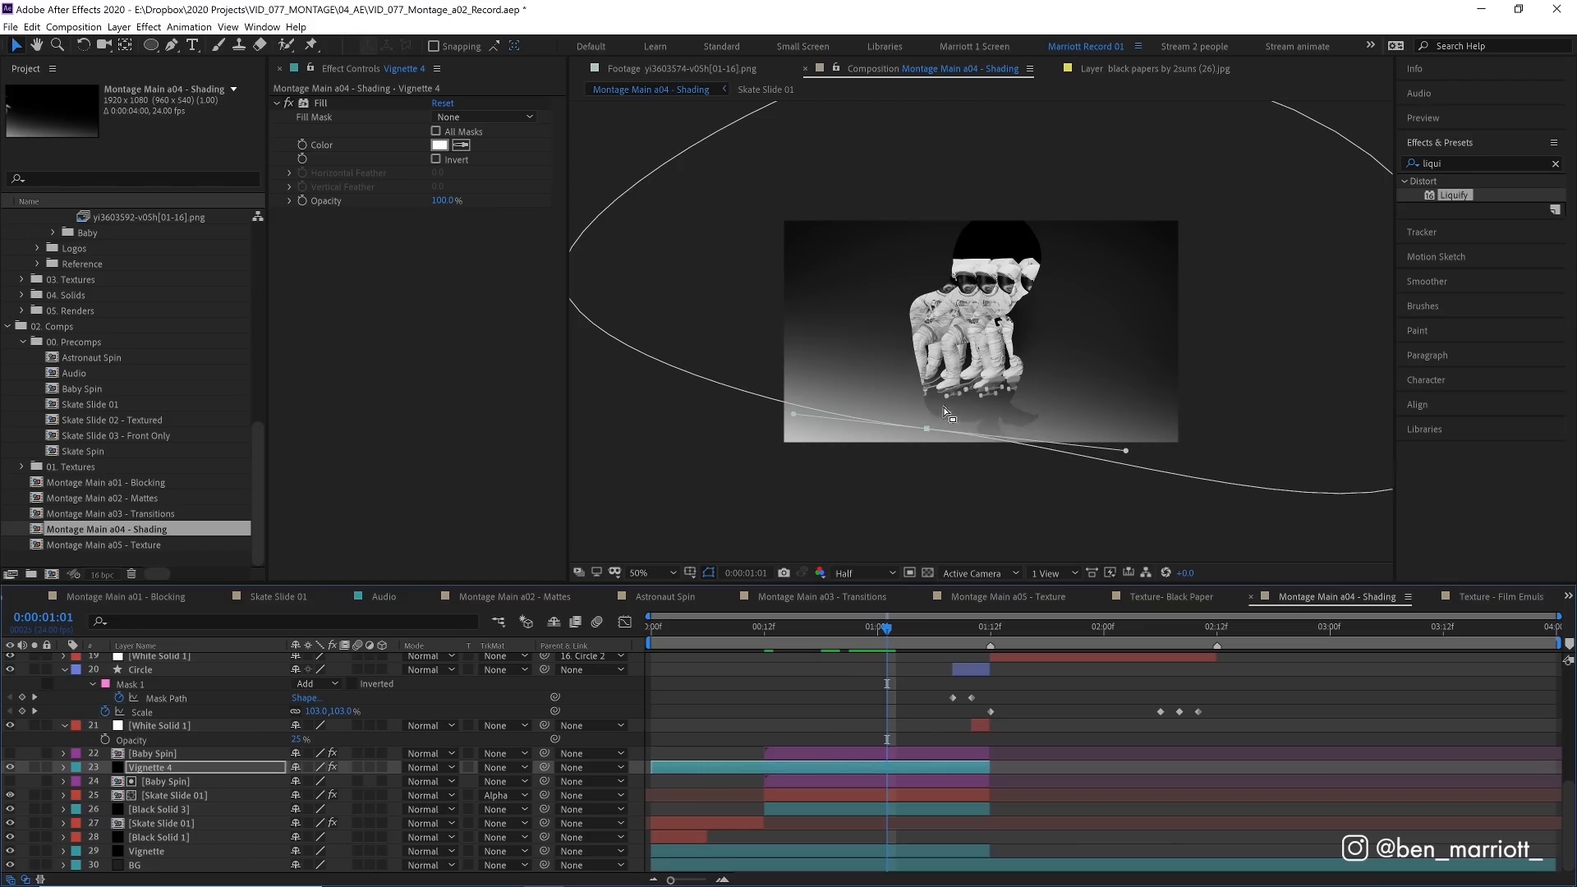
mouse_move(995, 431)
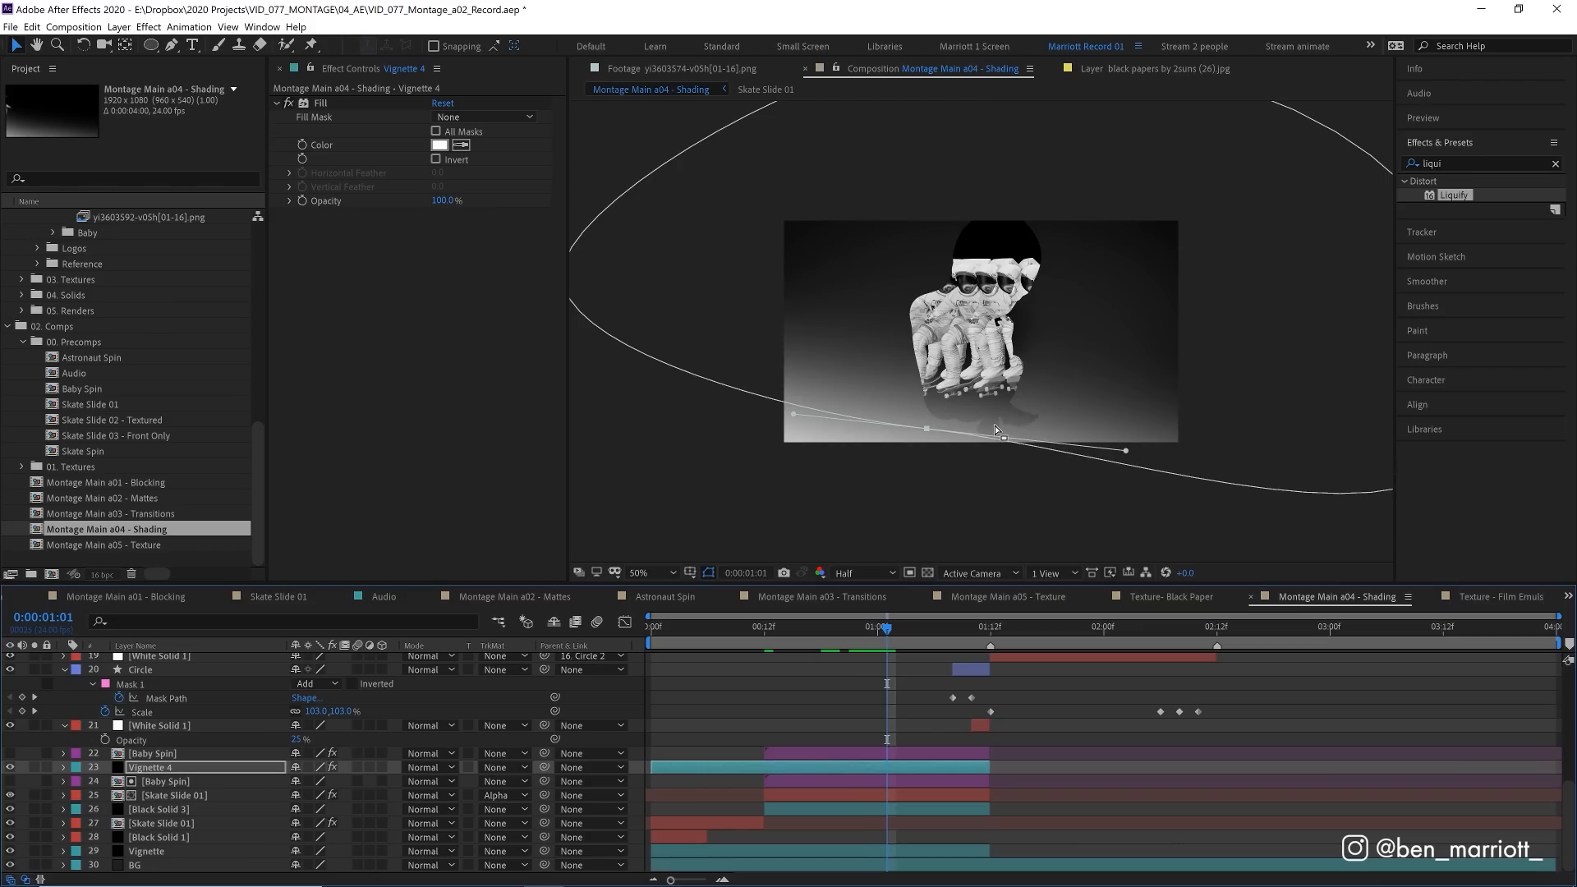
left_click(151, 753)
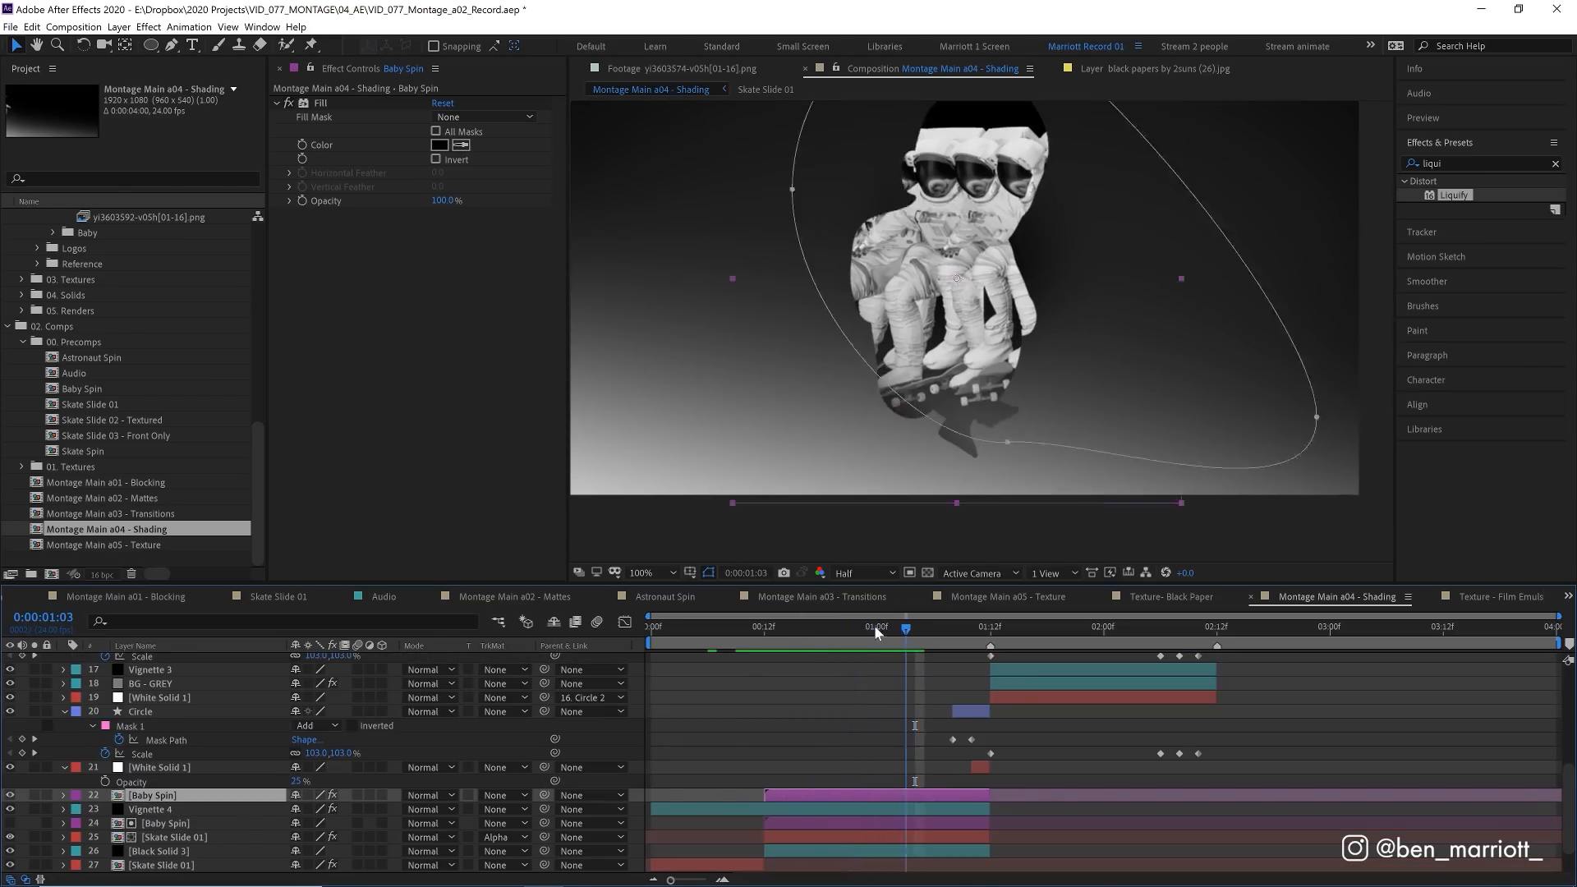
left_click(885, 626)
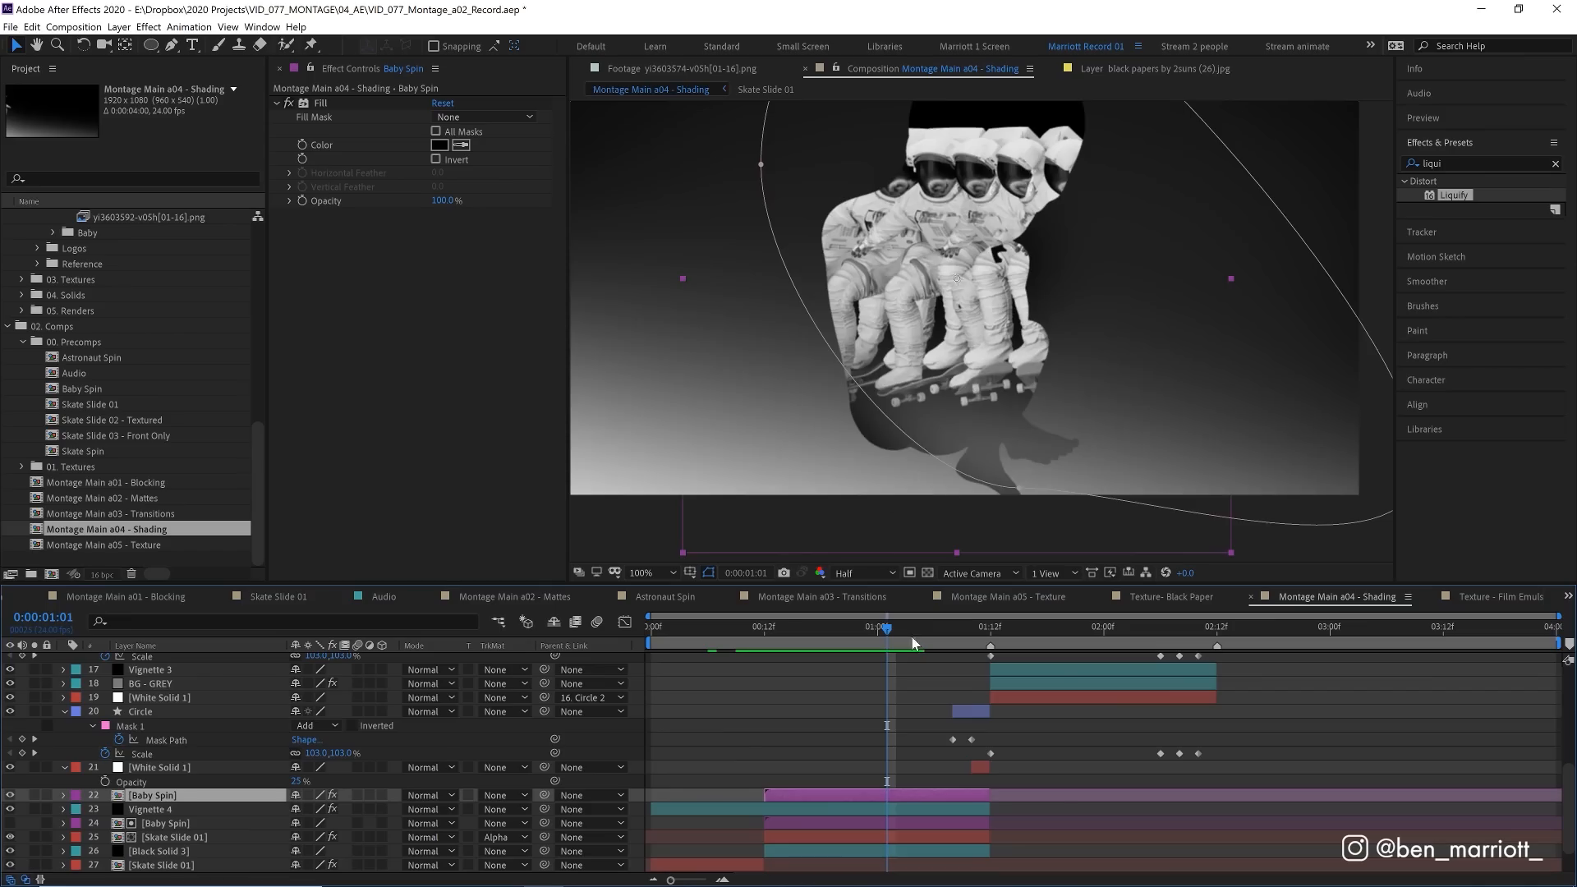
left_click(1057, 627)
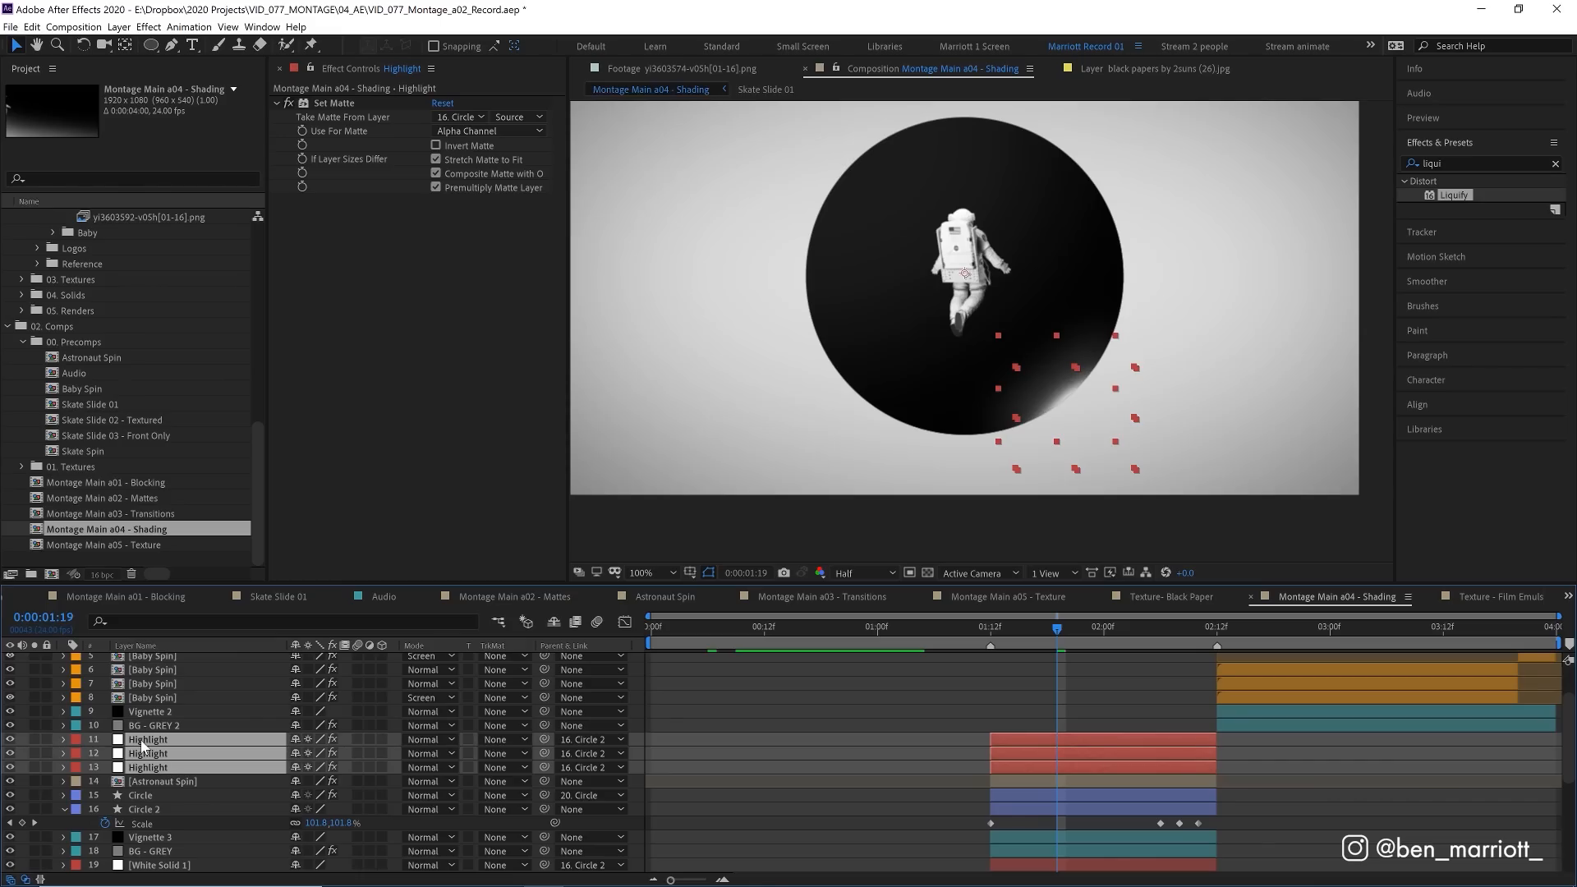
mouse_move(1130, 401)
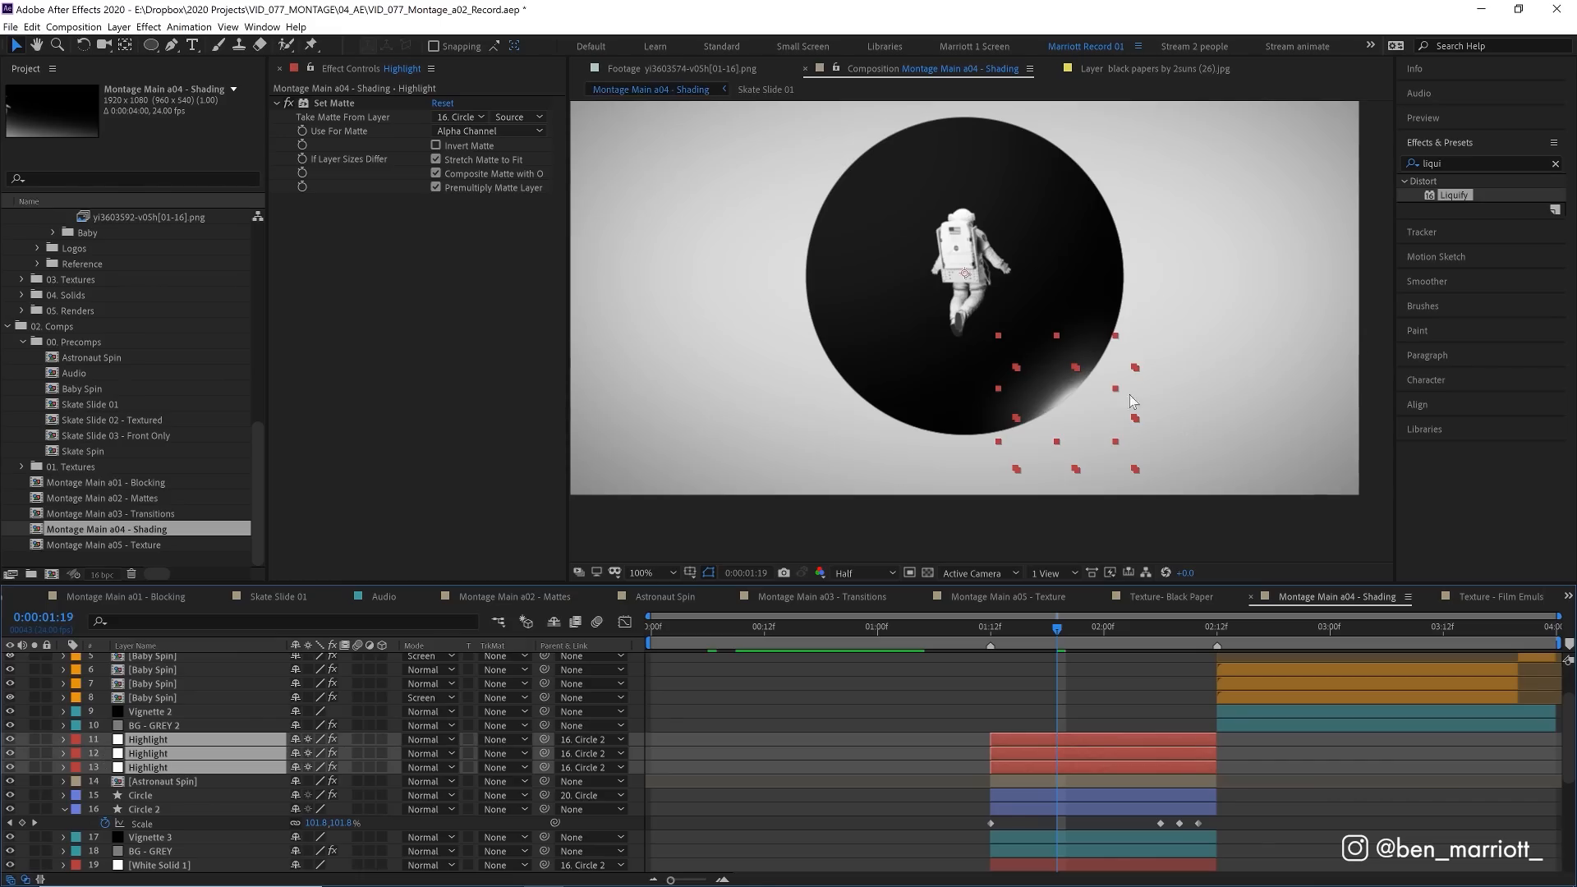
Matte the three Highlight layers to the Circle 2 shape's alpha channel.
left_click(641, 572)
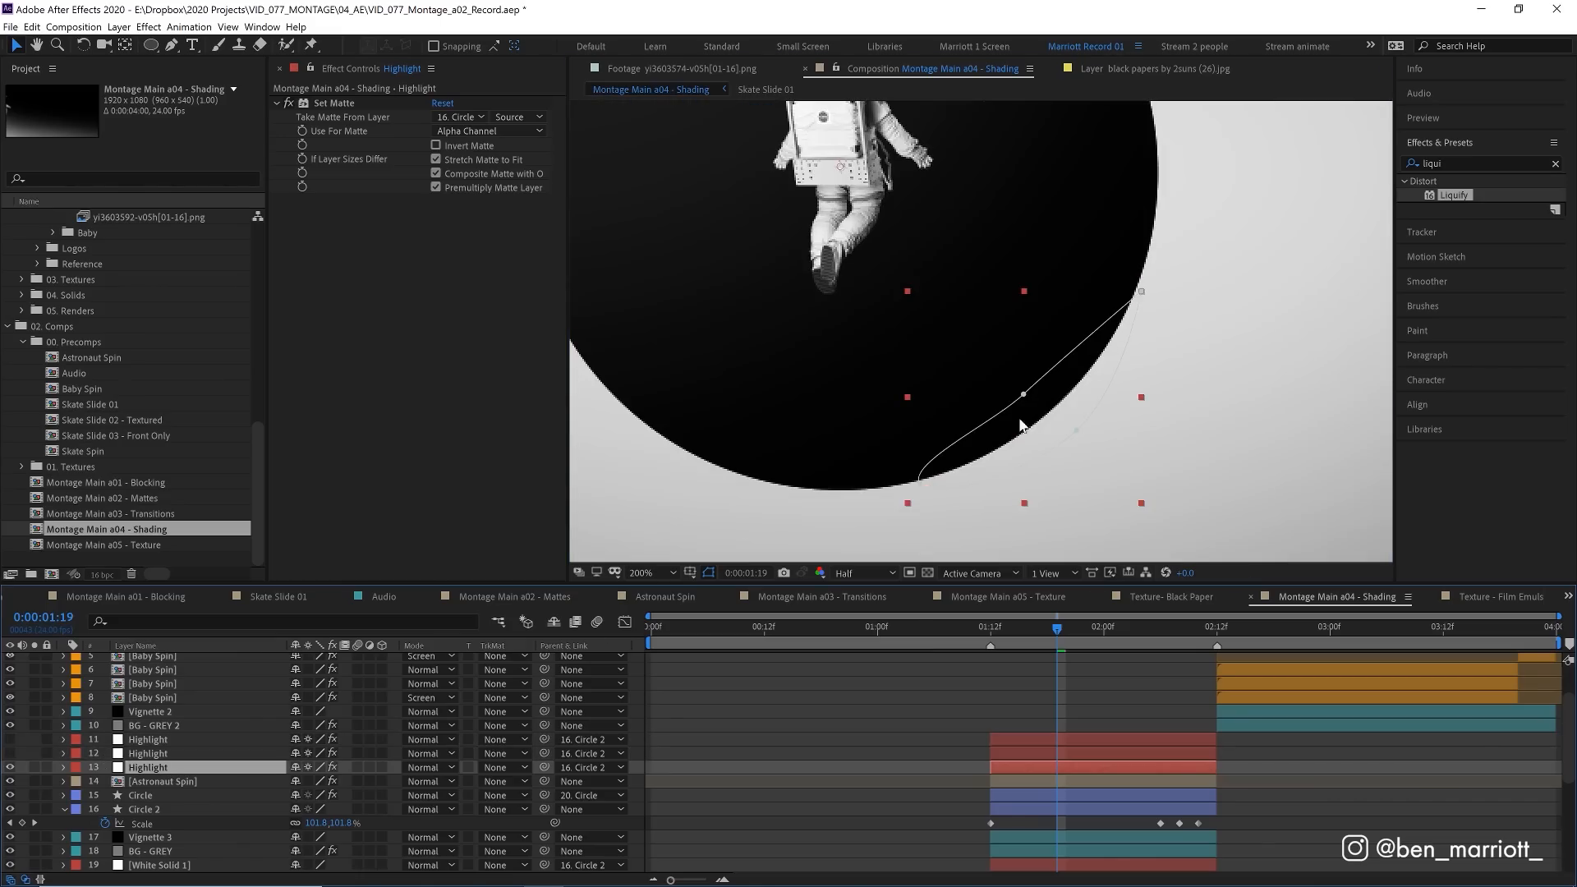
left_click(148, 752)
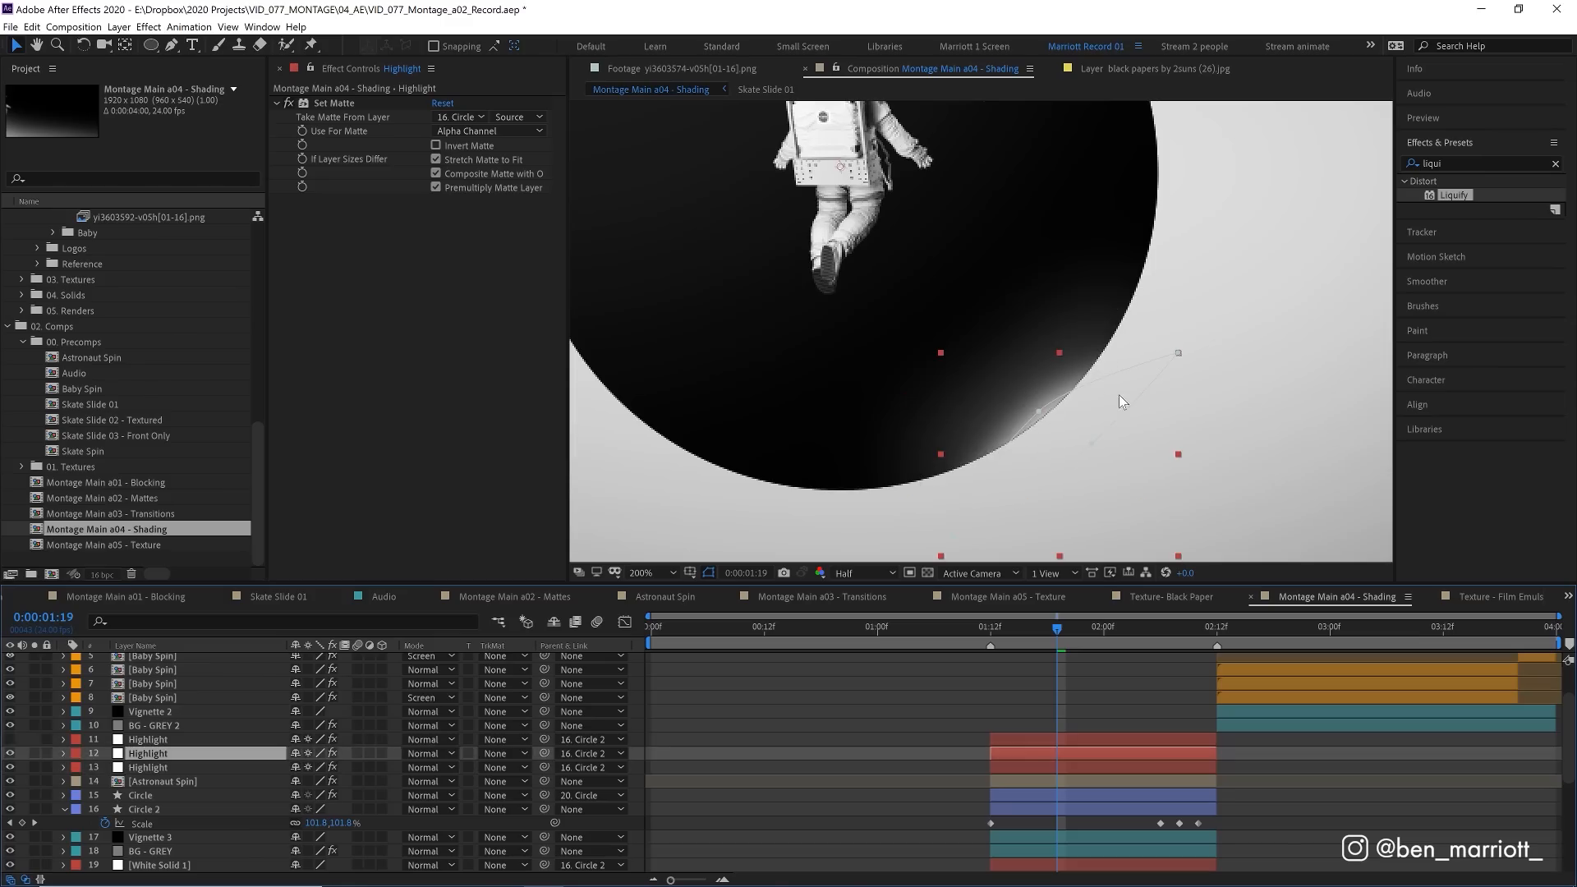
left_click(148, 739)
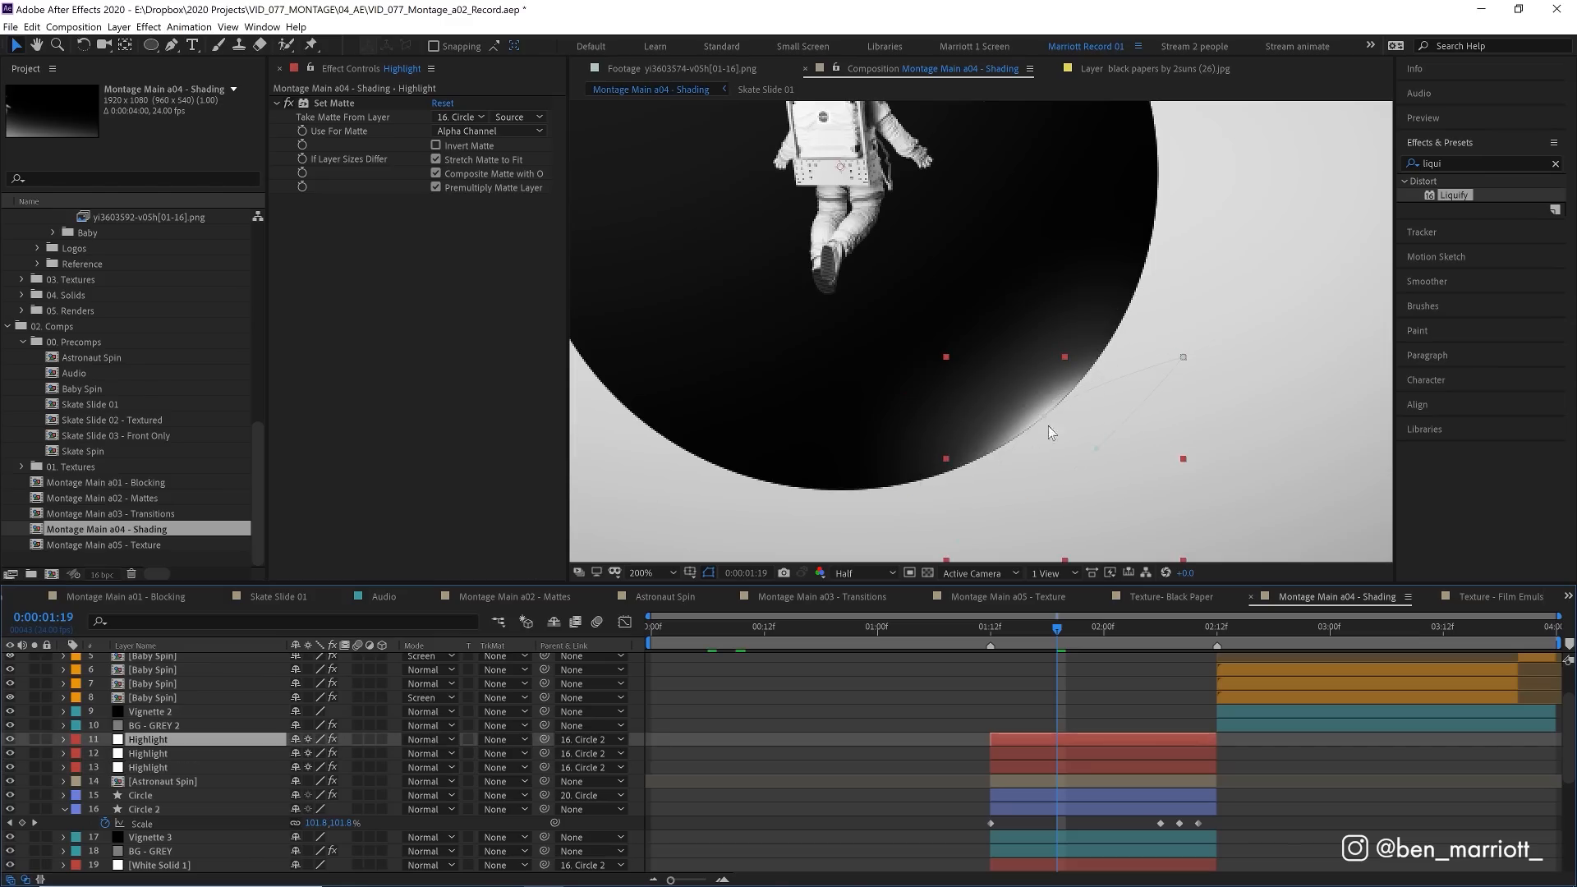
mouse_move(1039, 448)
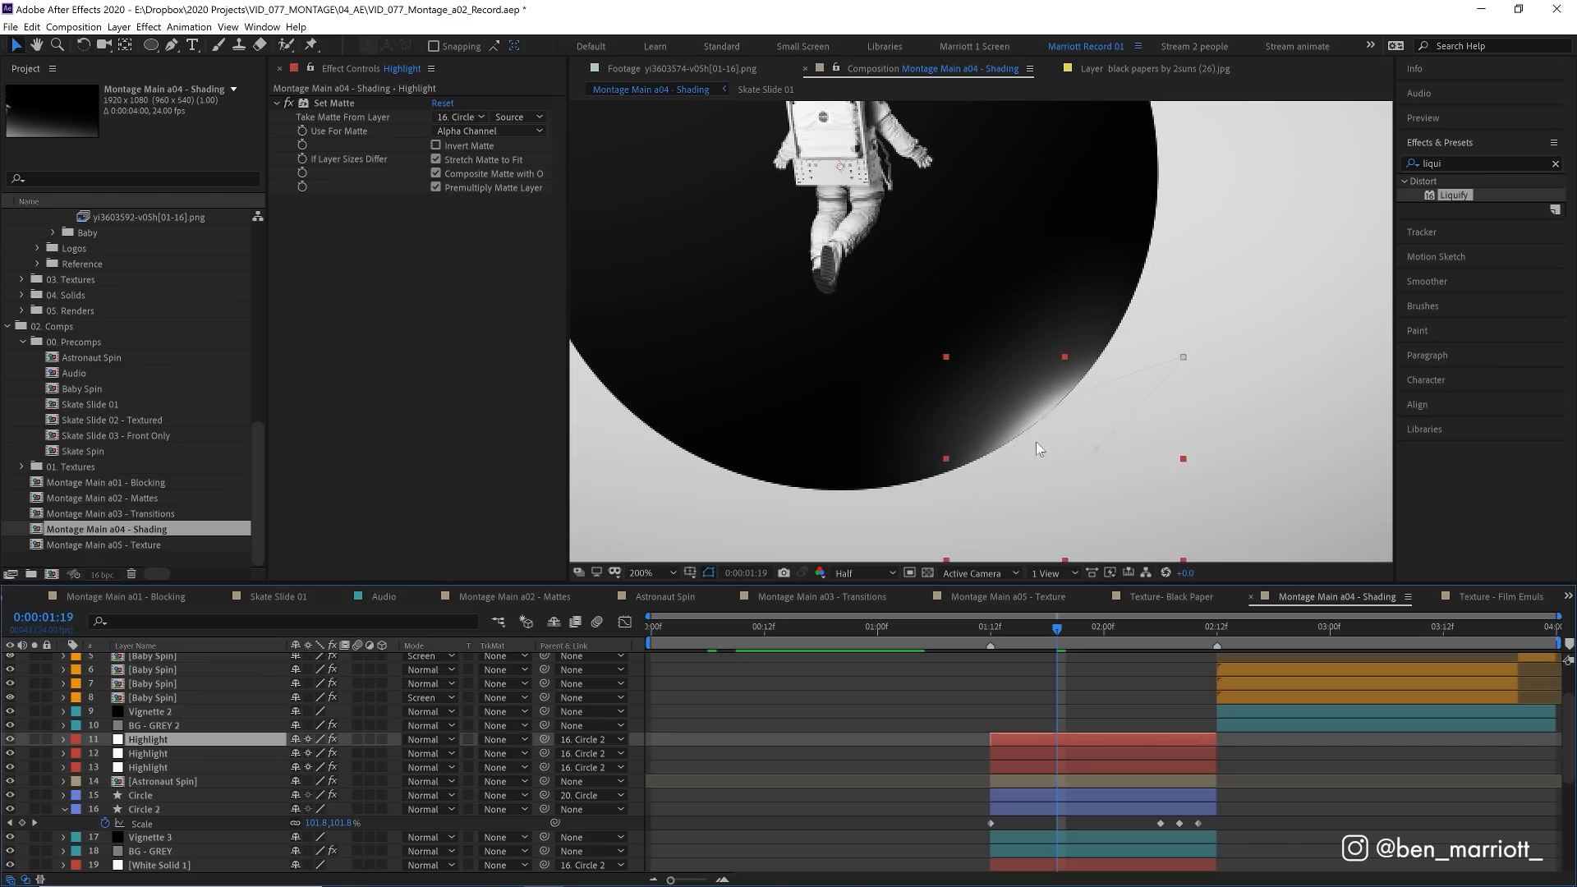
left_click(641, 572)
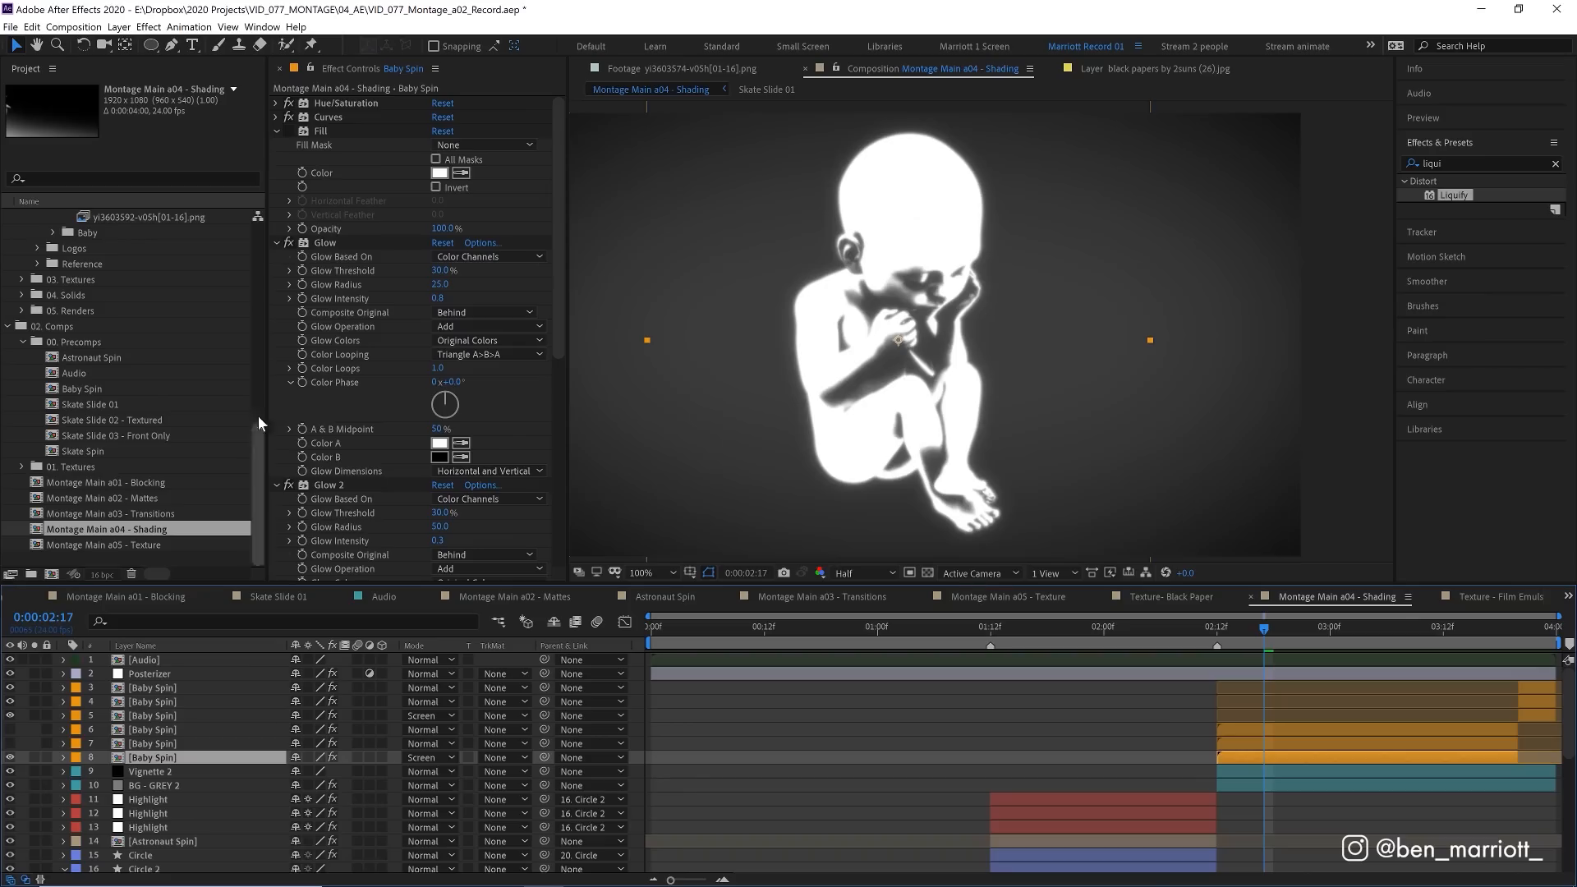
mouse_move(885, 253)
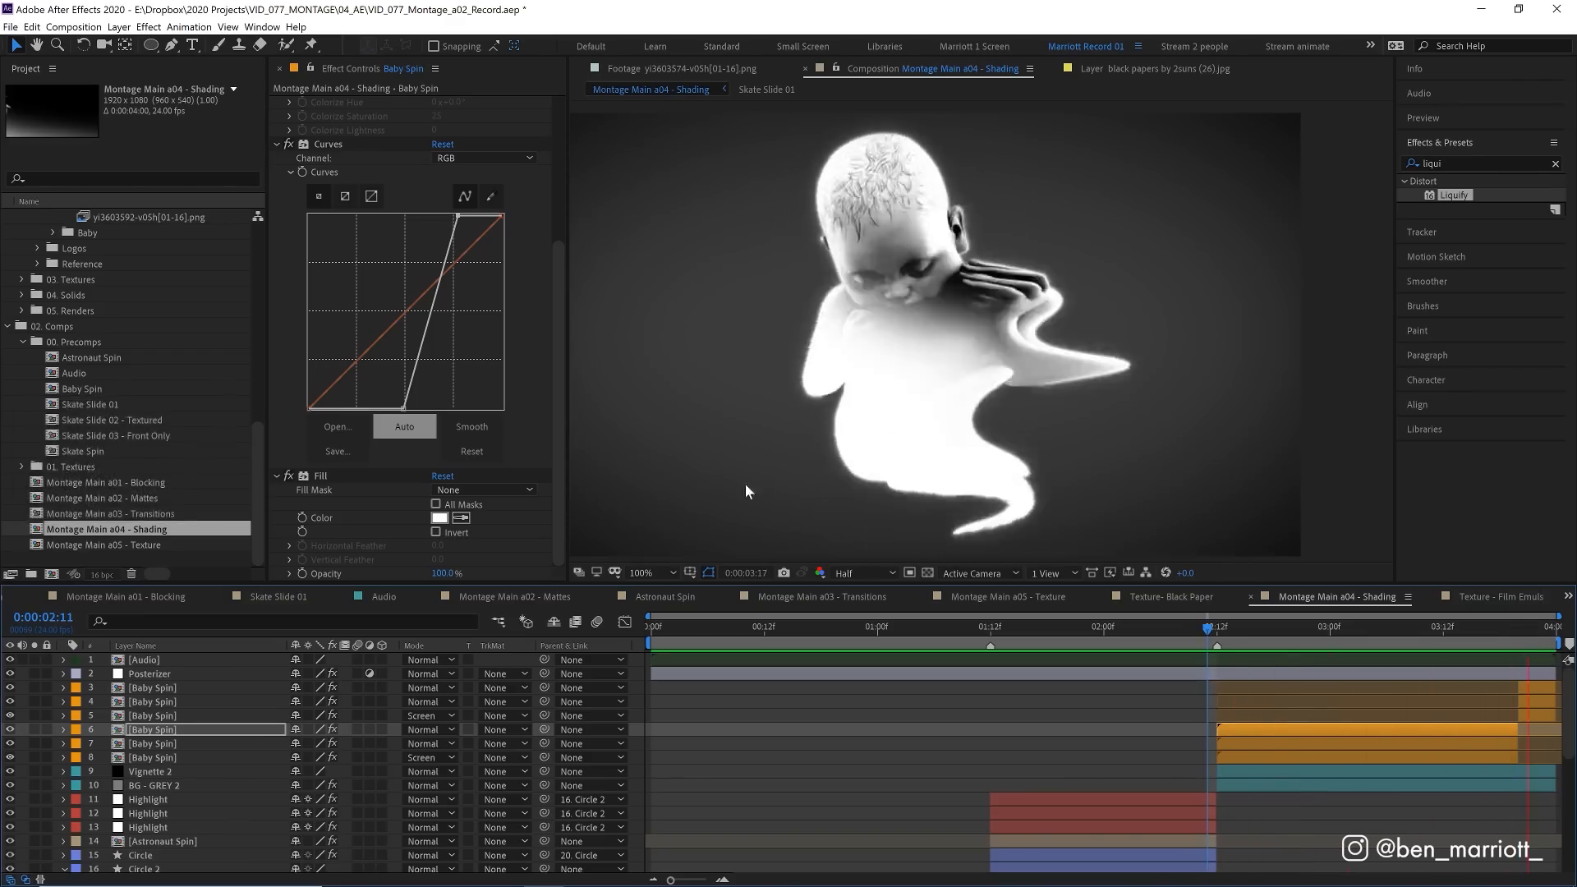
Steepen the Curves graph on the white, glow-layered Baby Spin.
left_click(1002, 596)
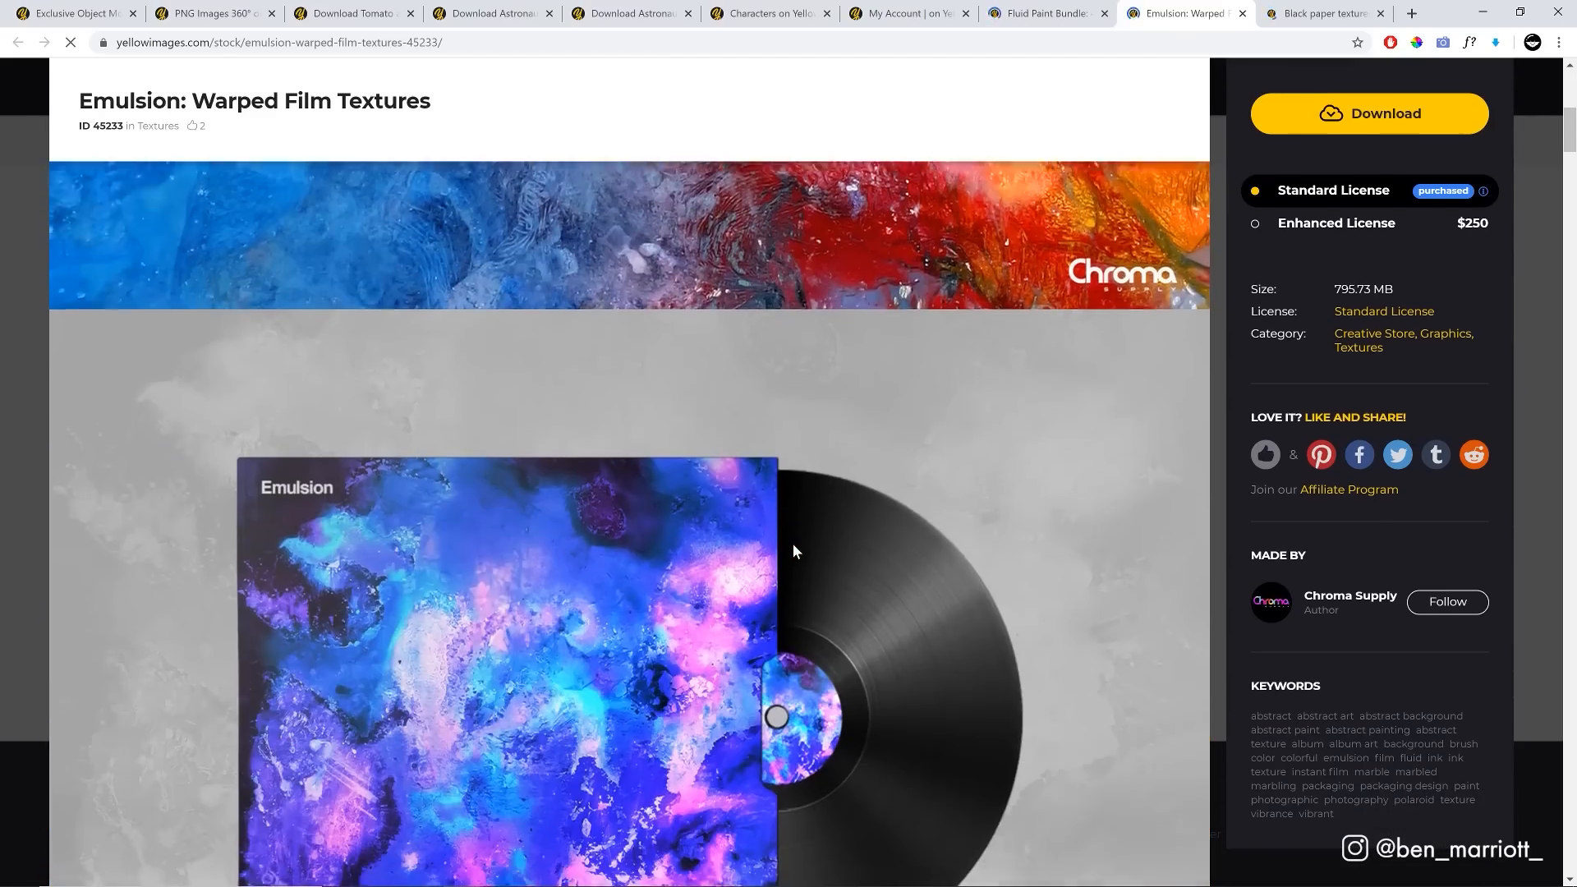
View the Fluid Paint Bundle: 45 Abstract Paintings page and scroll through its previews.
left_click(1045, 14)
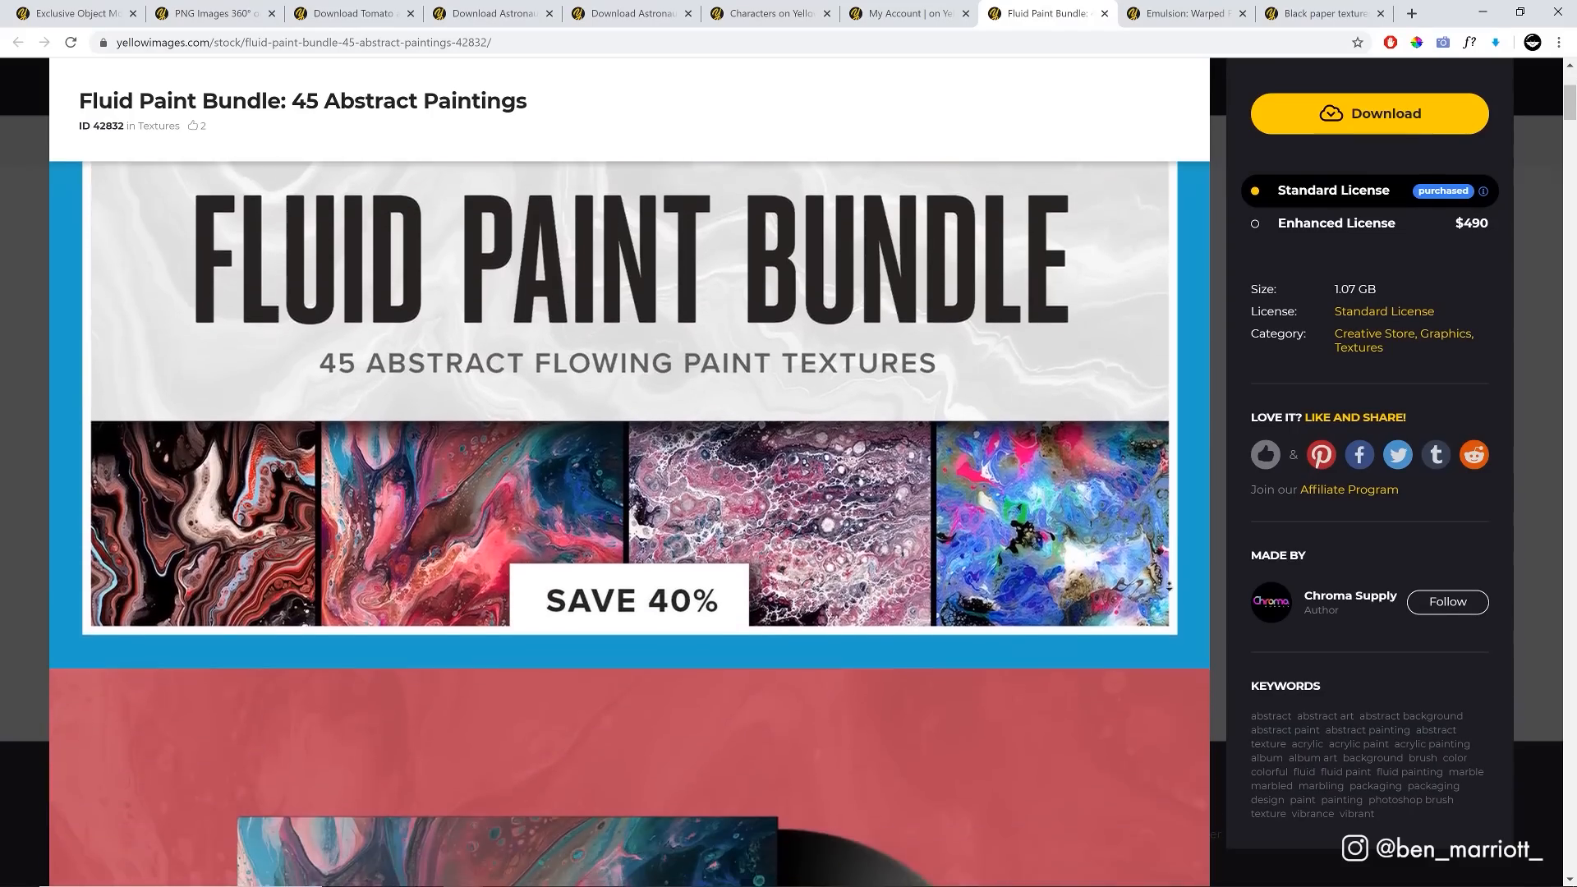
scroll("down", 3)
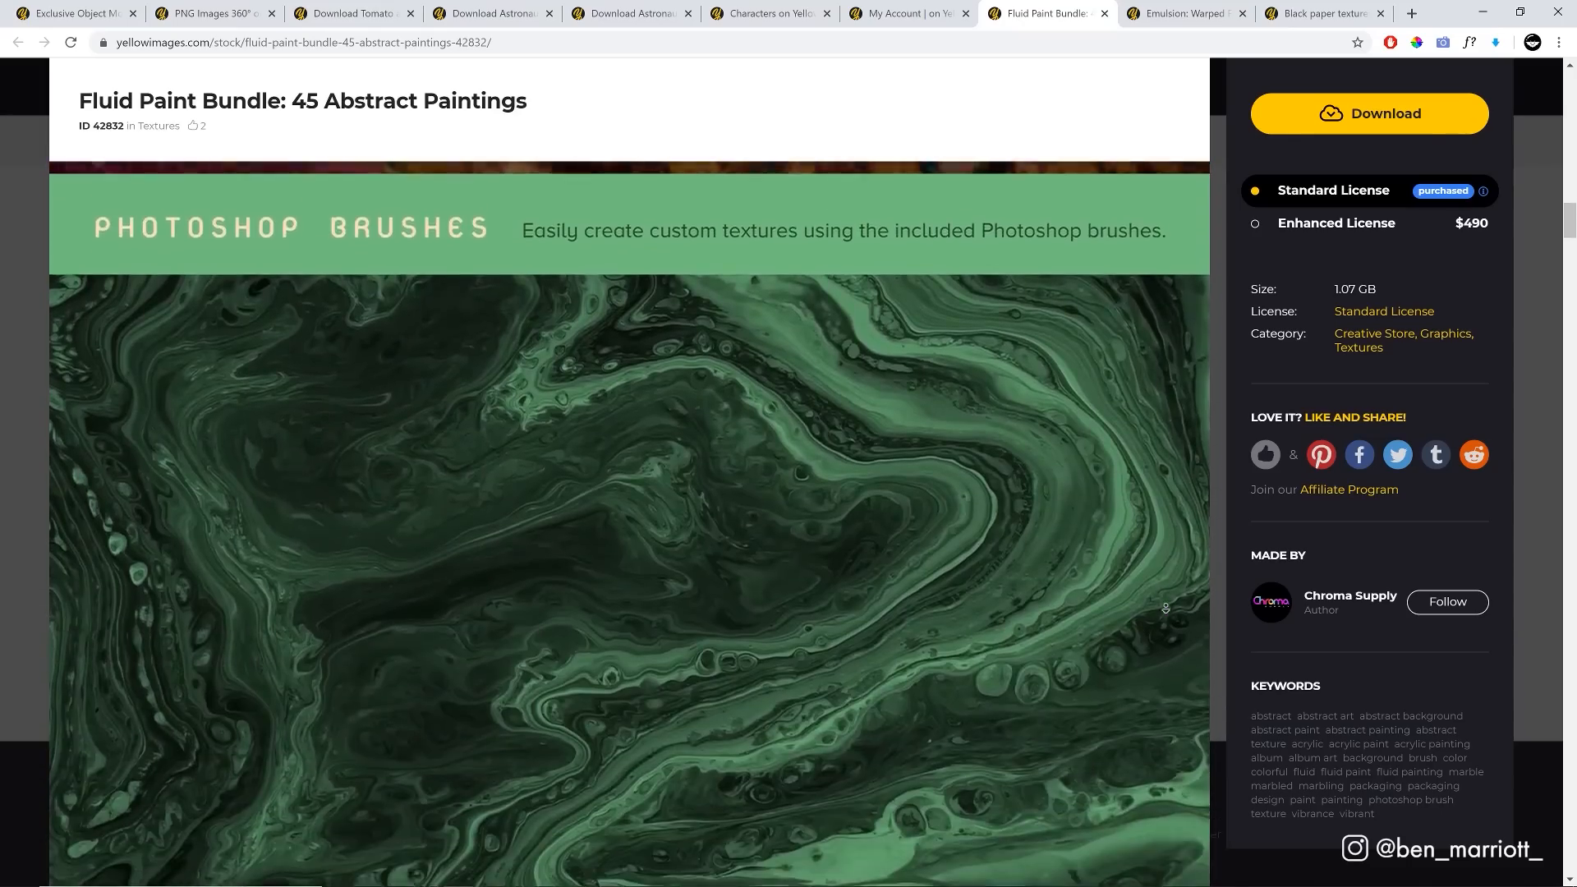
scroll("down", 3)
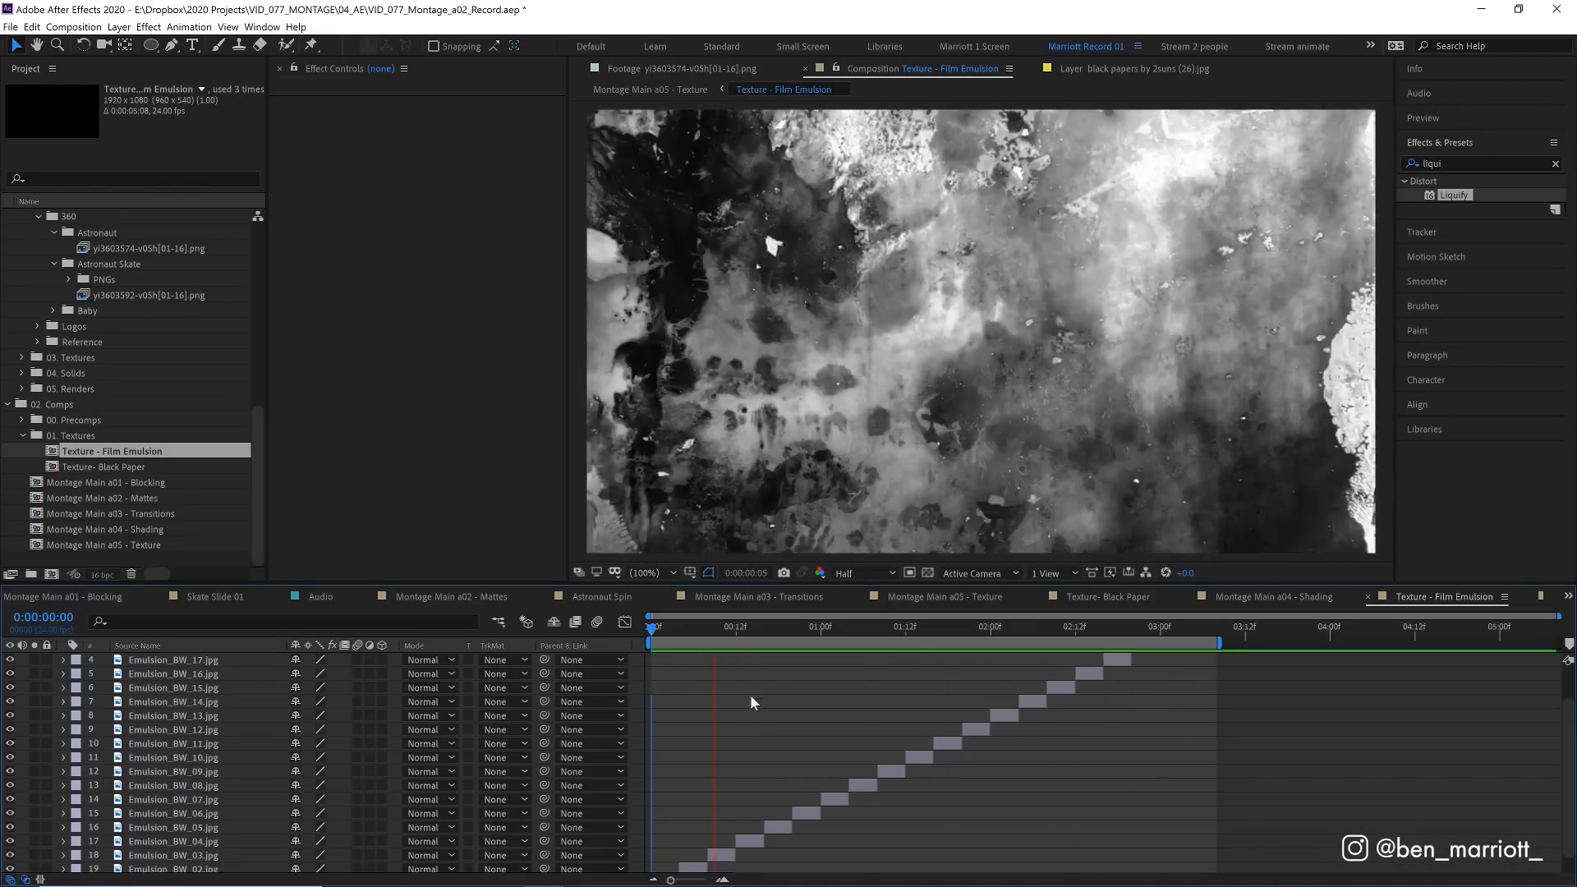
Preview several staggered emulsion stills along the Texture - Film Emulsion timeline.
left_click(1045, 626)
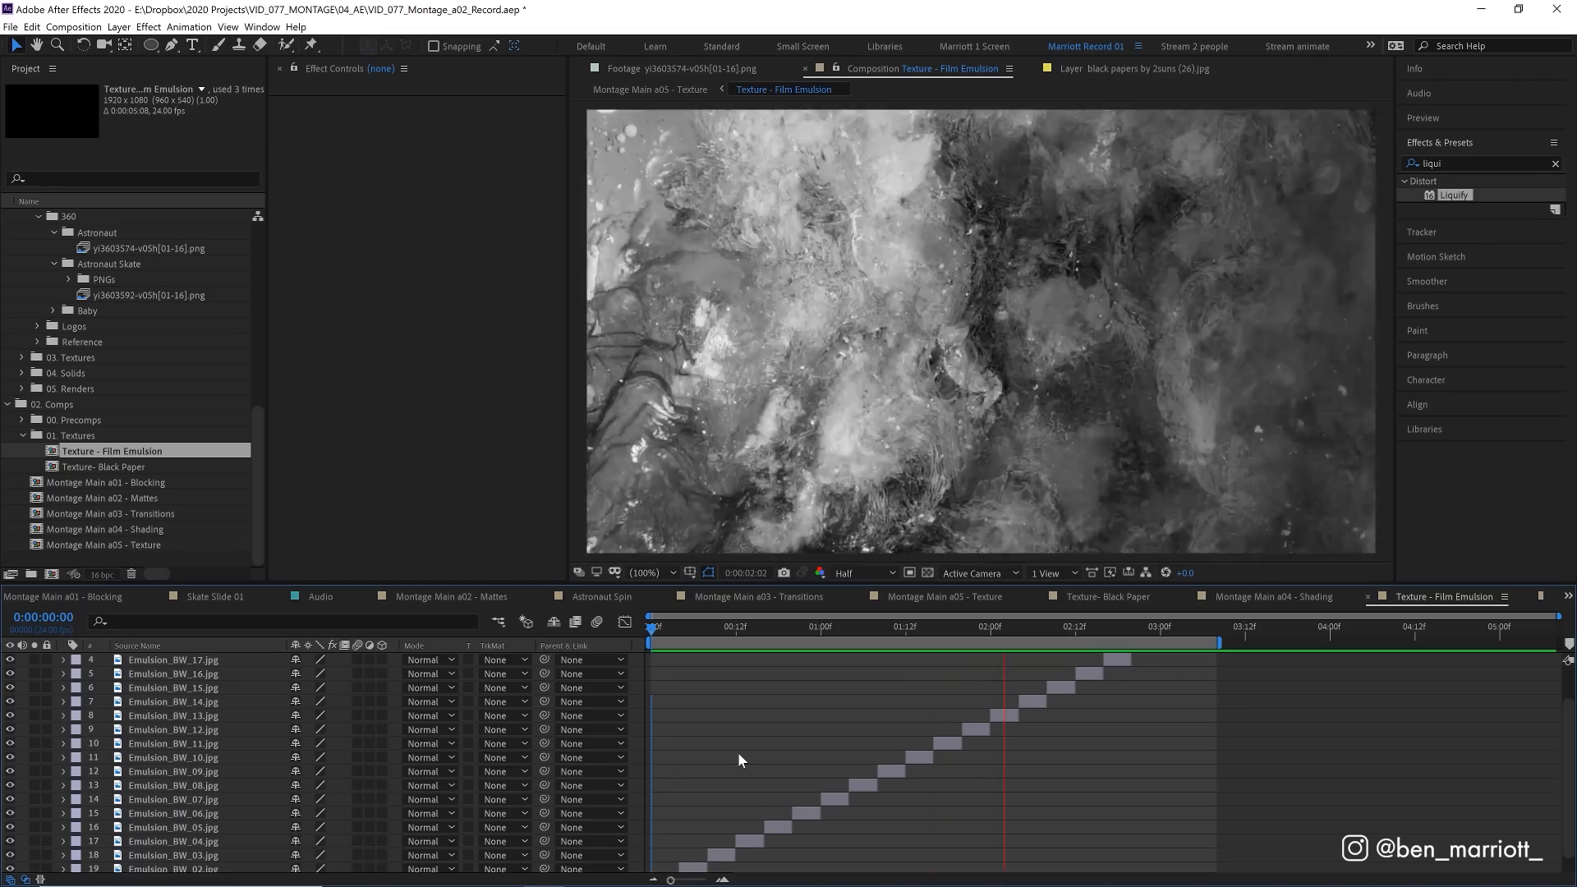
left_click(770, 626)
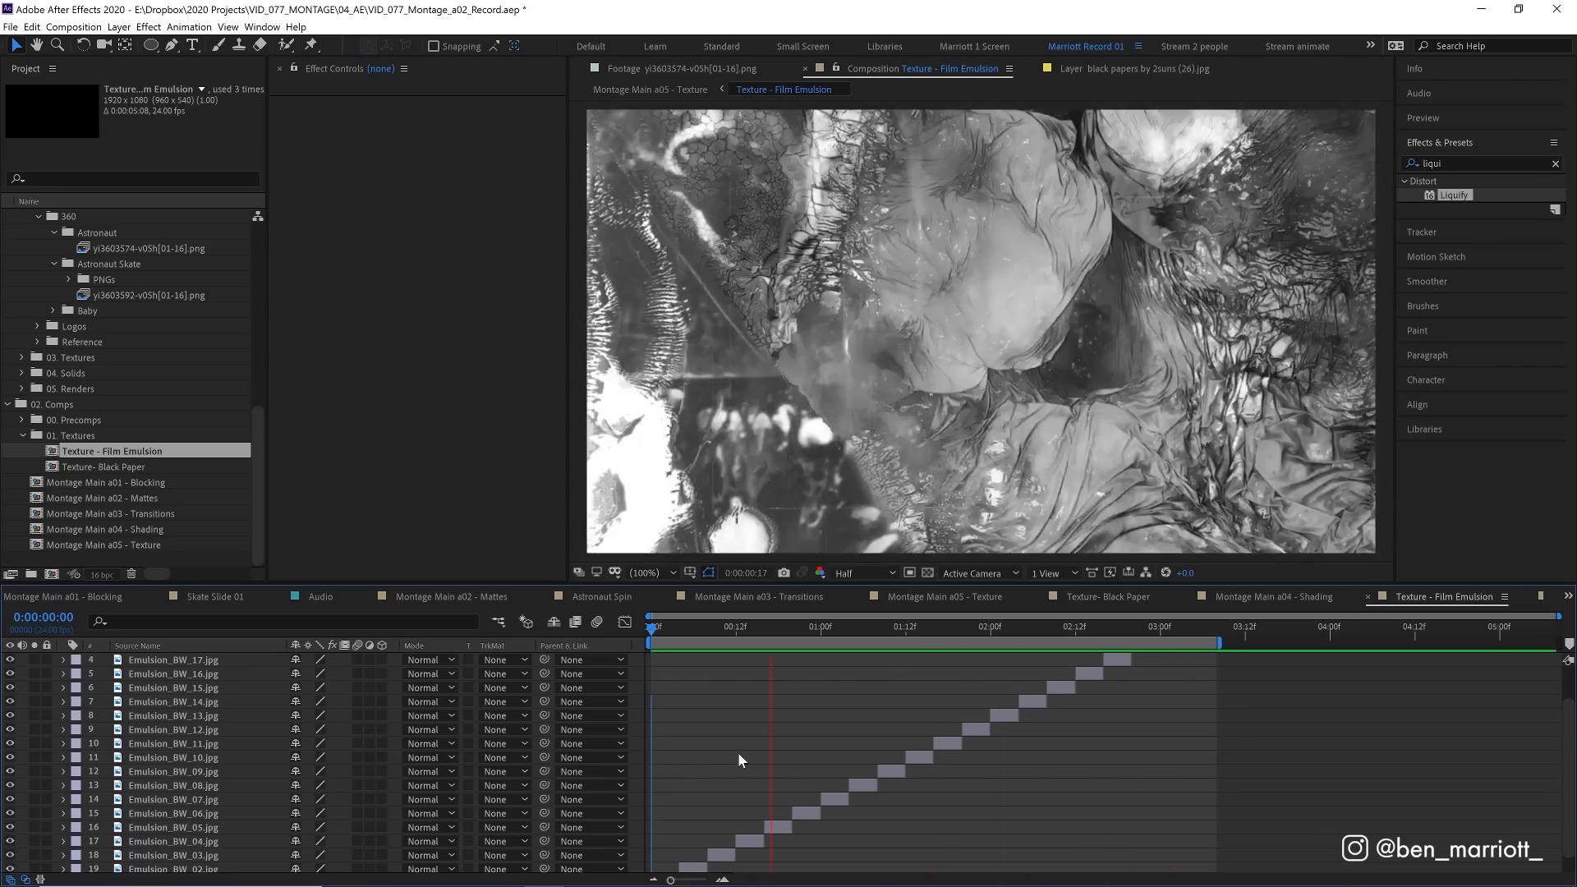
left_click(940, 597)
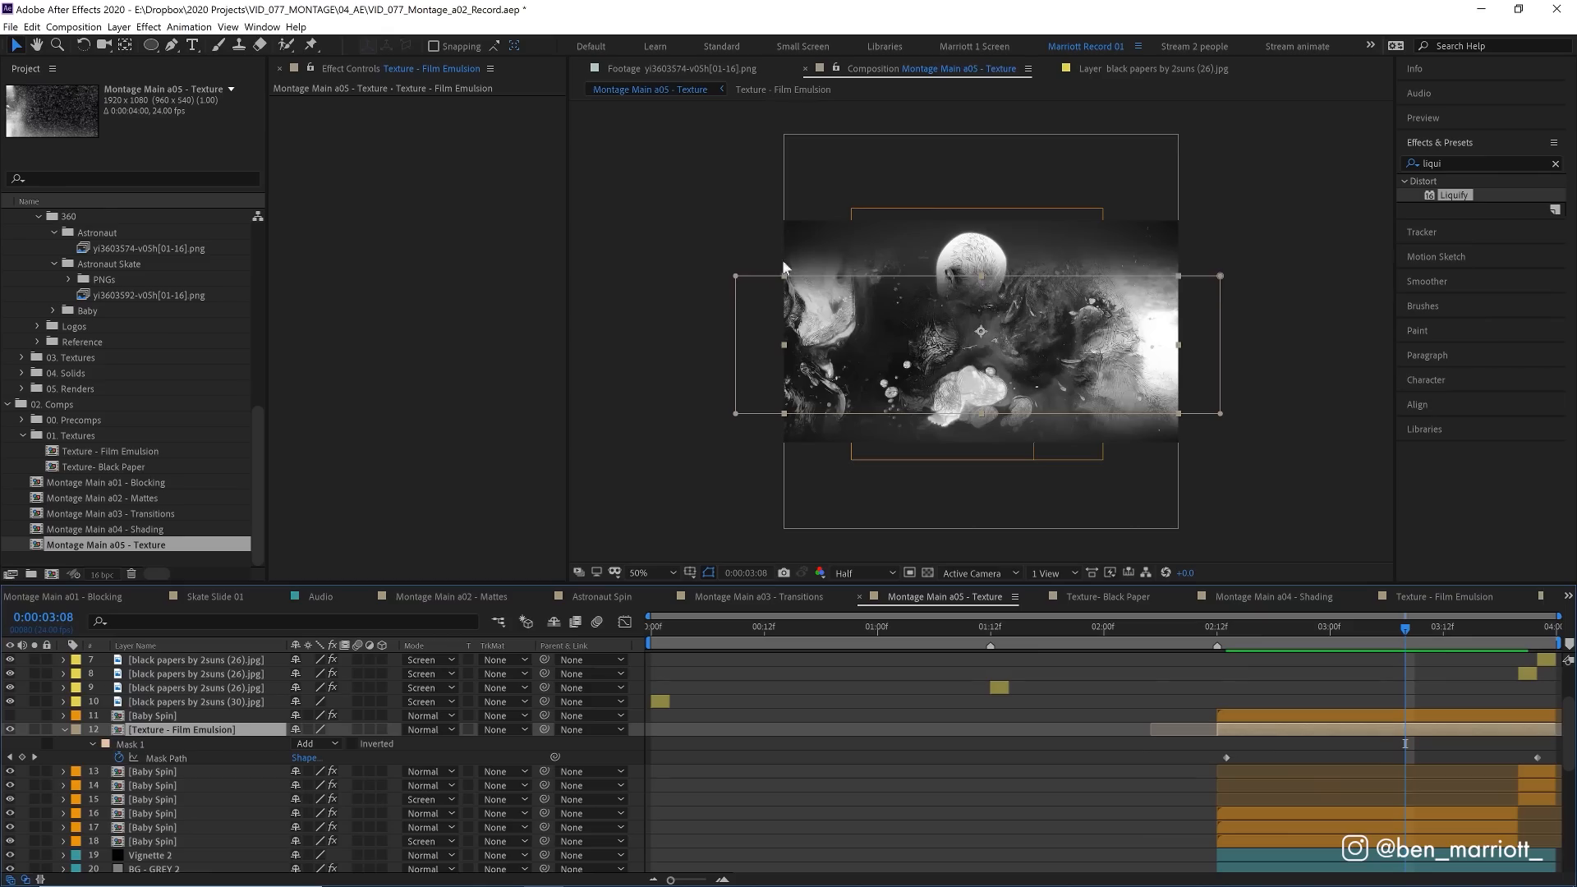
mouse_move(1223, 639)
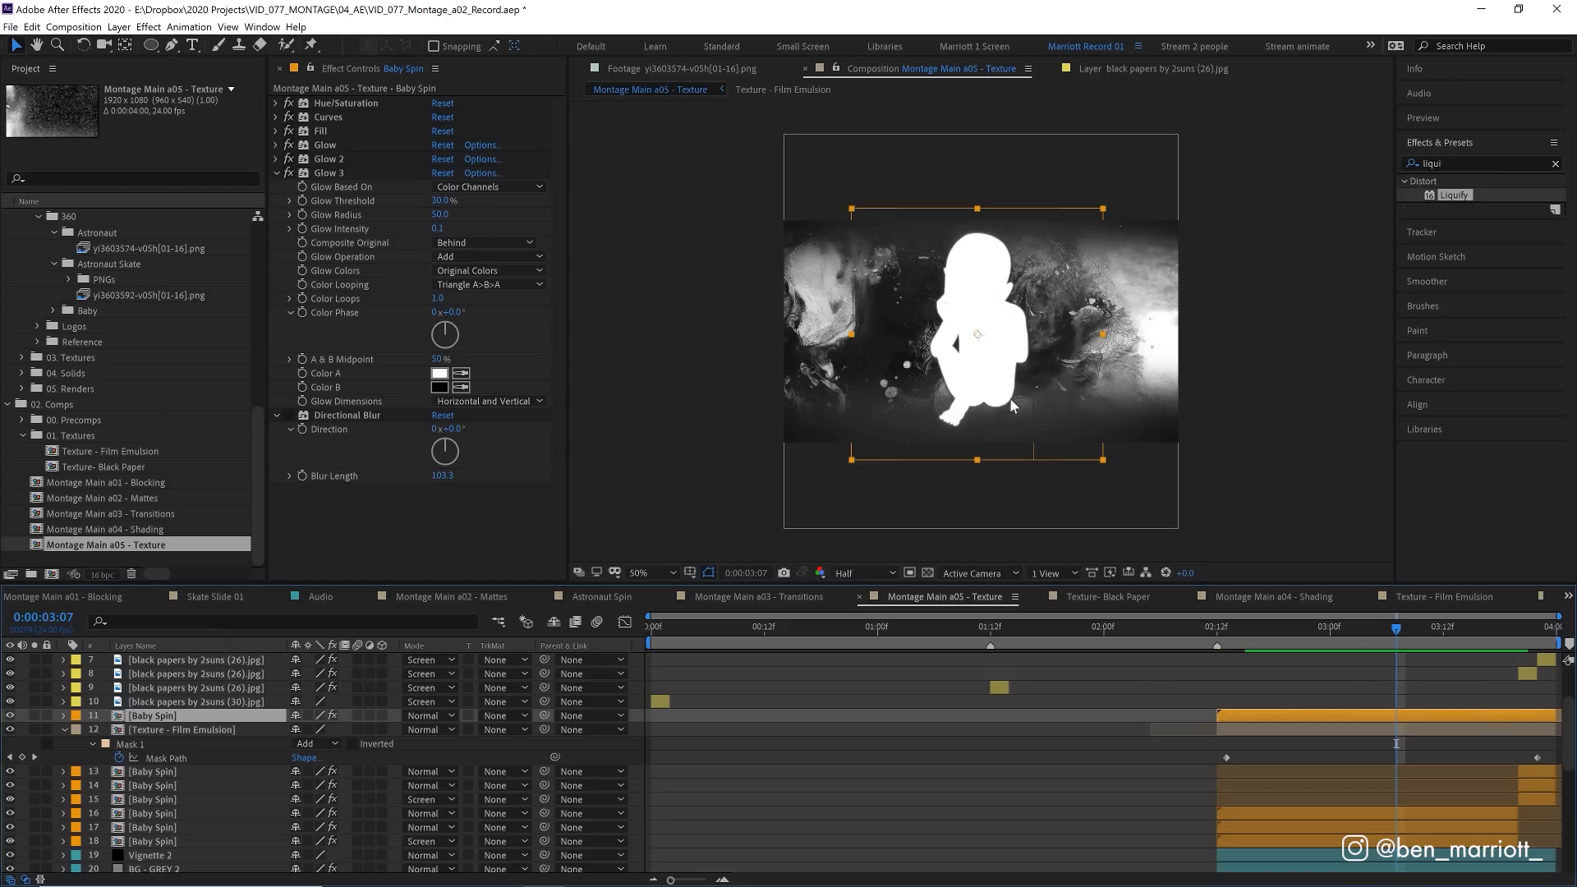
Set the Texture - Film Emulsion layer's track matte to Alpha Matte "Baby Spin".
left_click(500, 729)
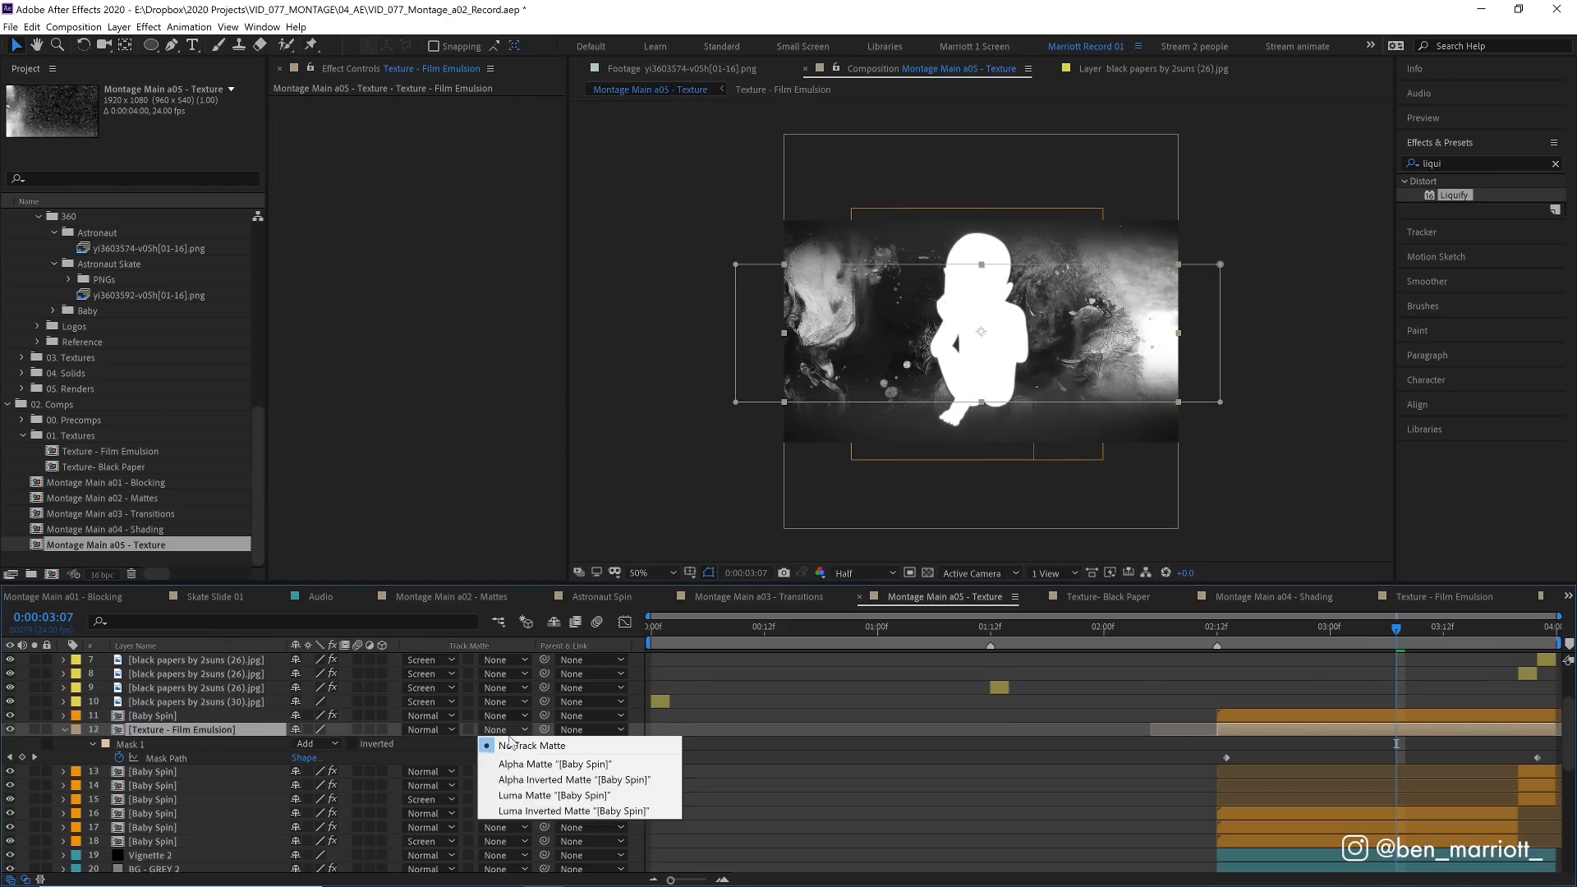
left_click(553, 763)
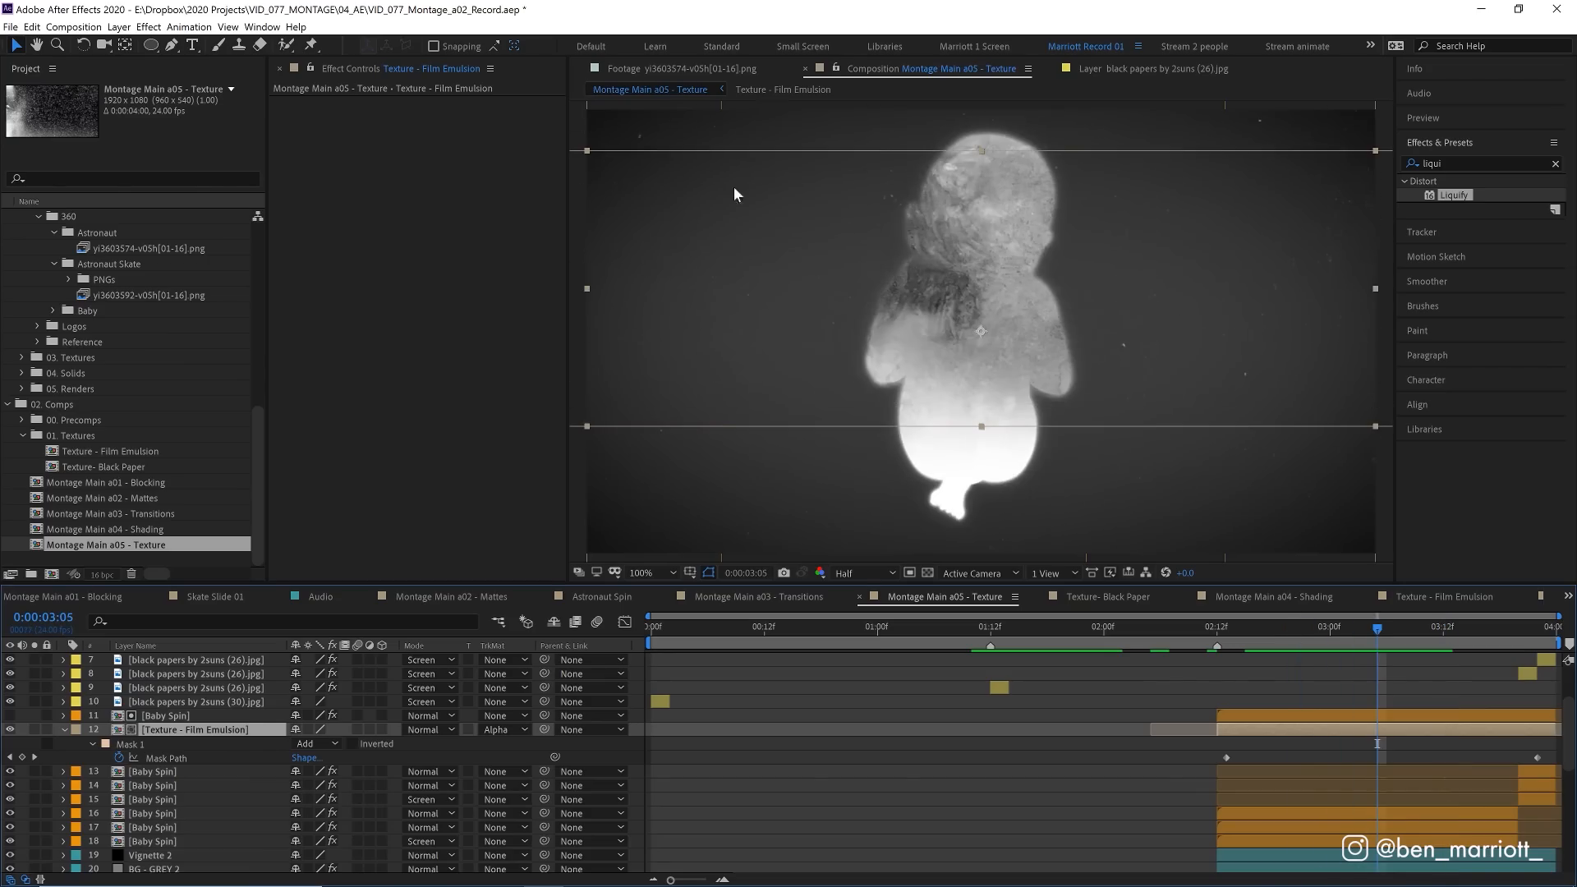
mouse_move(1011, 430)
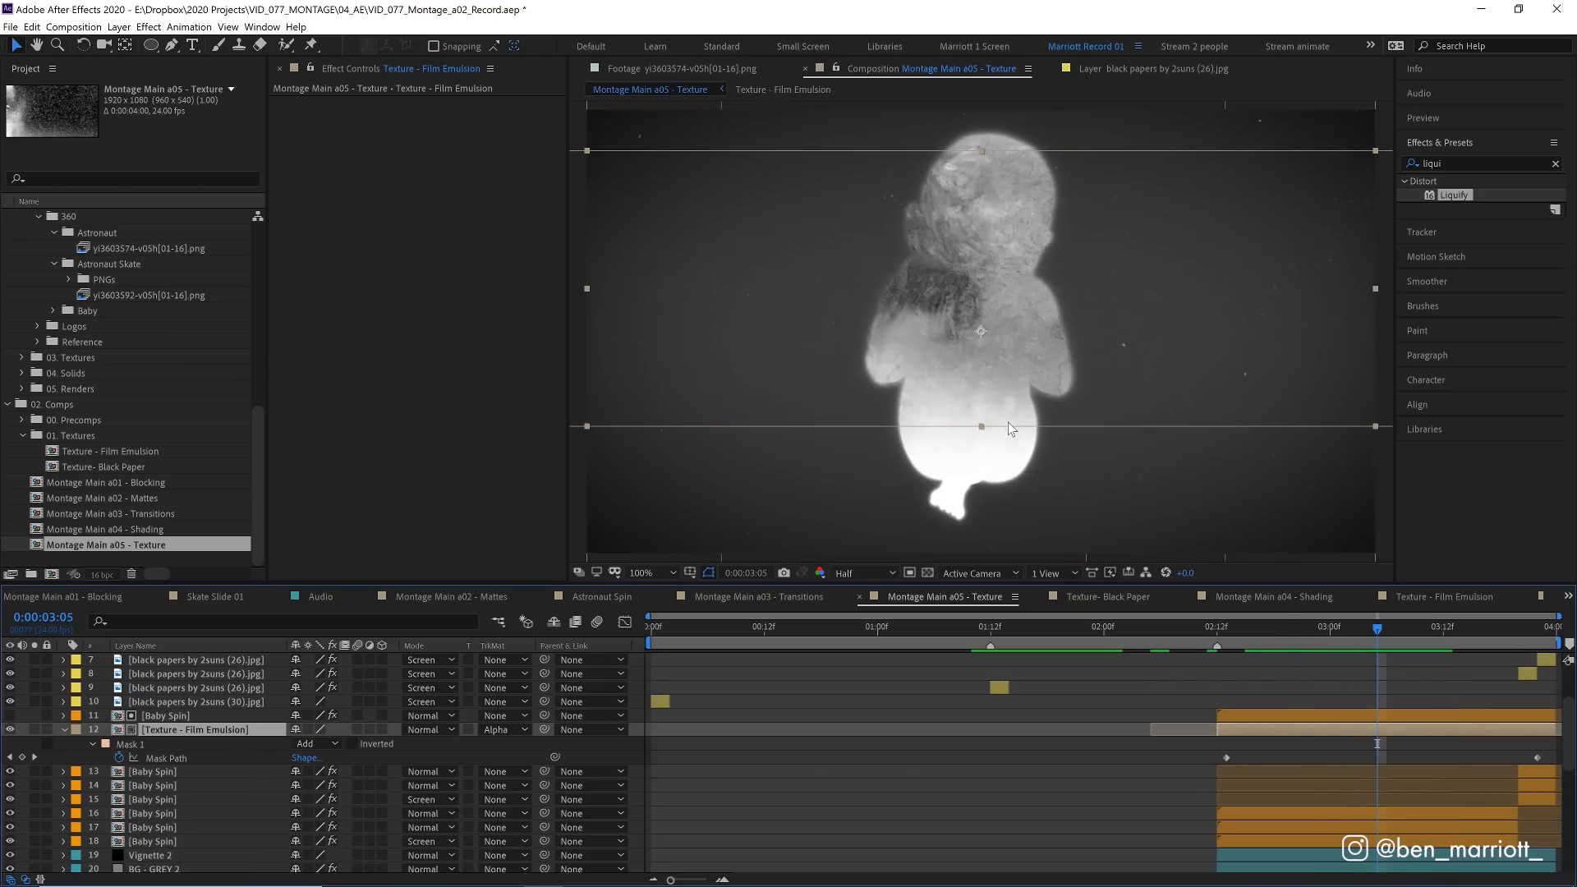
left_click(1435, 626)
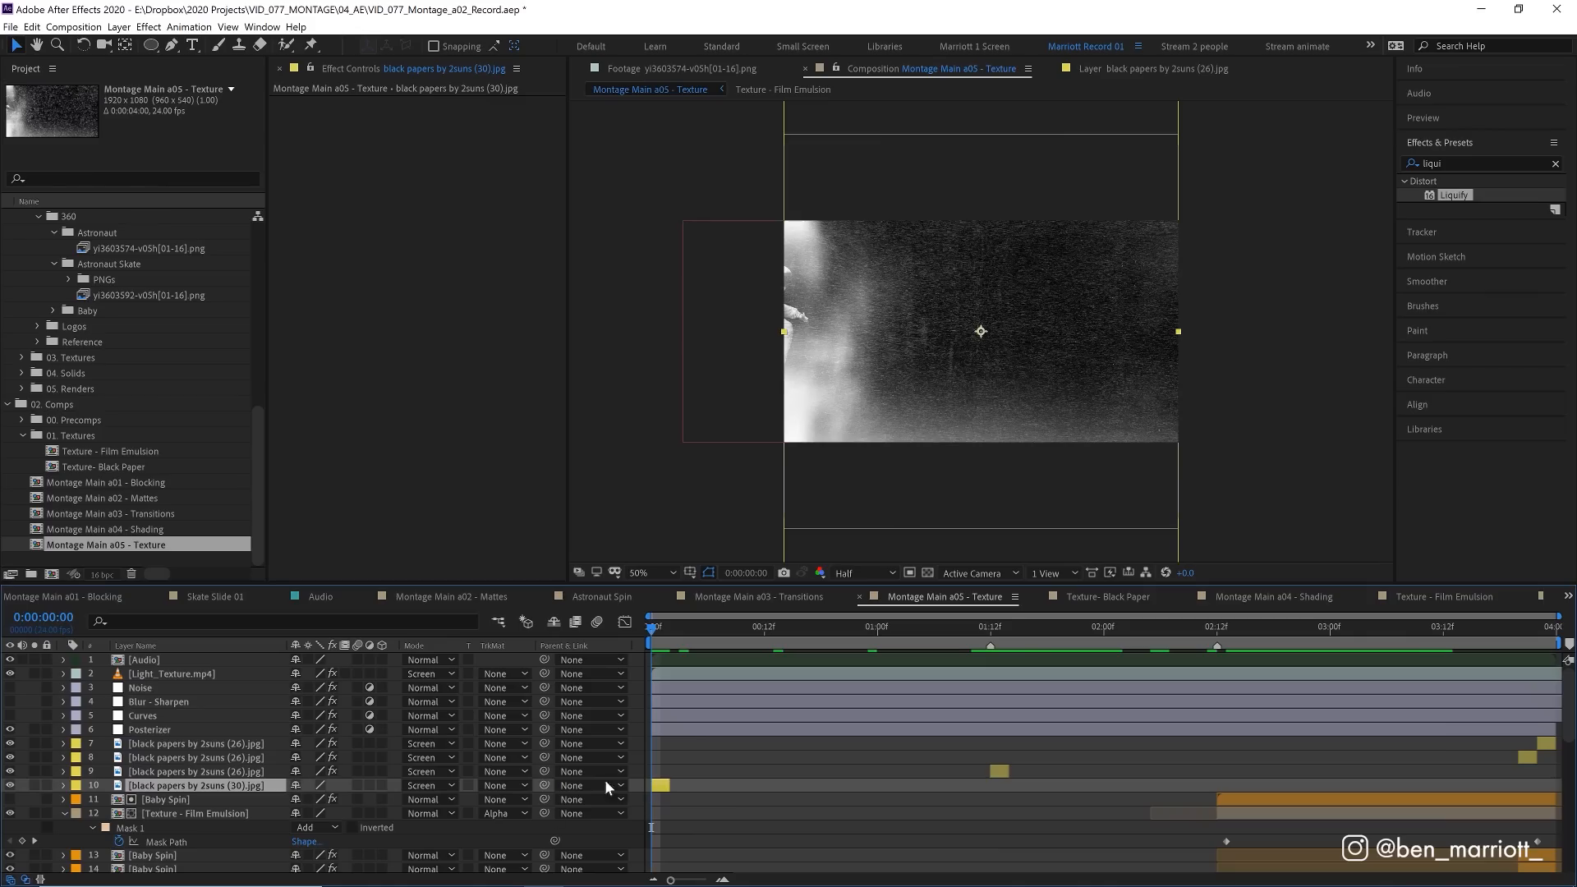
left_click(659, 627)
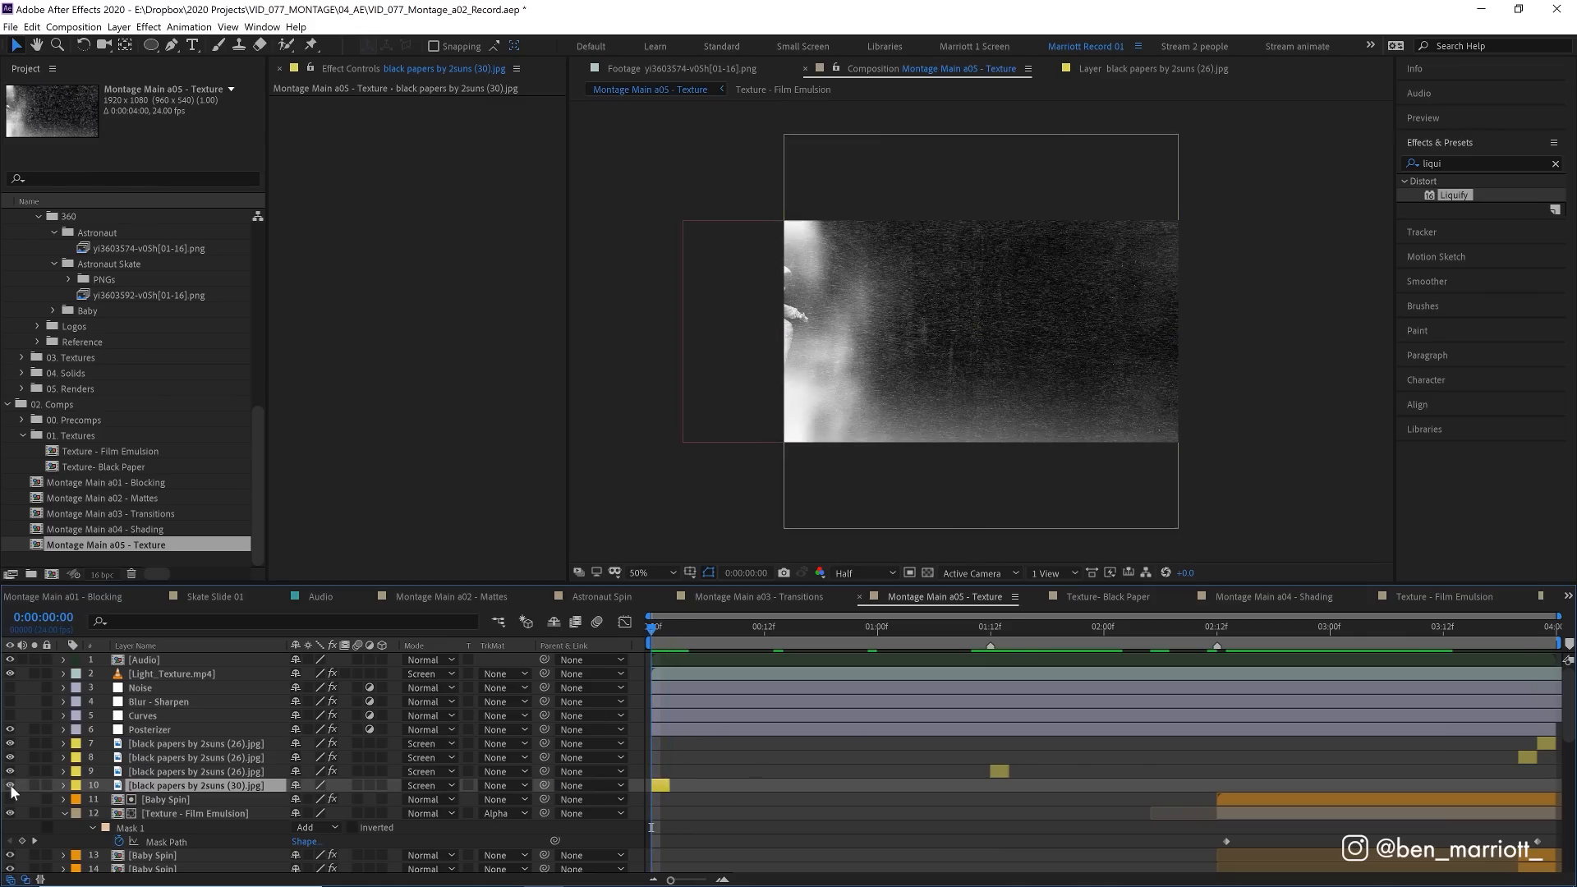
left_click(1214, 626)
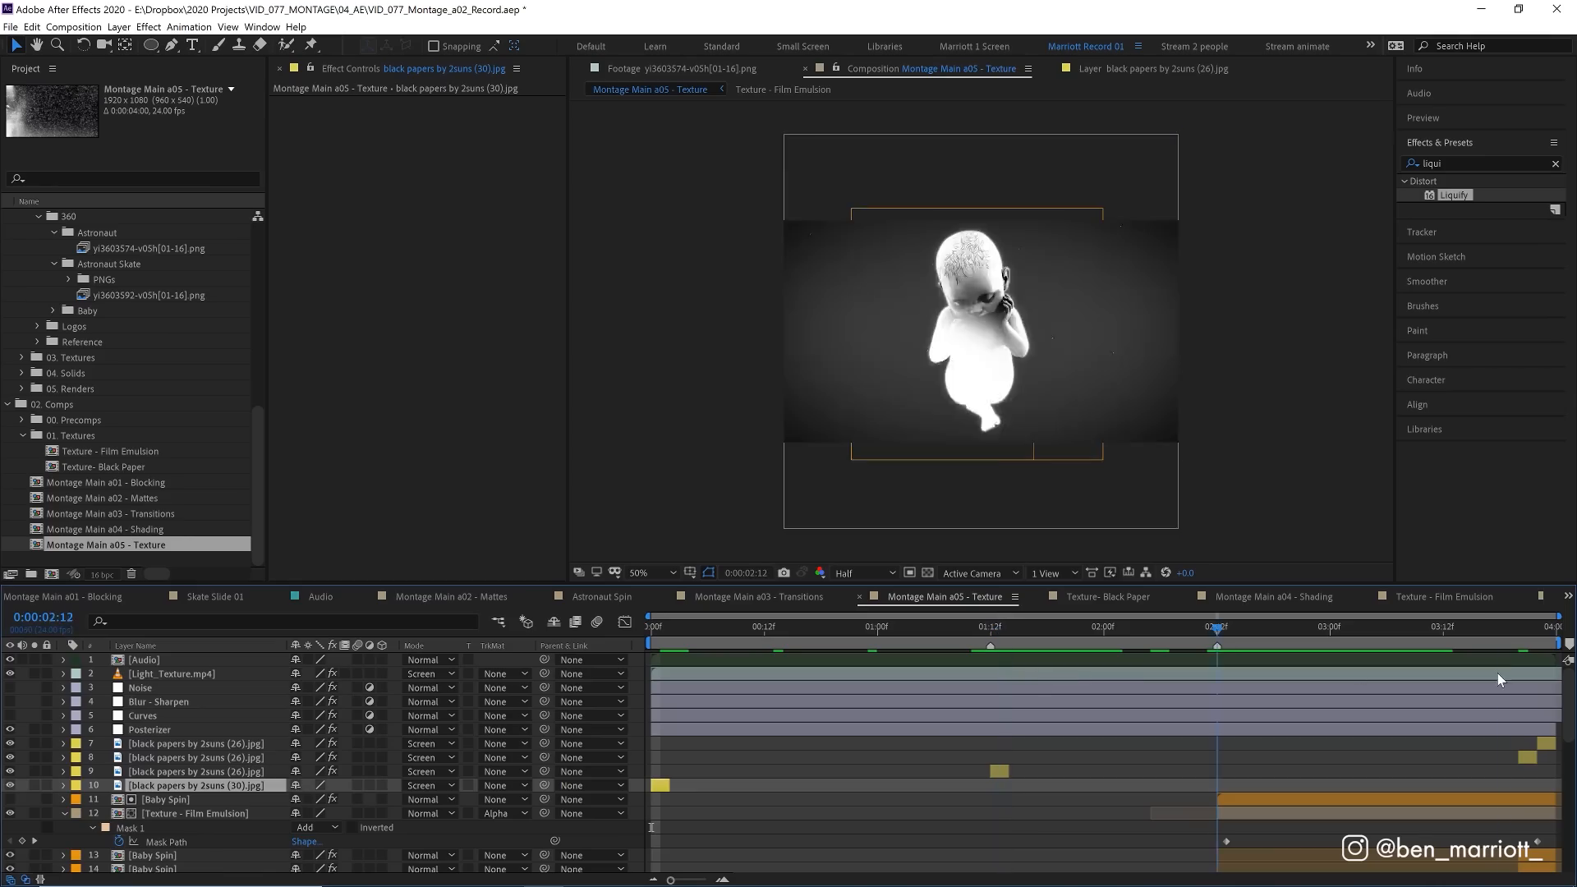
left_click(1508, 631)
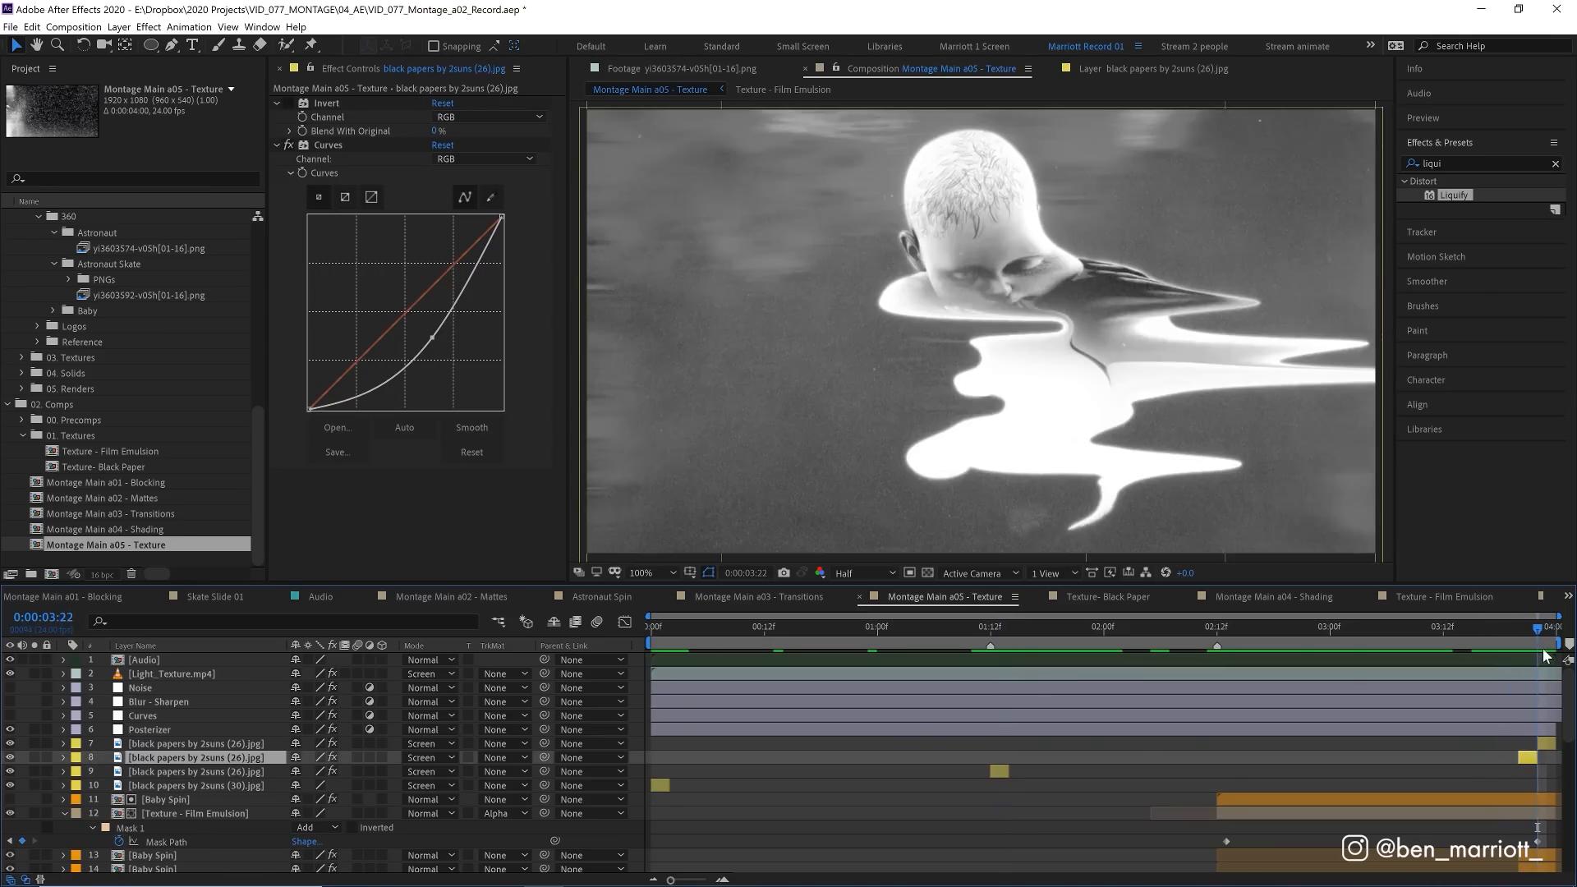
left_click(142, 715)
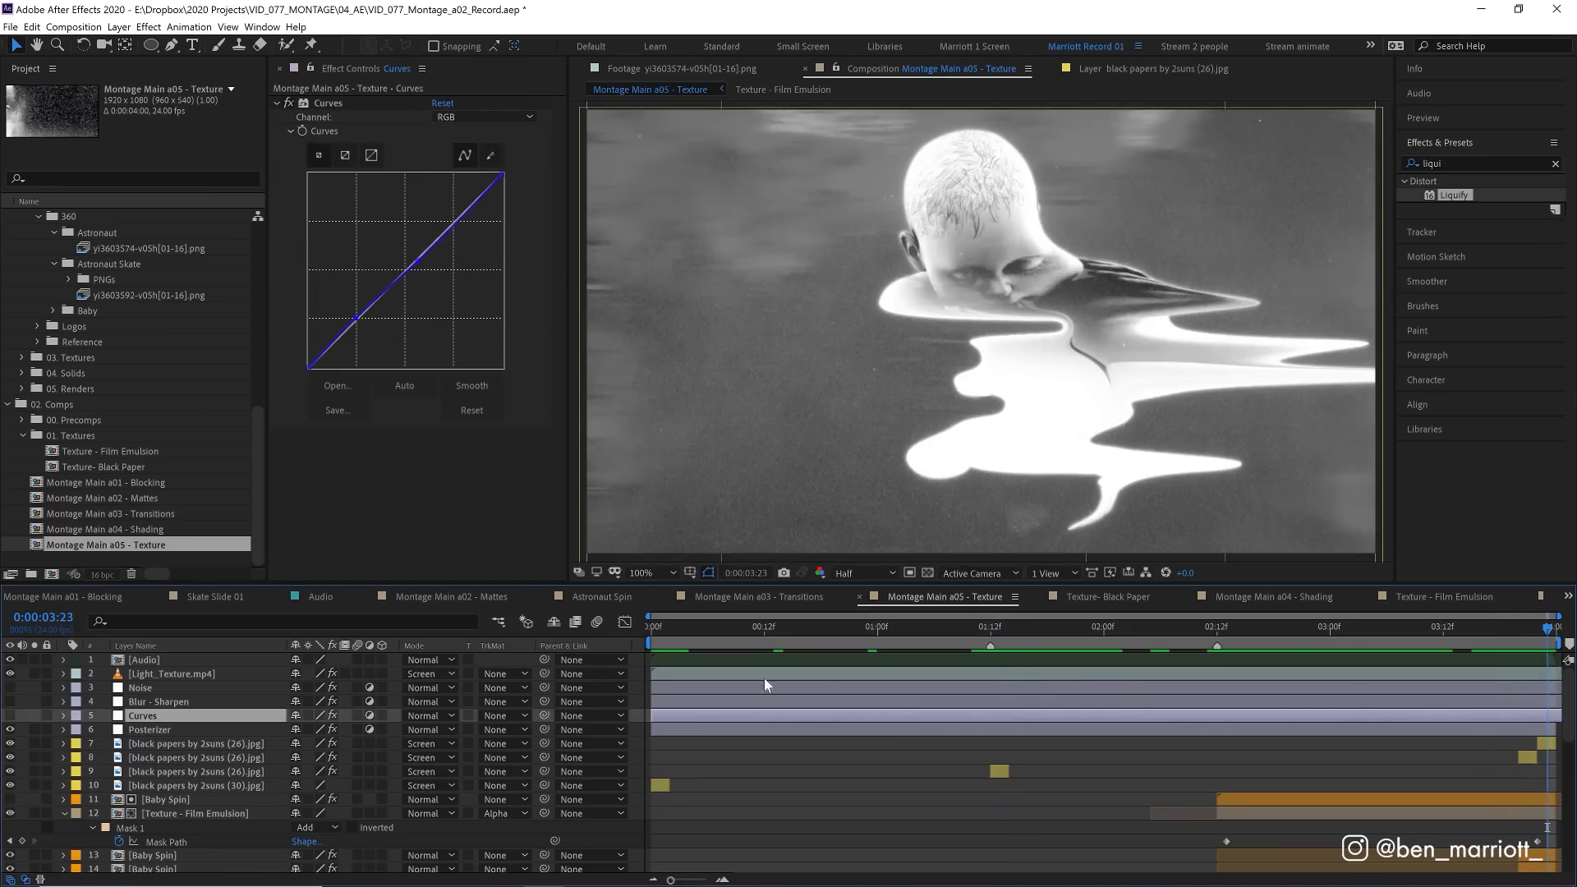
key("shift+space")
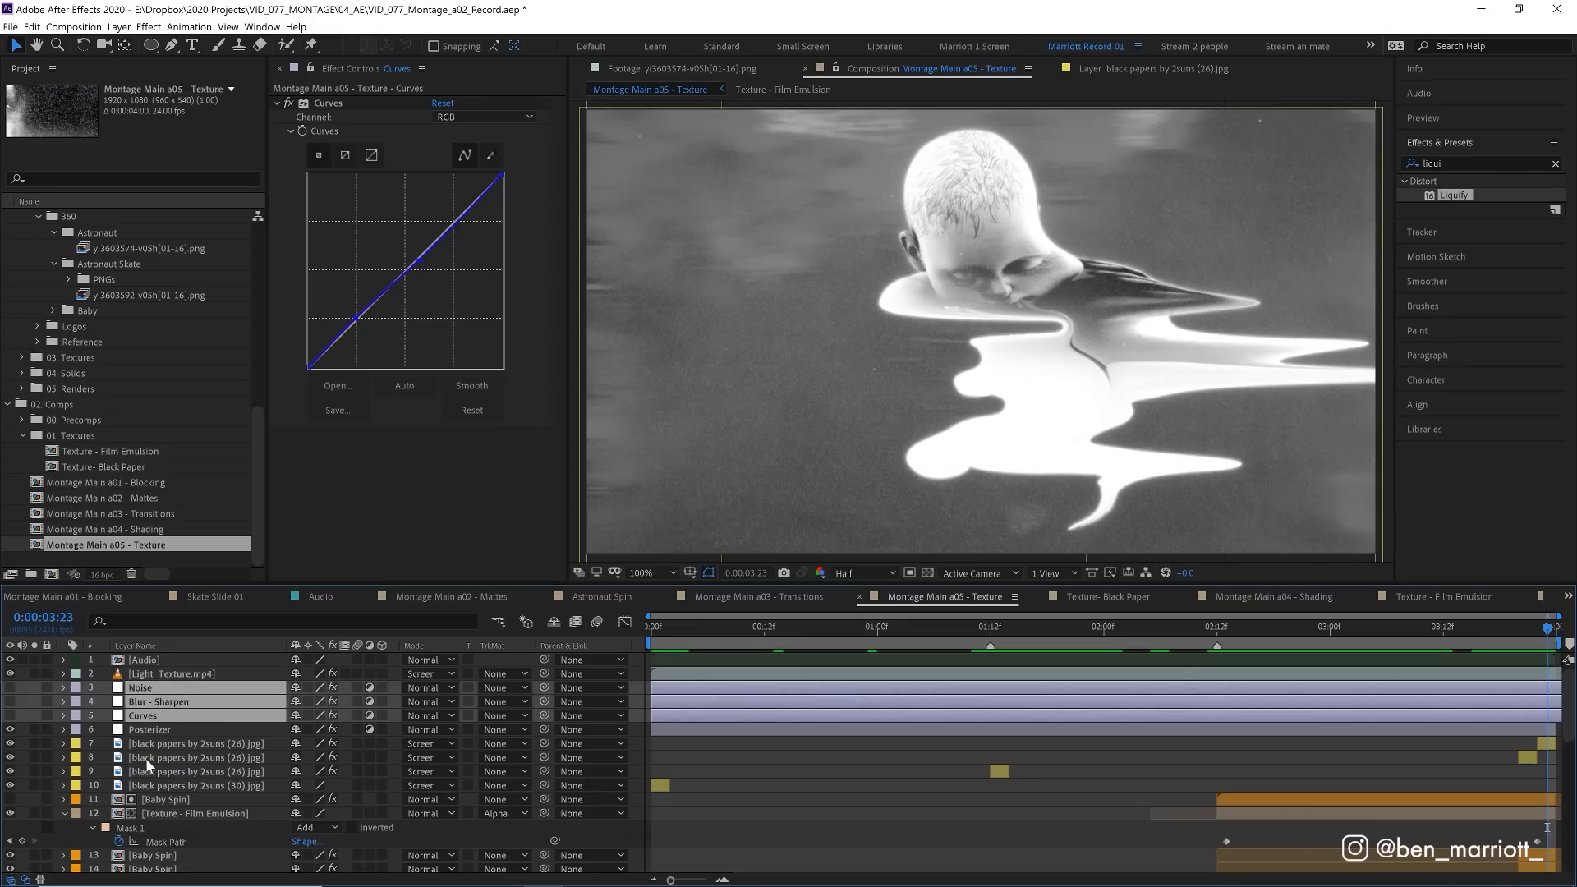
left_click(839, 626)
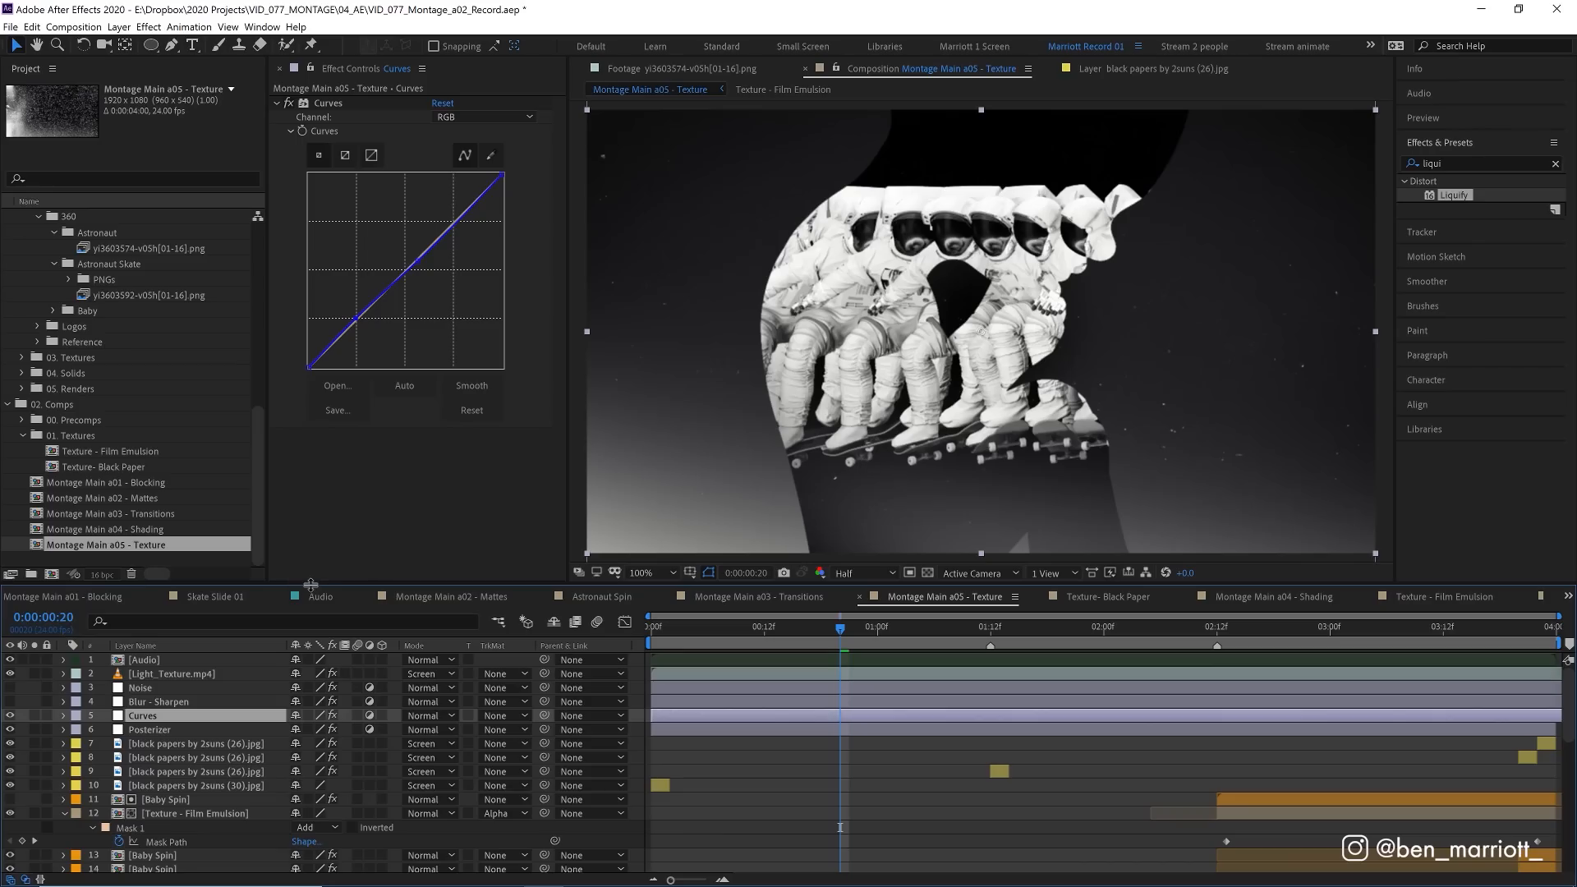
left_click(142, 687)
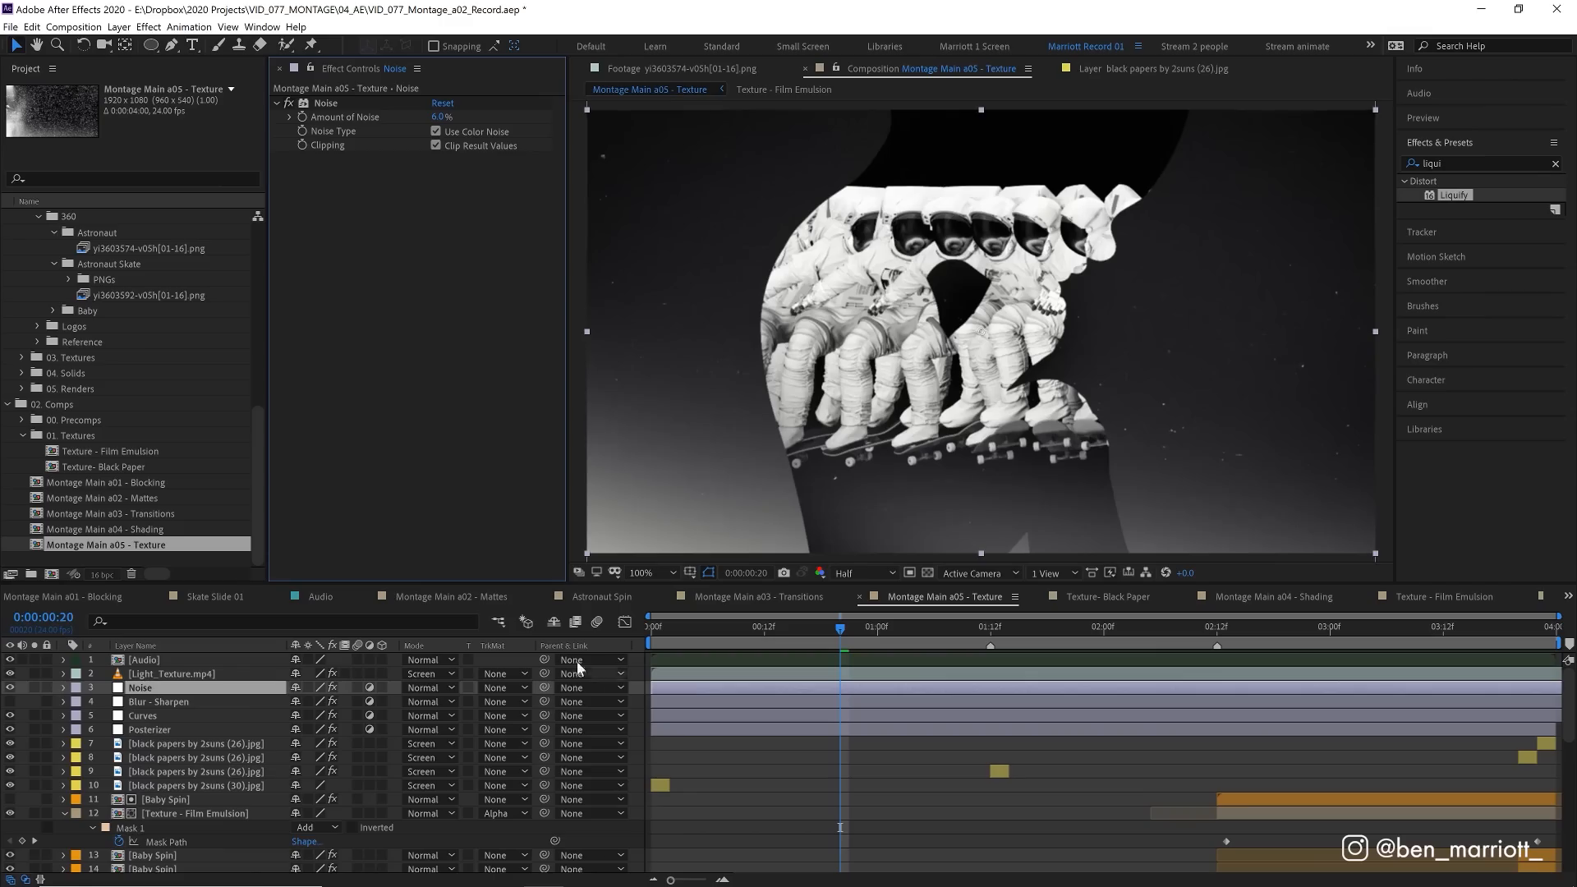
mouse_move(812, 522)
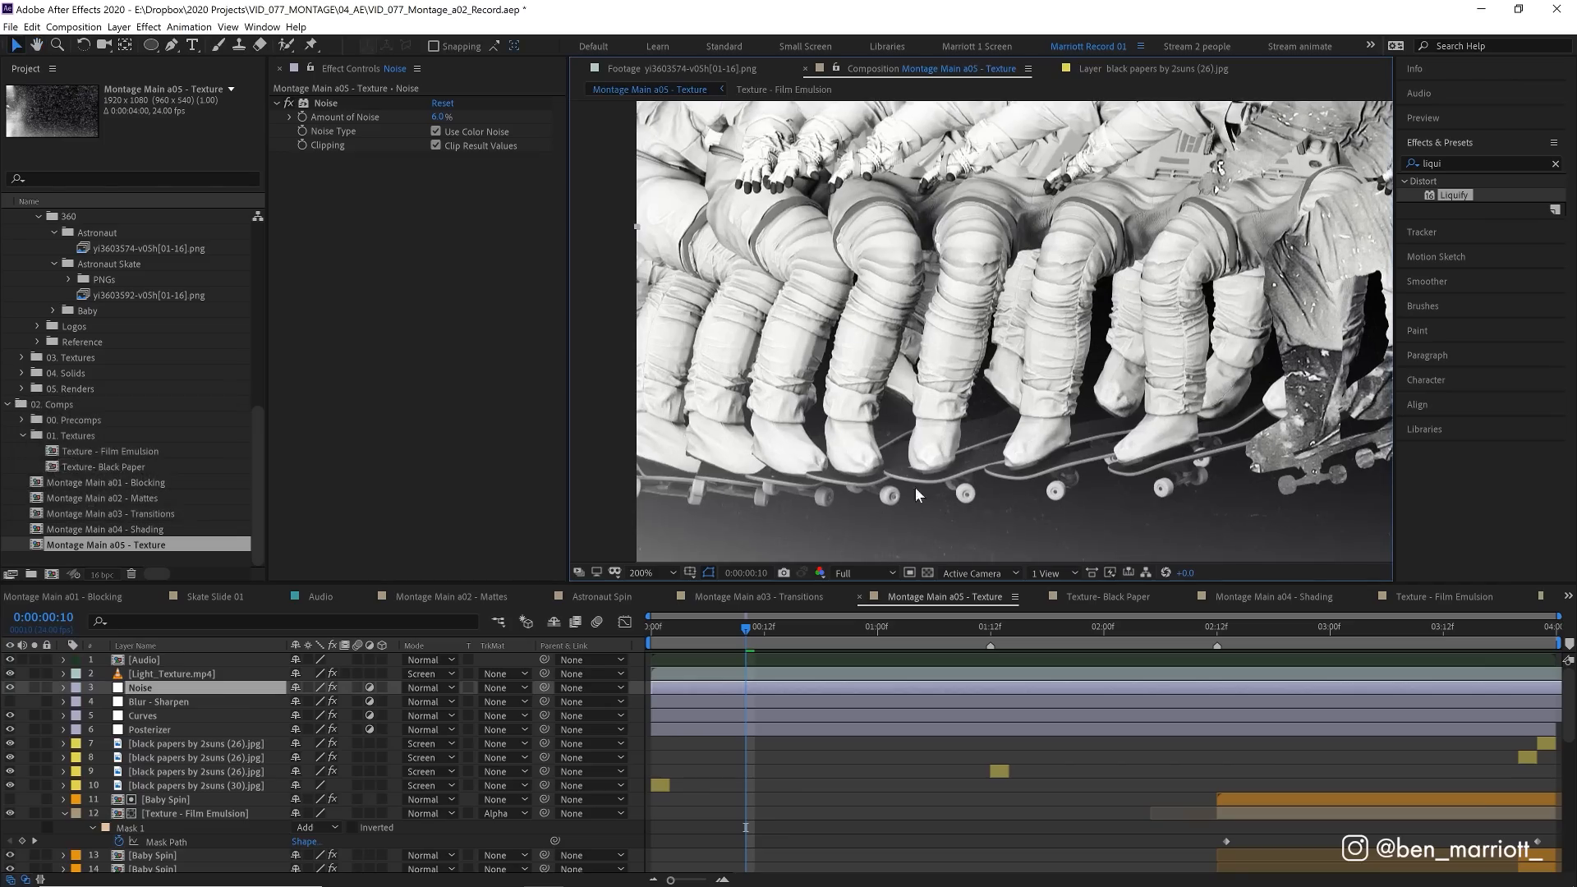
left_click(639, 572)
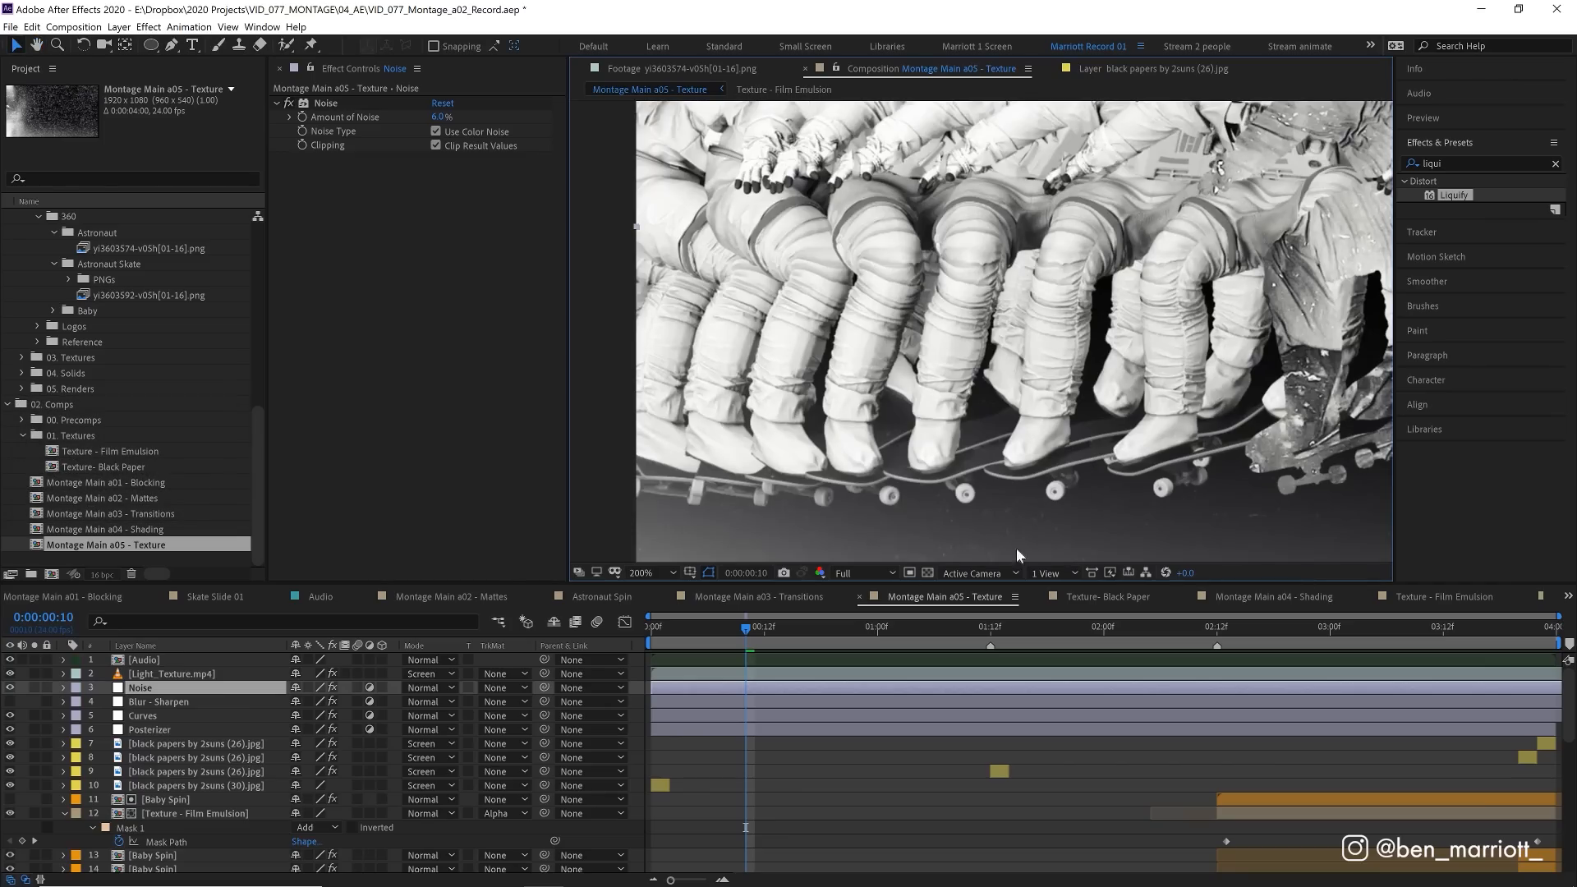
left_click(158, 701)
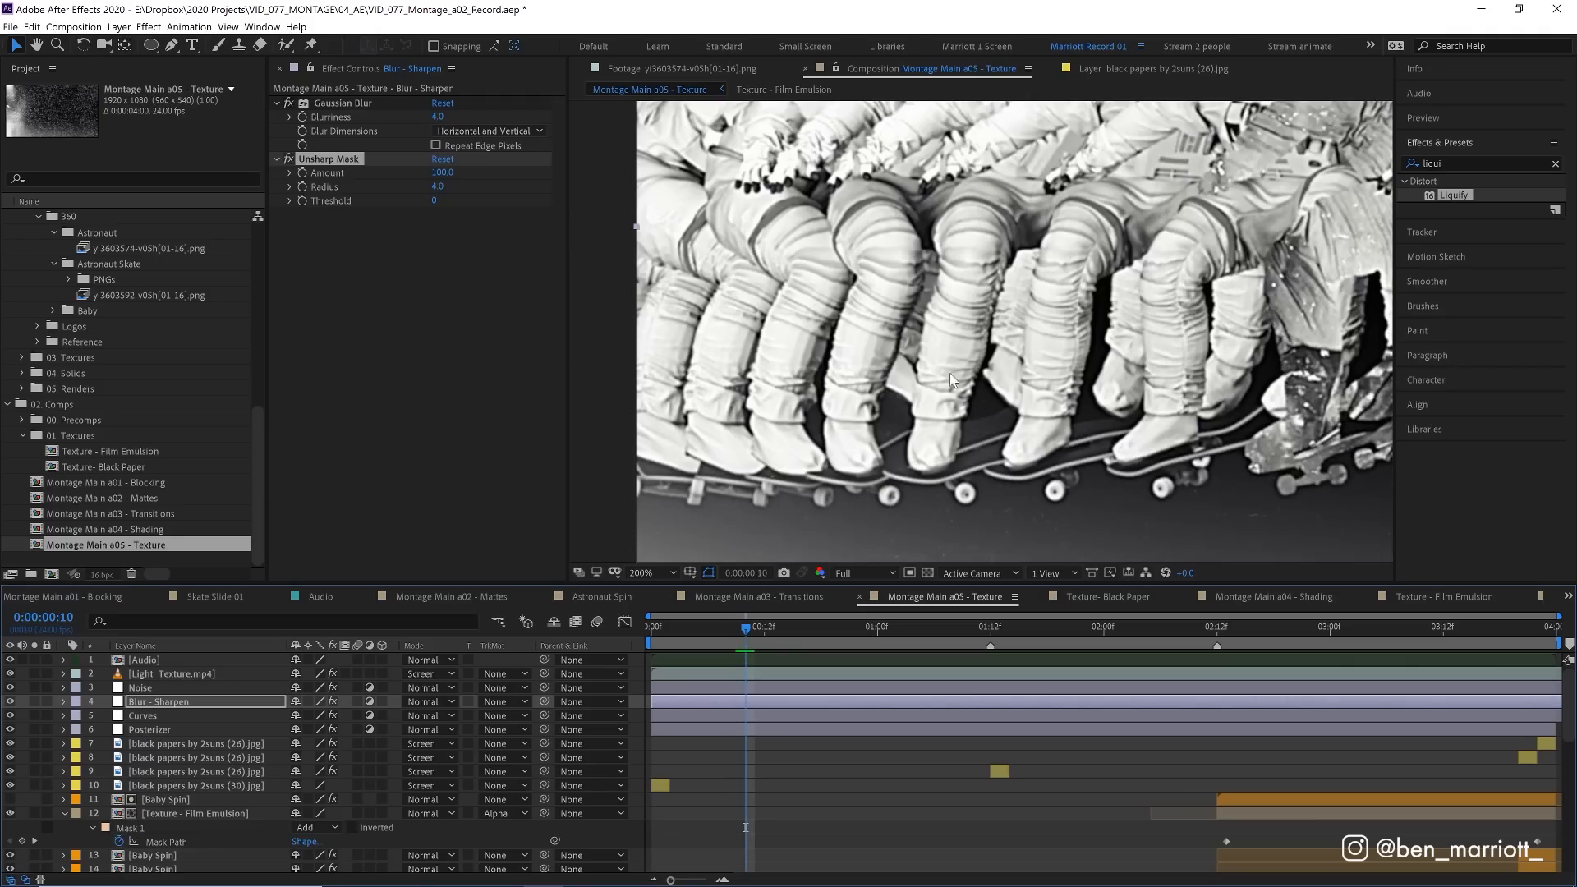
mouse_move(926, 340)
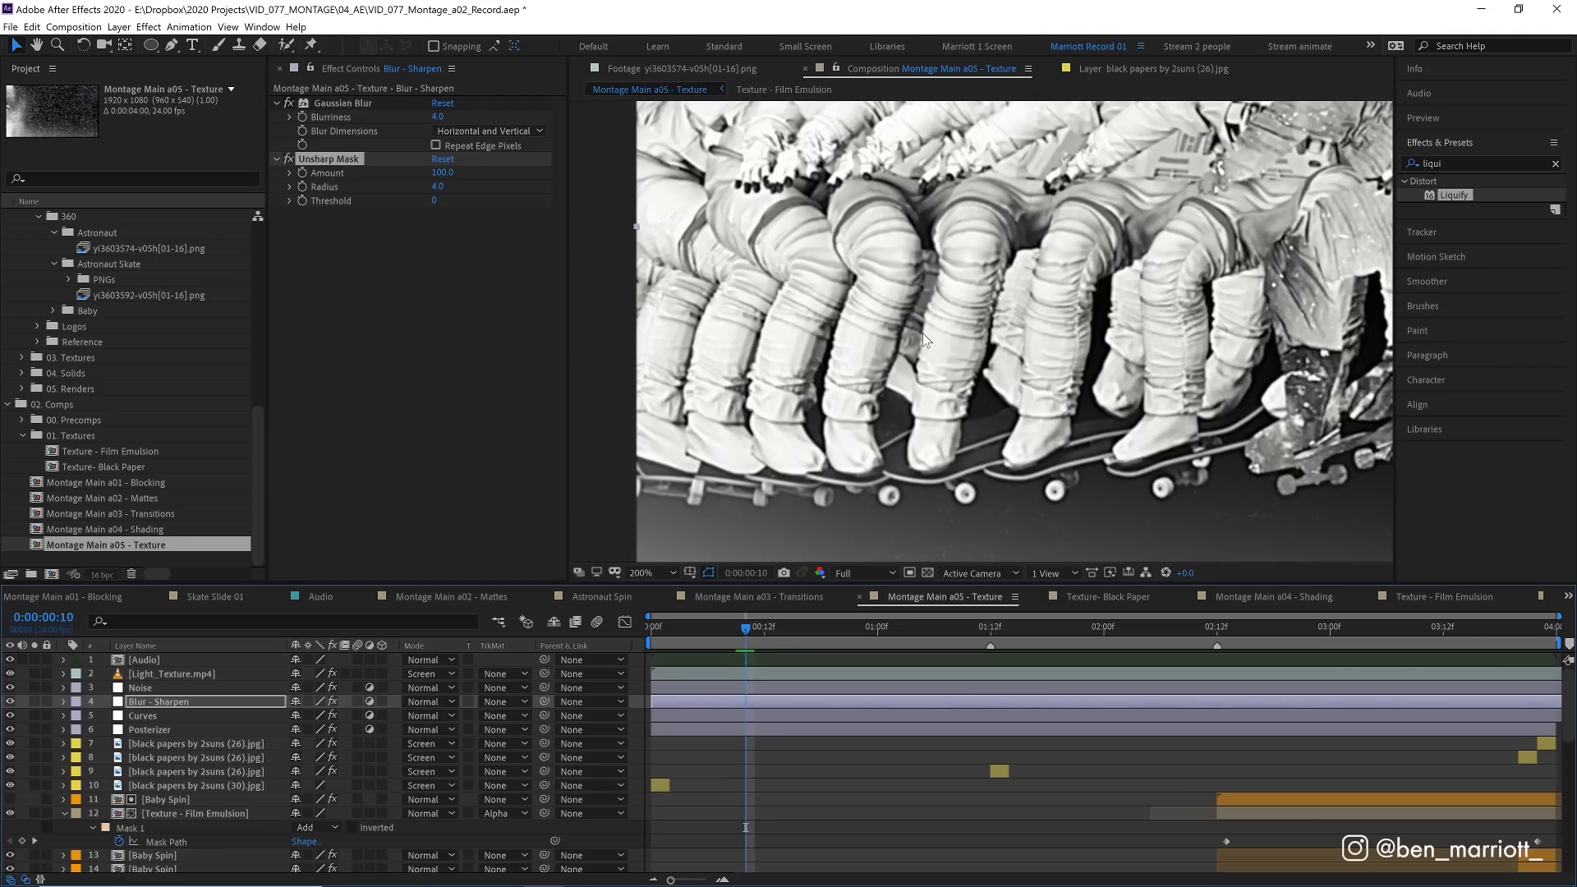
mouse_move(873, 371)
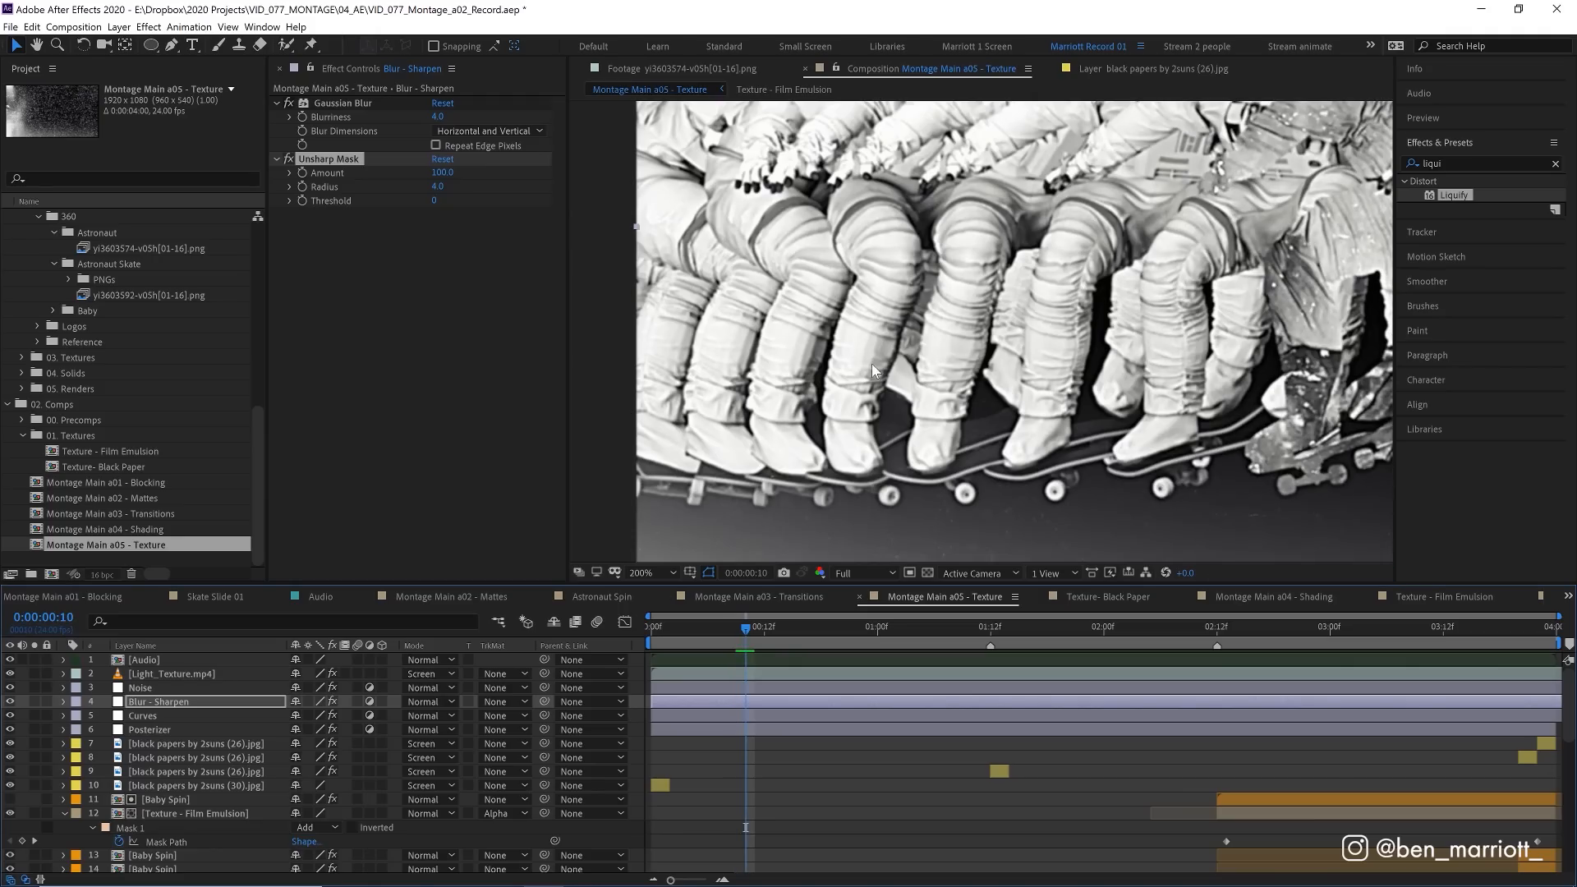
mouse_move(886, 442)
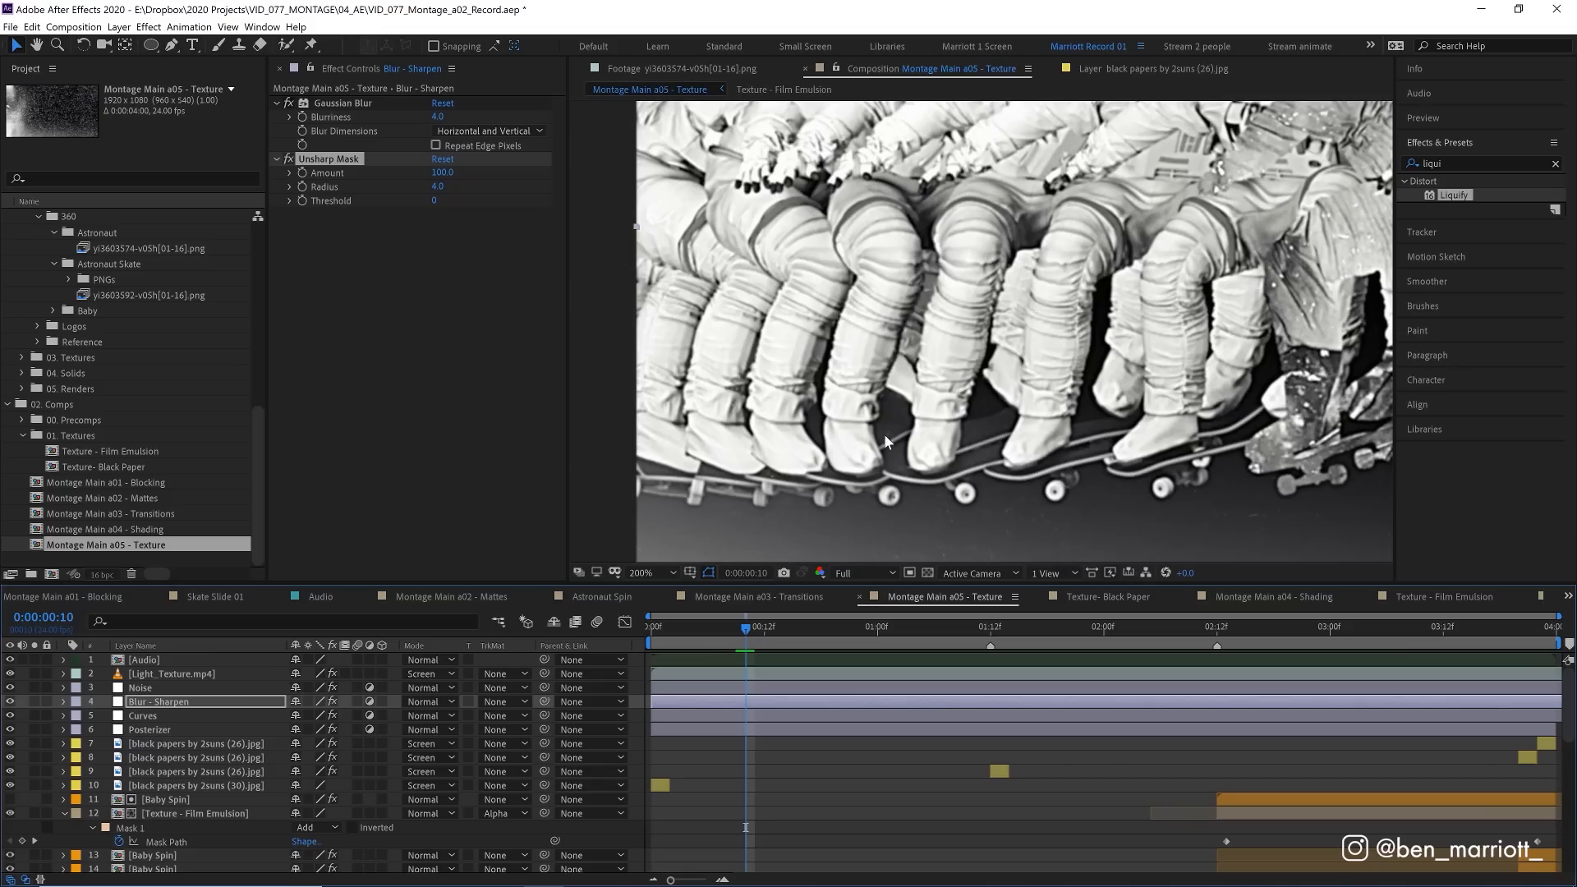
mouse_move(1142, 485)
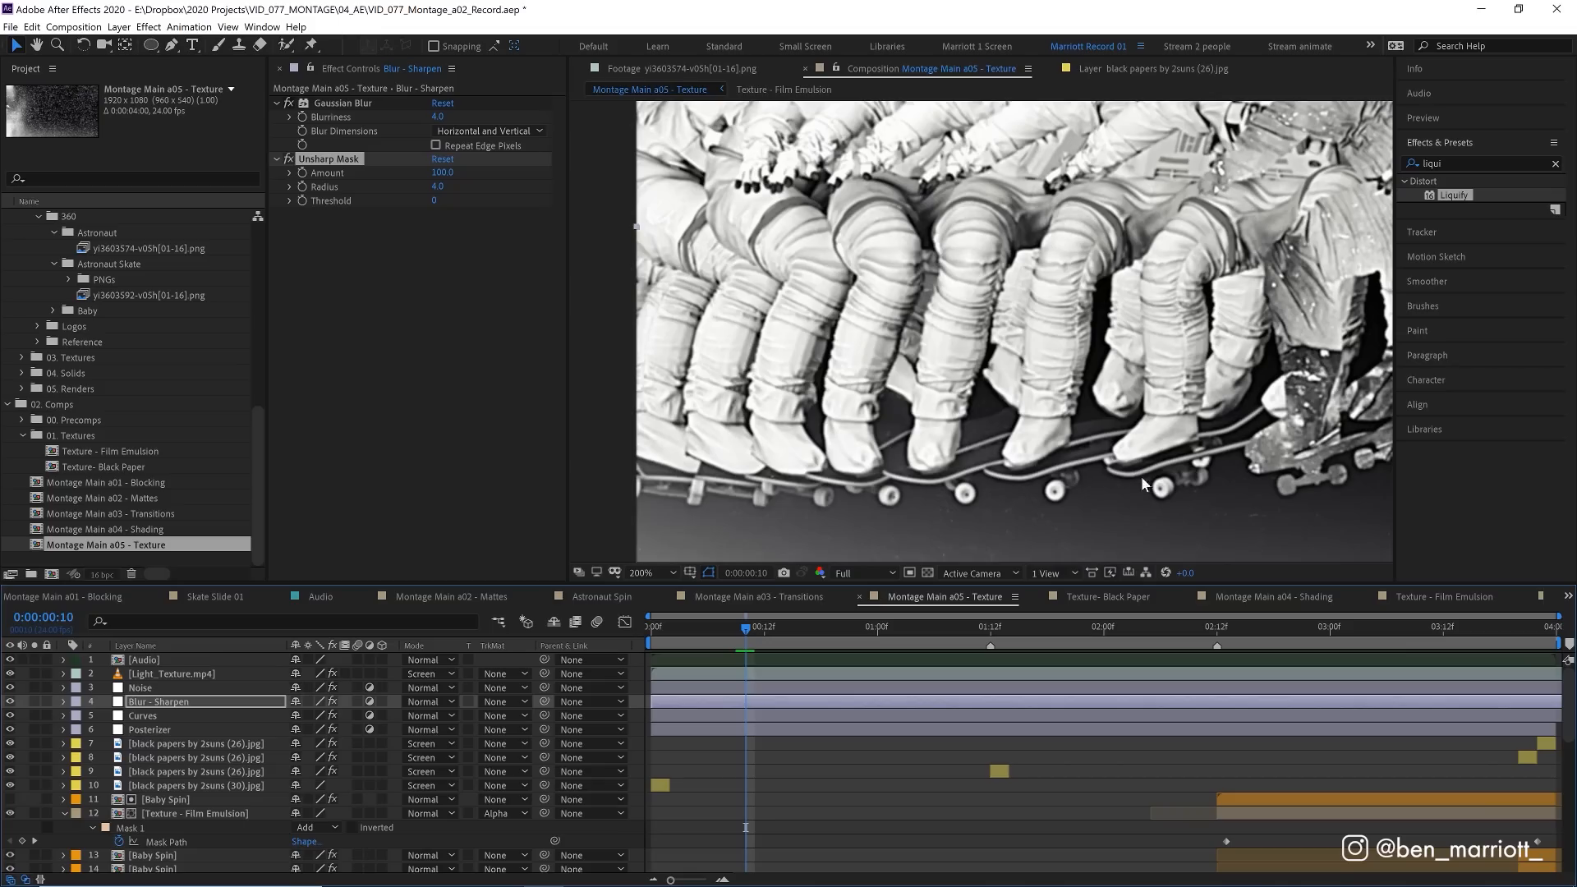
mouse_move(1155, 489)
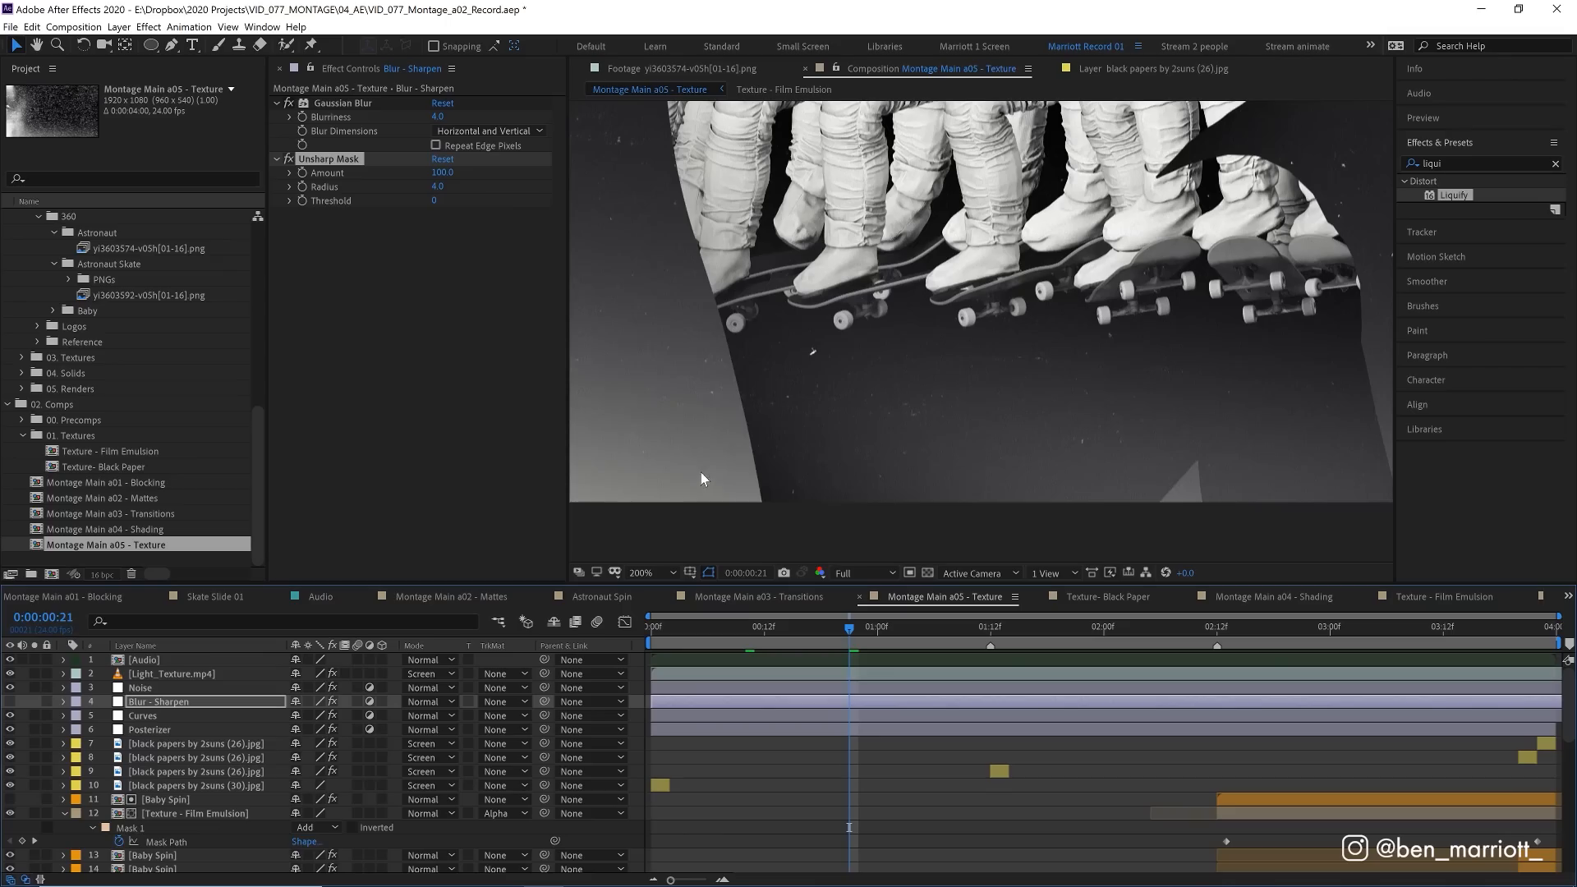
mouse_move(17, 704)
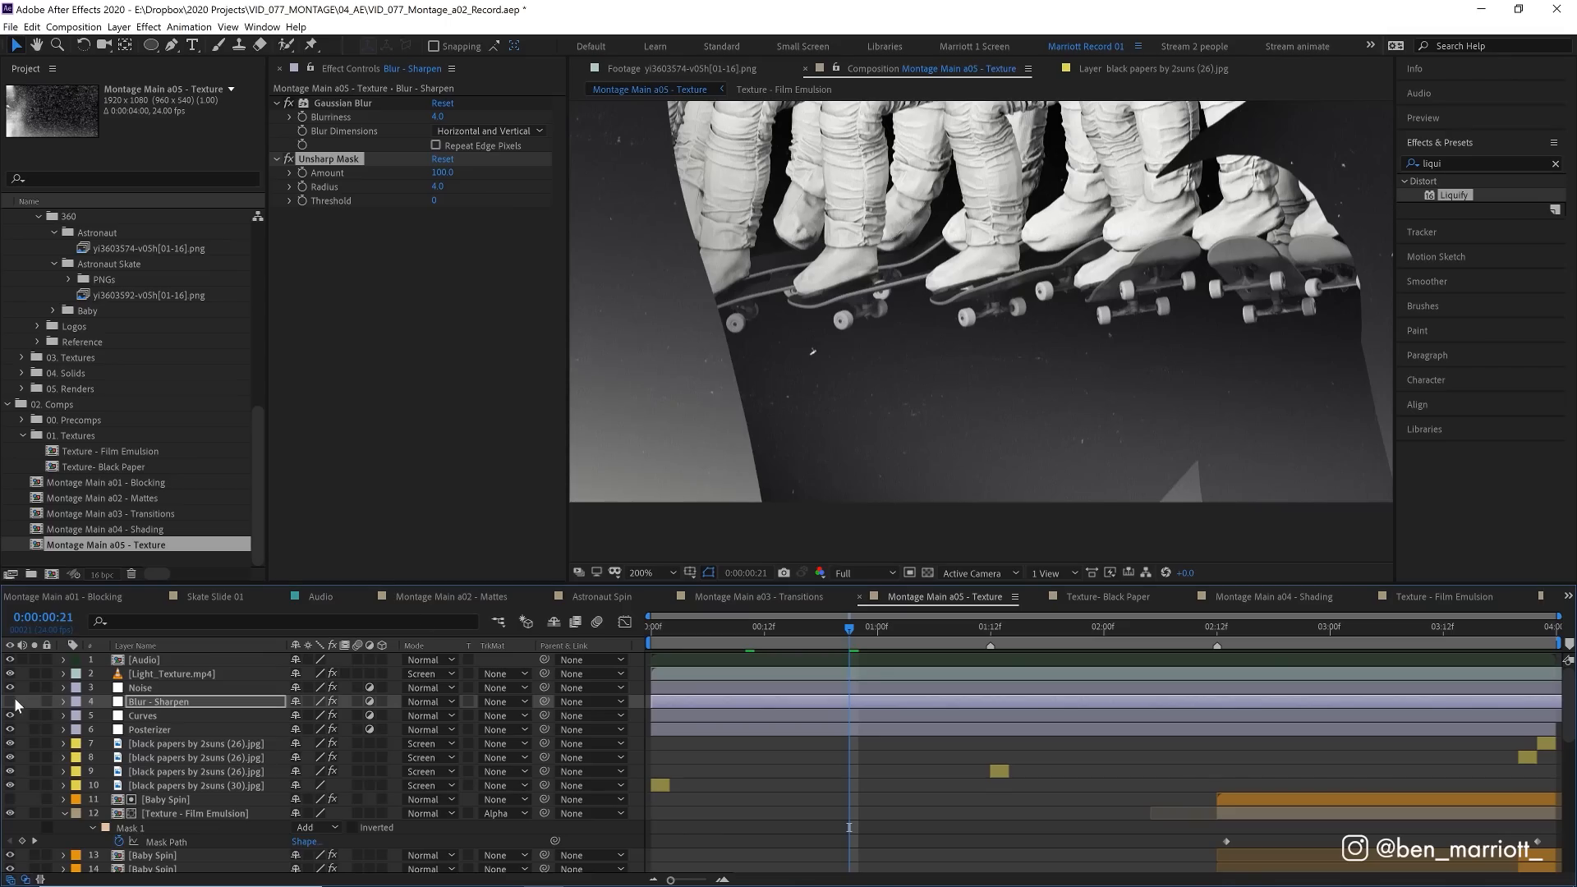